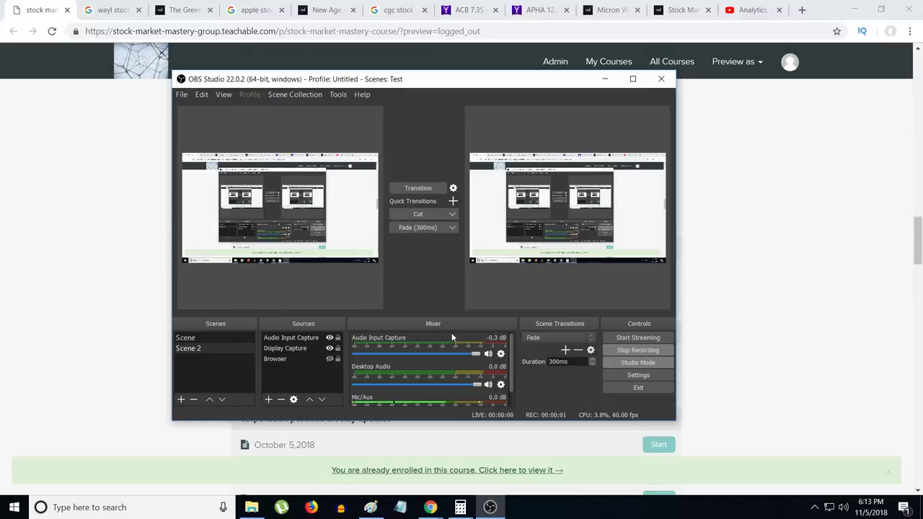
mouse_move(123, 320)
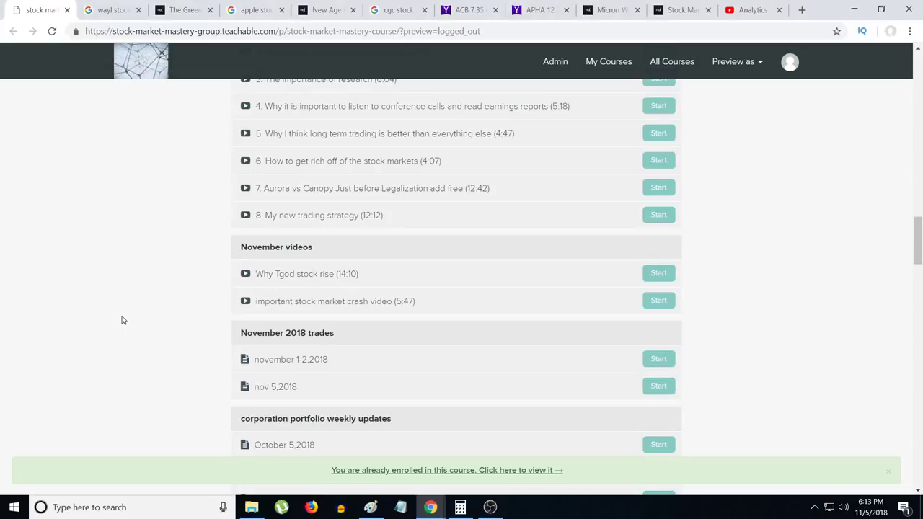
mouse_move(744, 297)
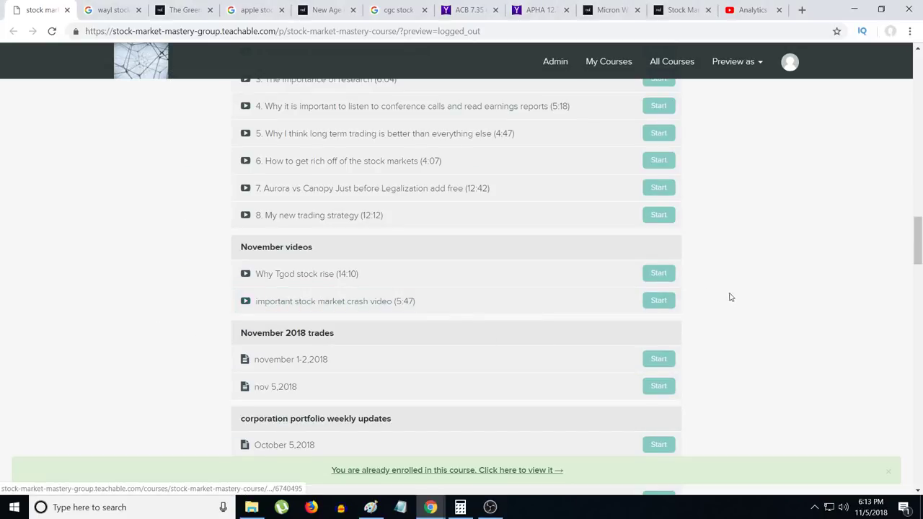
mouse_move(271, 302)
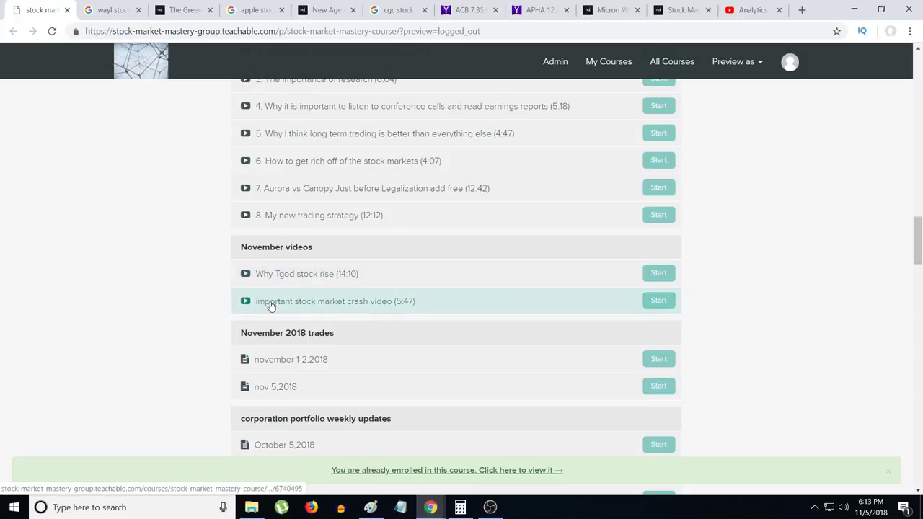
mouse_move(416, 310)
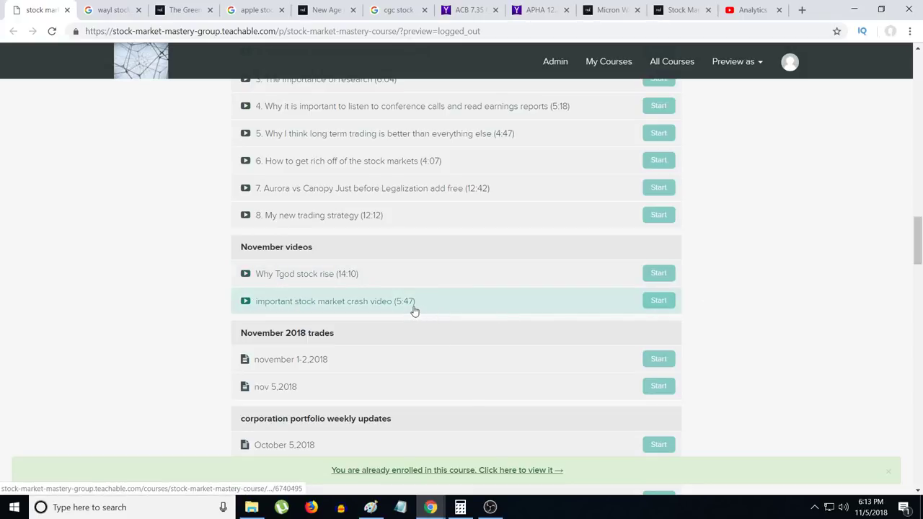
mouse_move(686, 315)
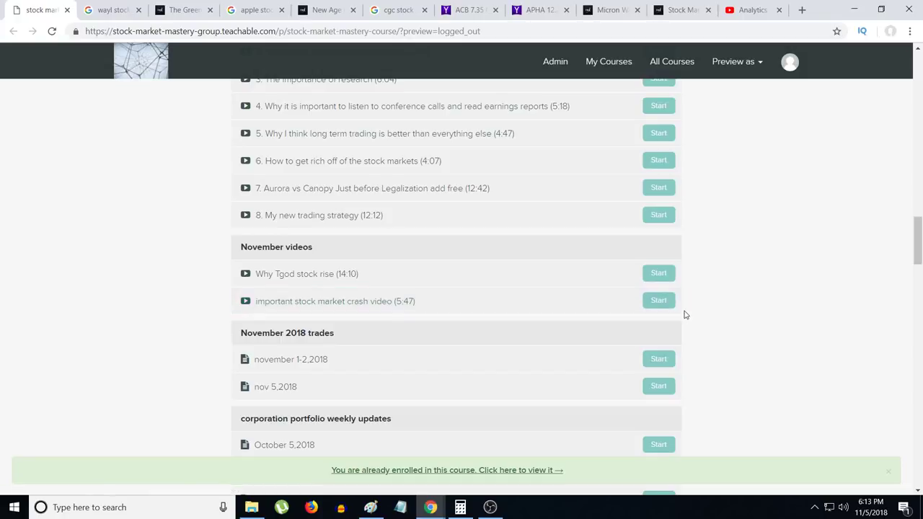
mouse_move(703, 302)
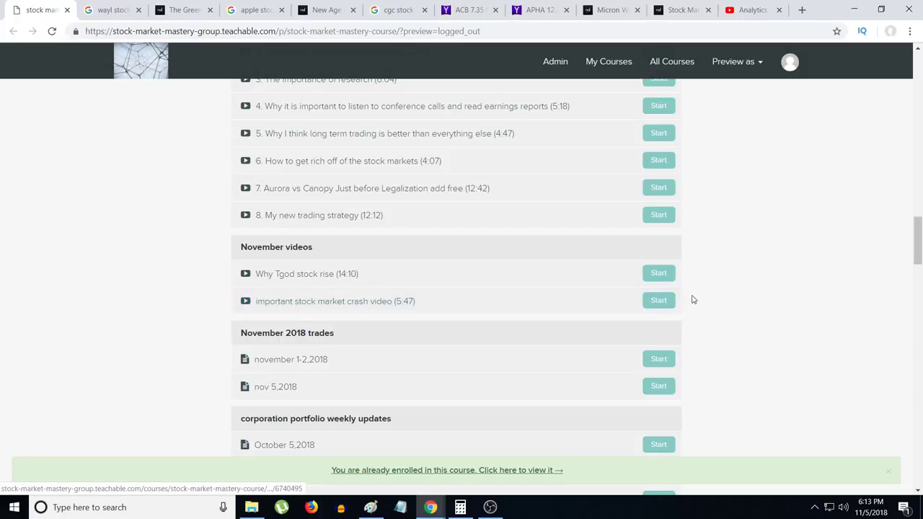
mouse_move(712, 303)
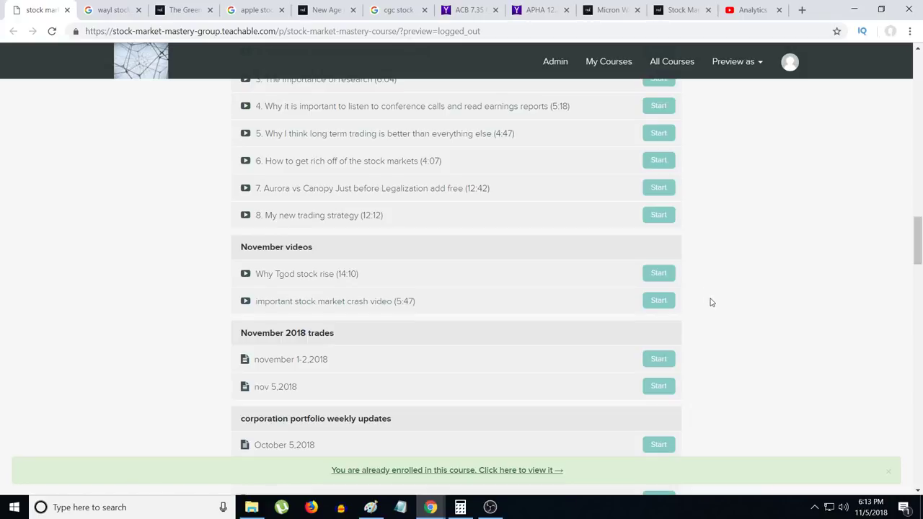
mouse_move(707, 306)
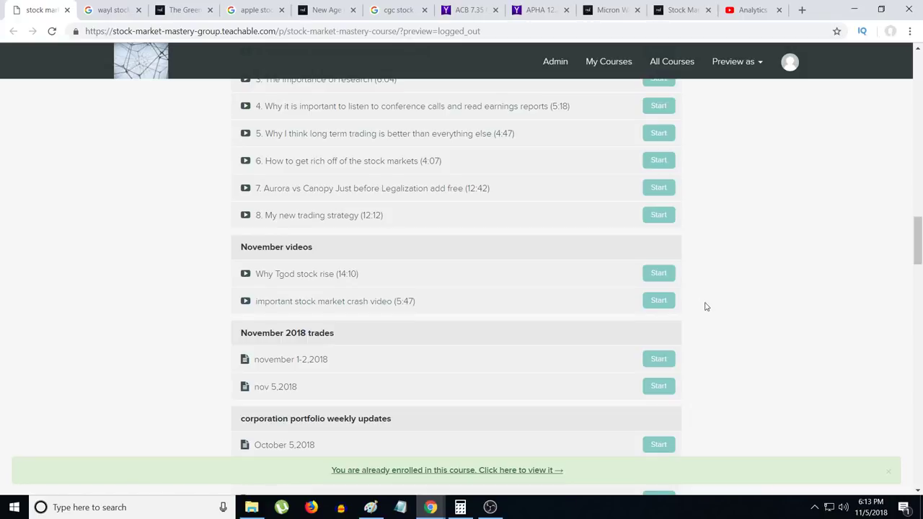
scroll(down, 3)
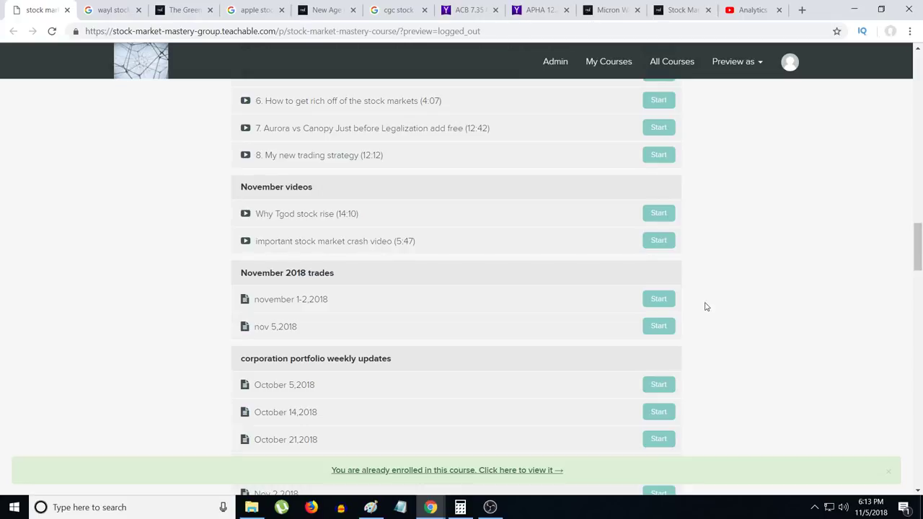
mouse_move(698, 299)
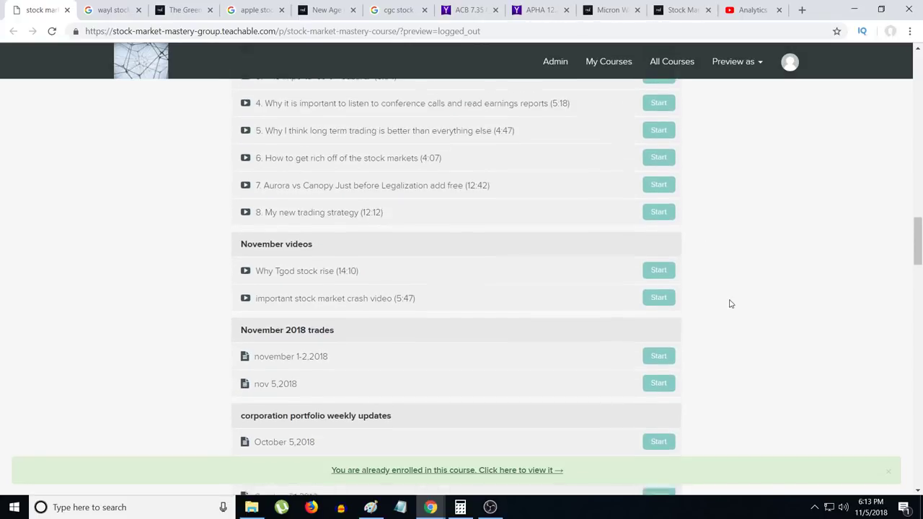
scroll(down, 3)
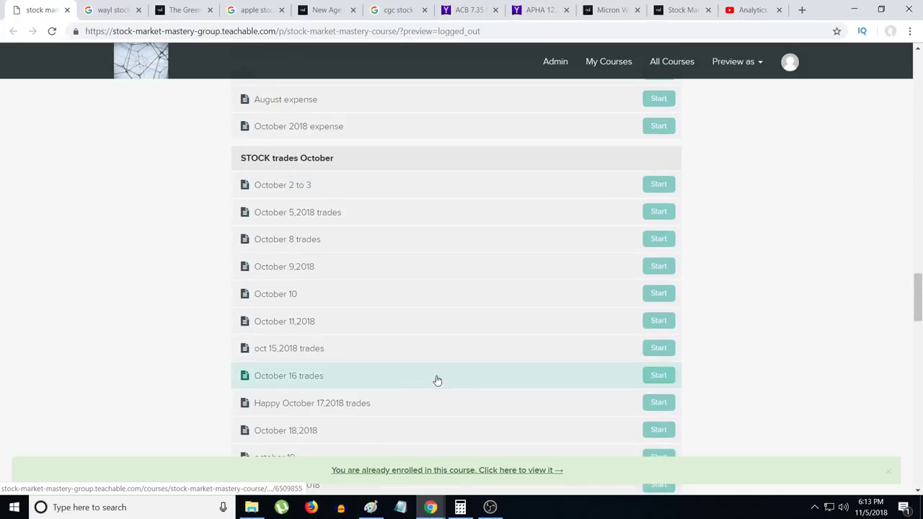
mouse_move(464, 375)
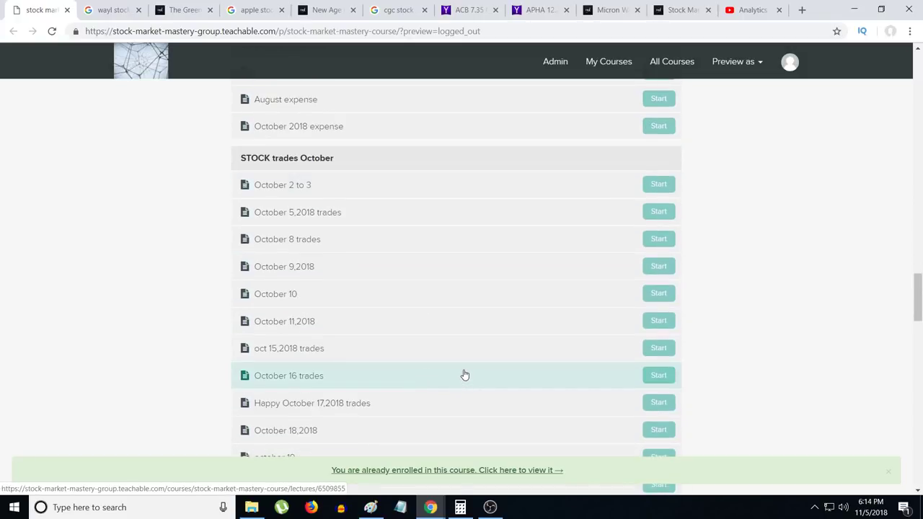
mouse_move(399, 185)
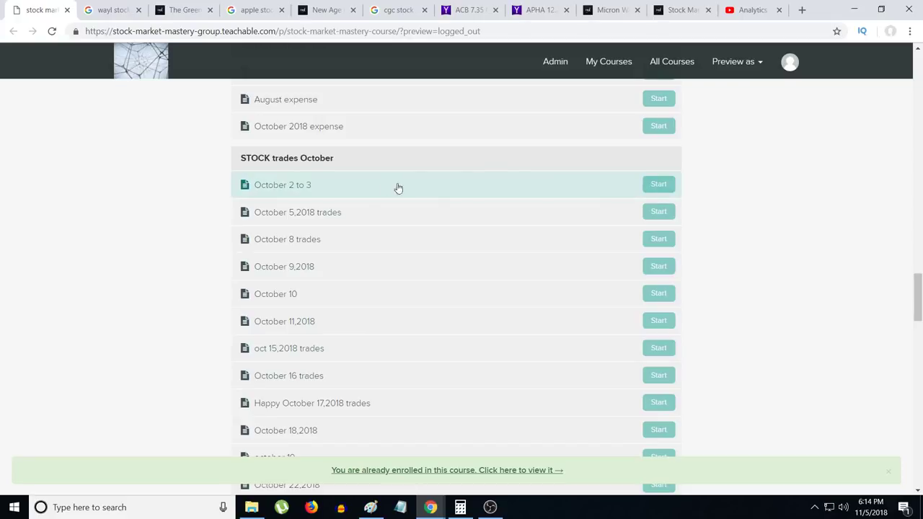
mouse_move(711, 242)
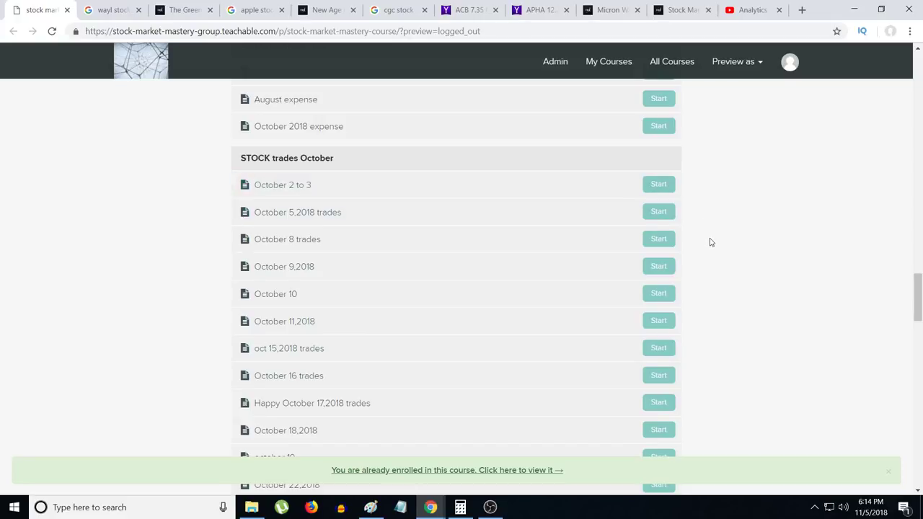
scroll(down, 3)
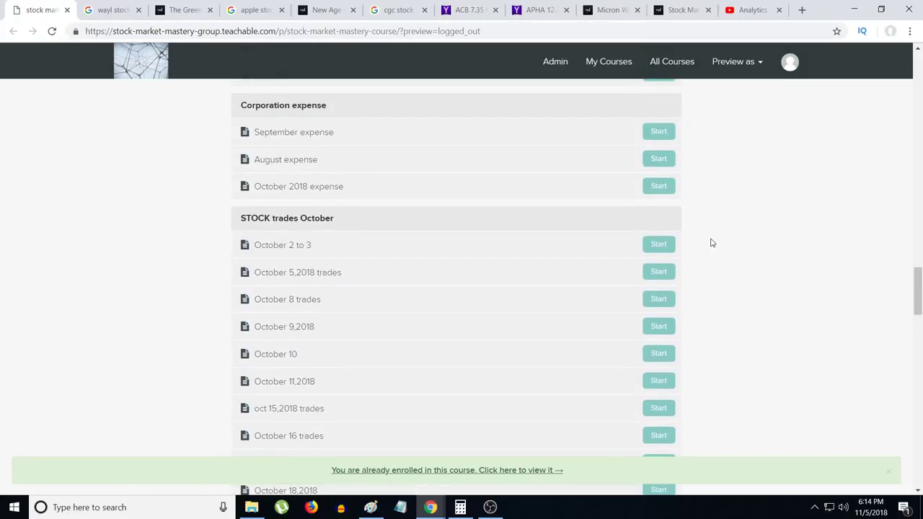
mouse_move(646, 245)
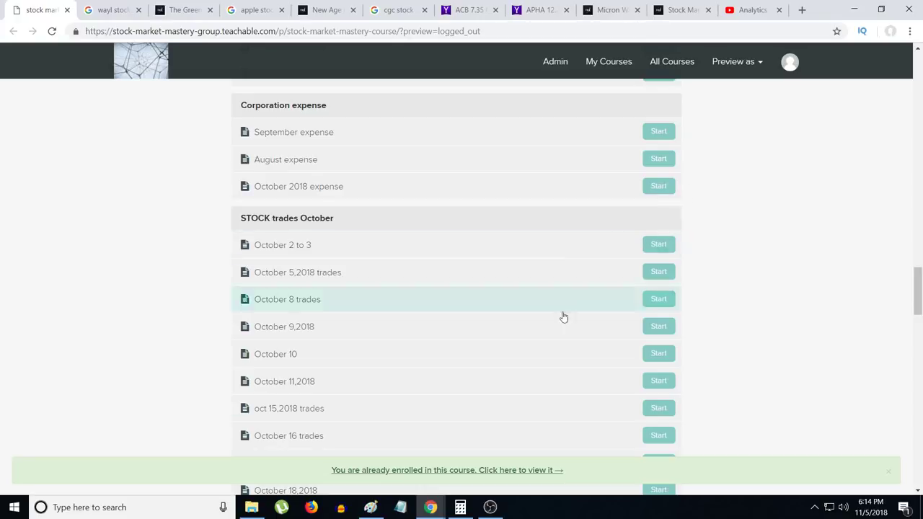
scroll(down, 3)
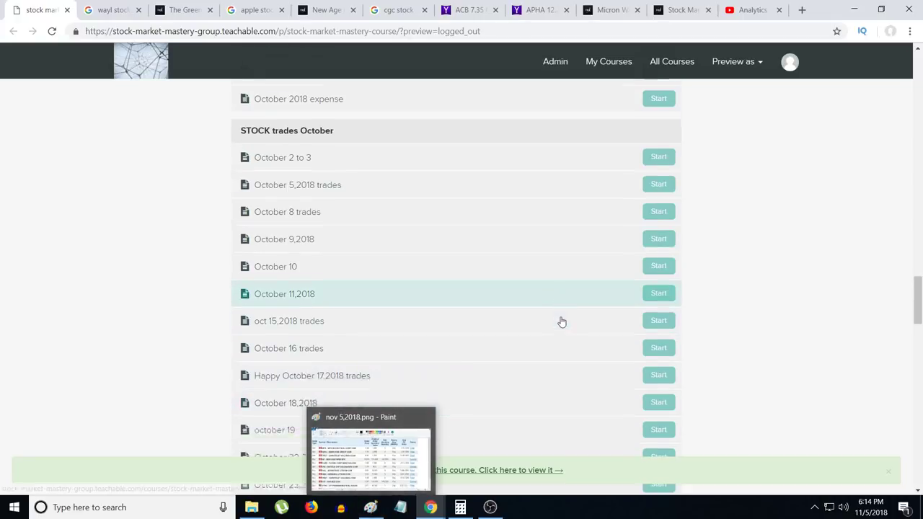
click(370, 508)
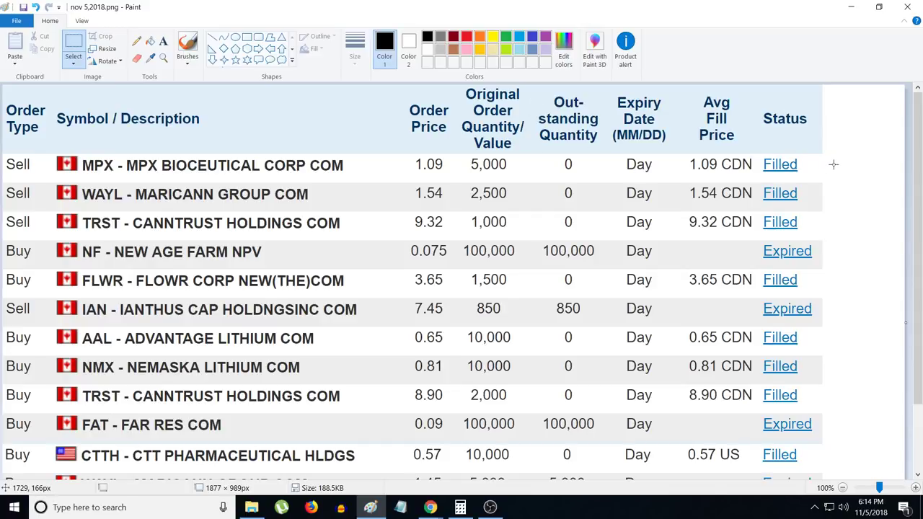
mouse_move(243, 233)
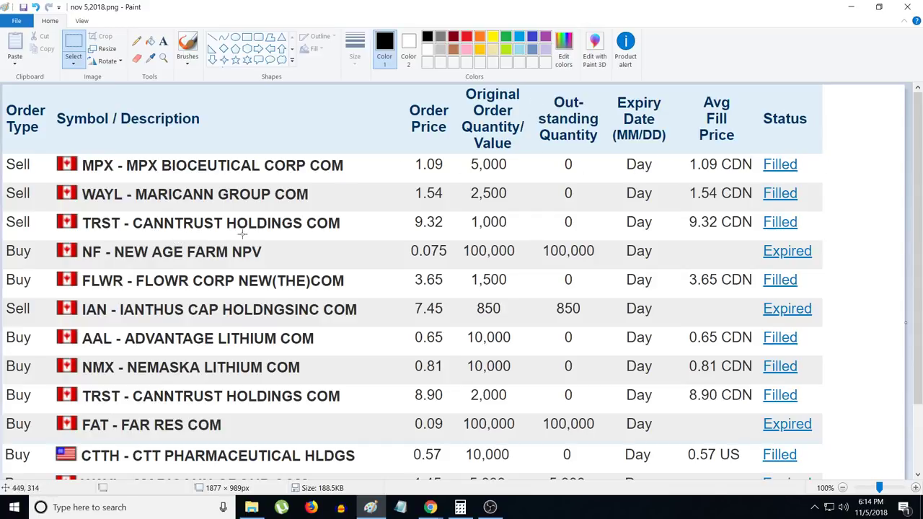
mouse_move(822, 193)
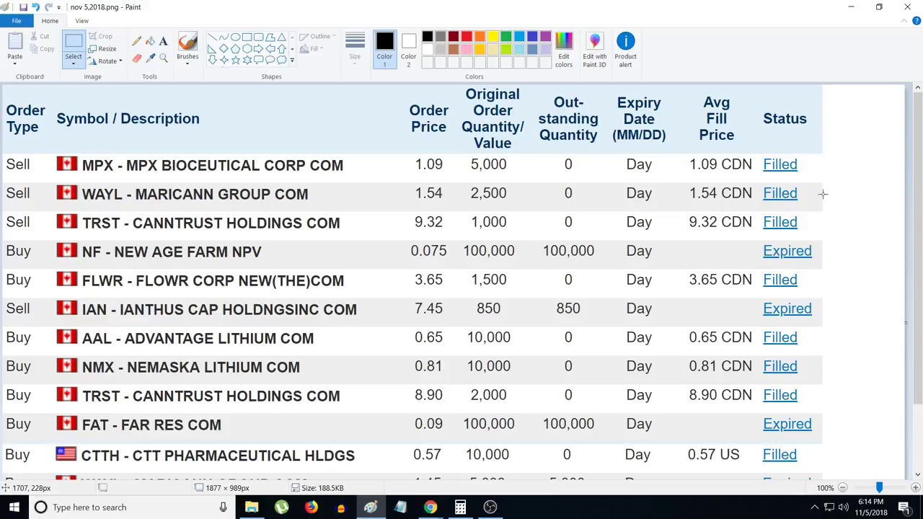
mouse_move(146, 237)
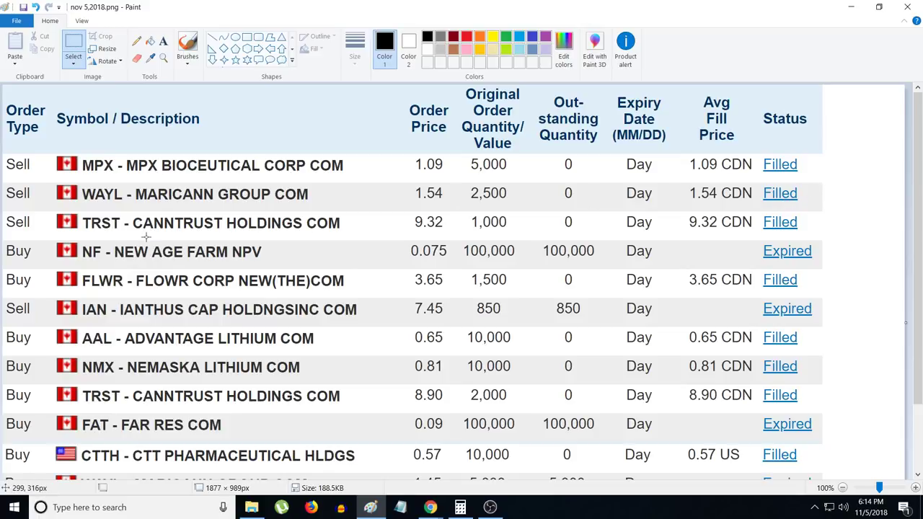
mouse_move(200, 233)
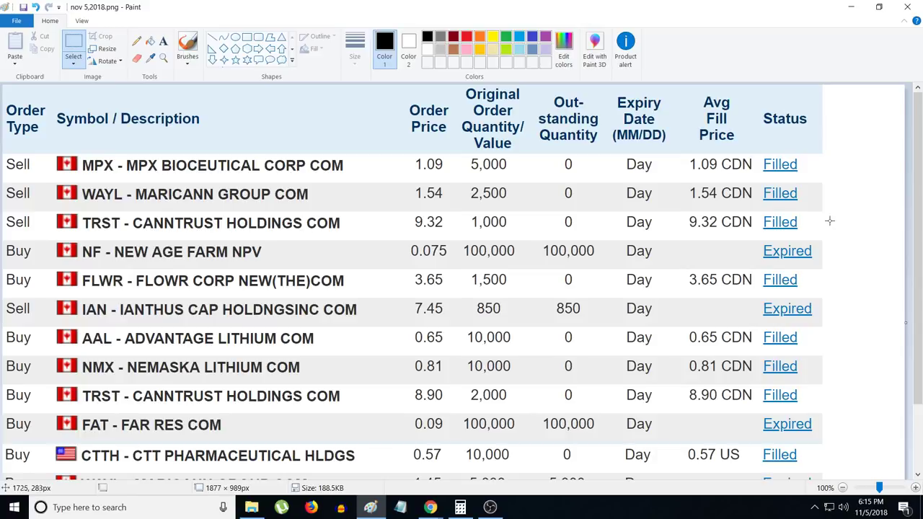
mouse_move(234, 253)
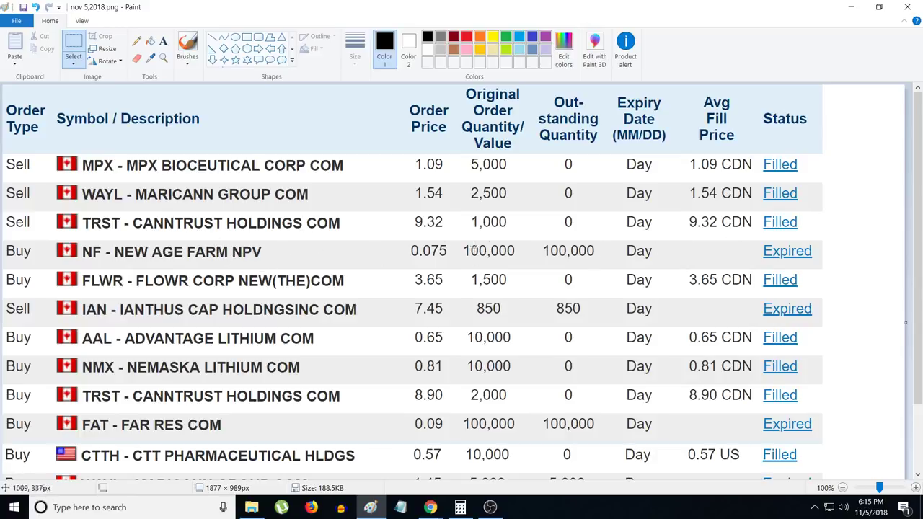
mouse_move(641, 251)
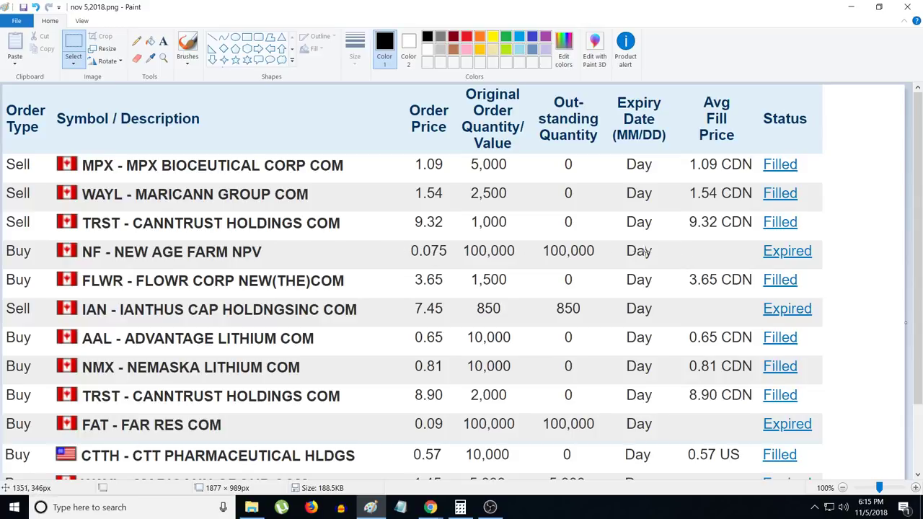
mouse_move(788, 263)
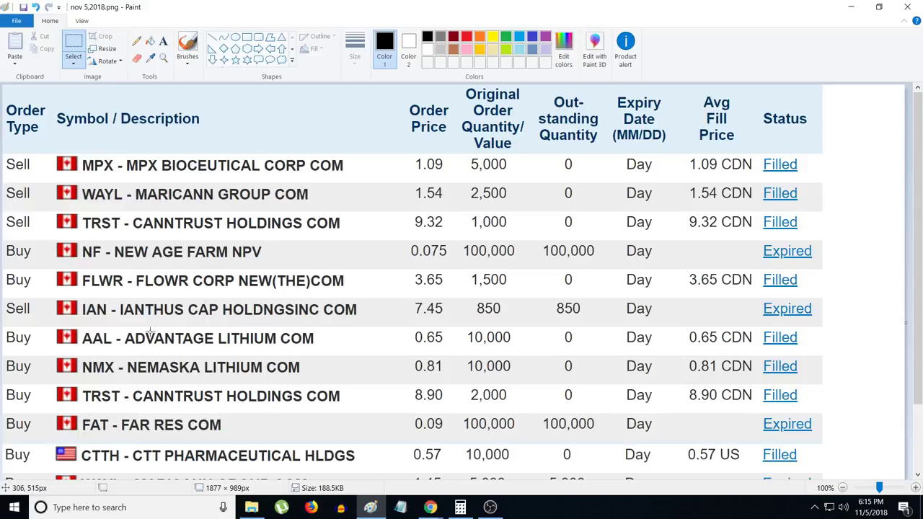
mouse_move(196, 287)
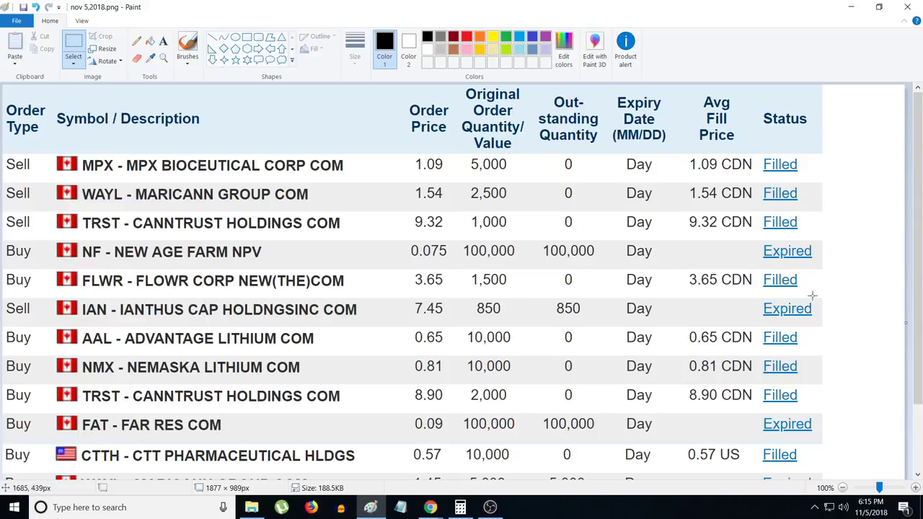
mouse_move(796, 294)
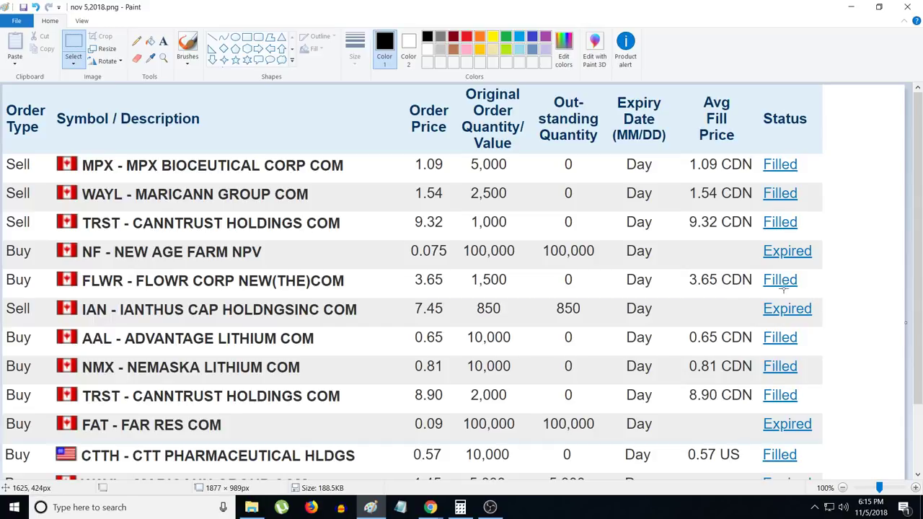
mouse_move(835, 275)
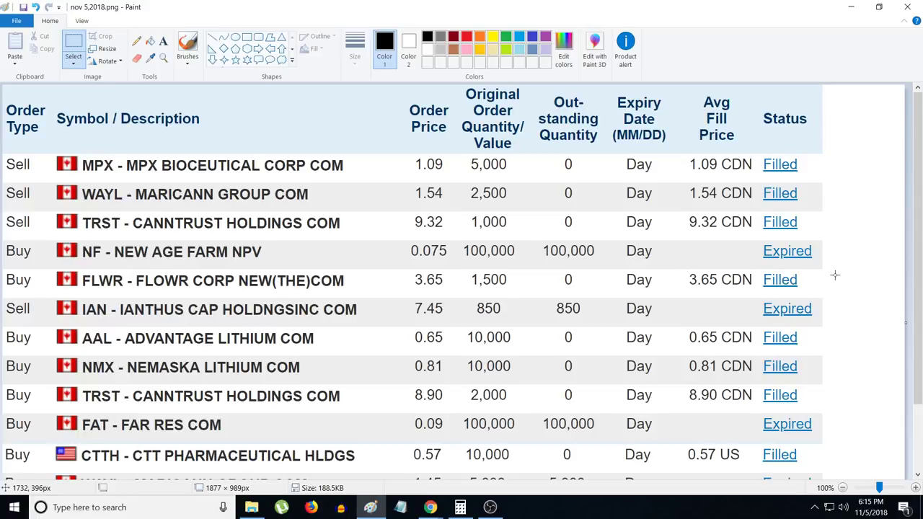
mouse_move(834, 275)
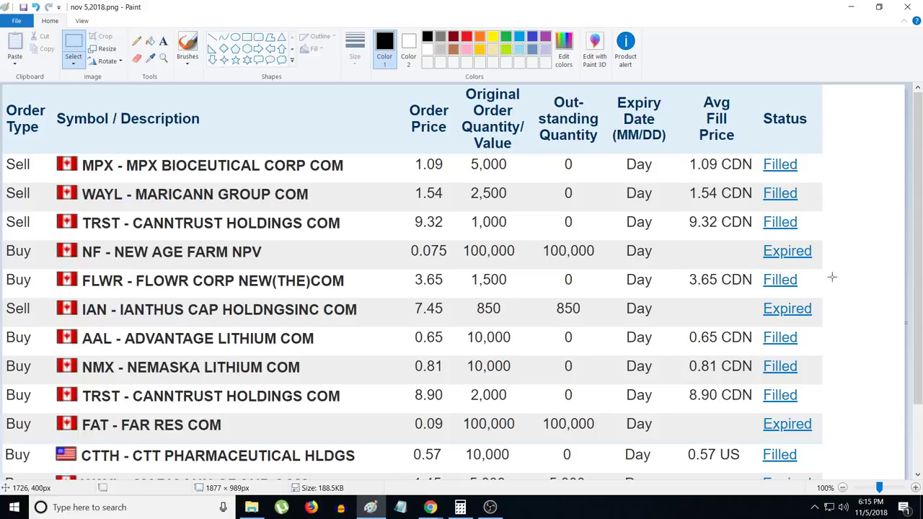
mouse_move(842, 266)
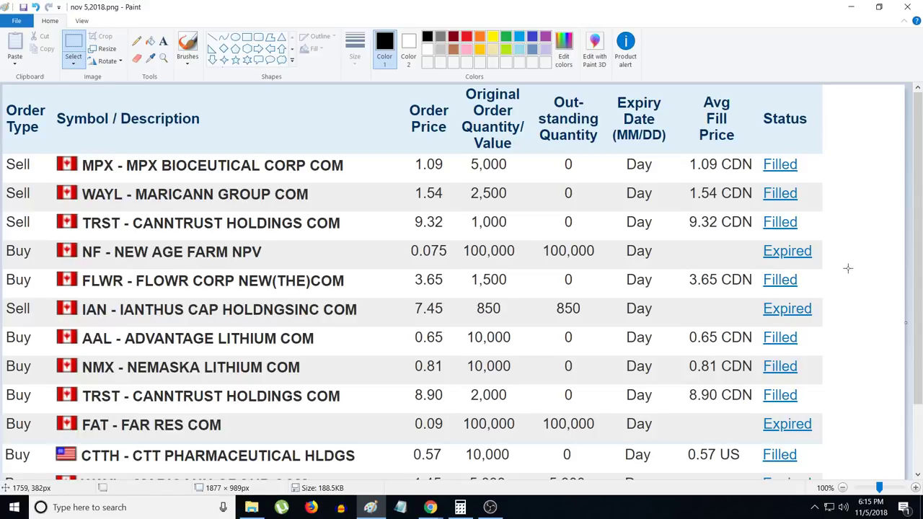
mouse_move(857, 271)
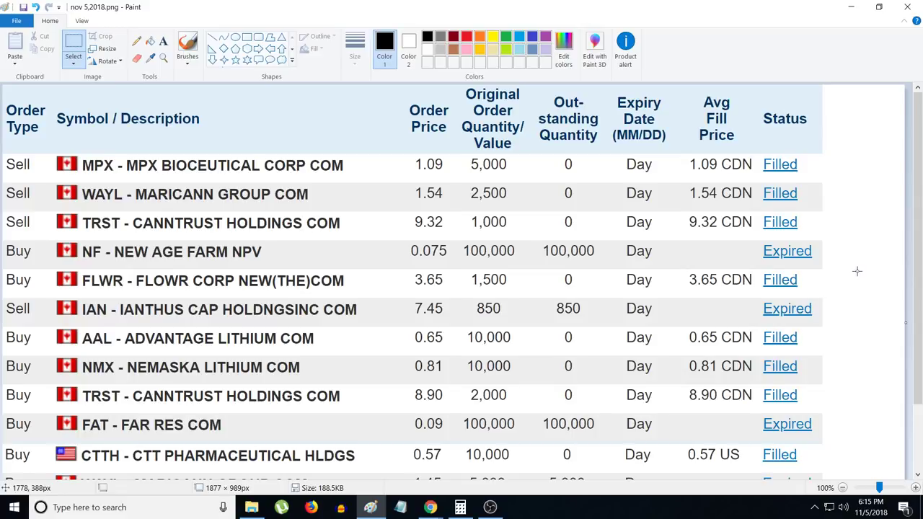
mouse_move(649, 288)
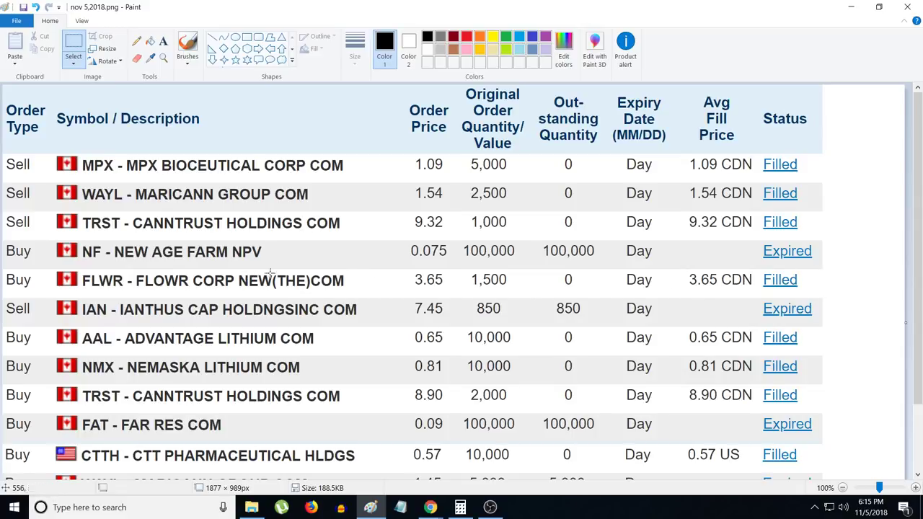
mouse_move(360, 281)
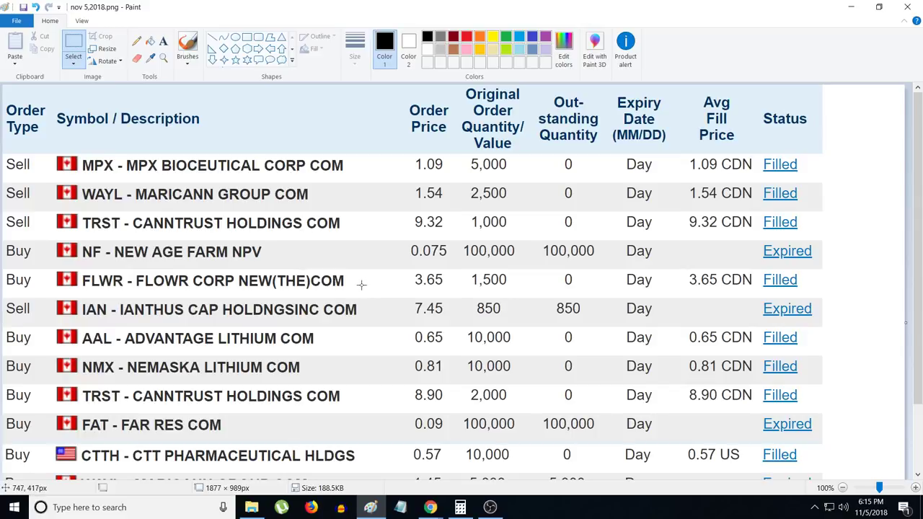
mouse_move(363, 286)
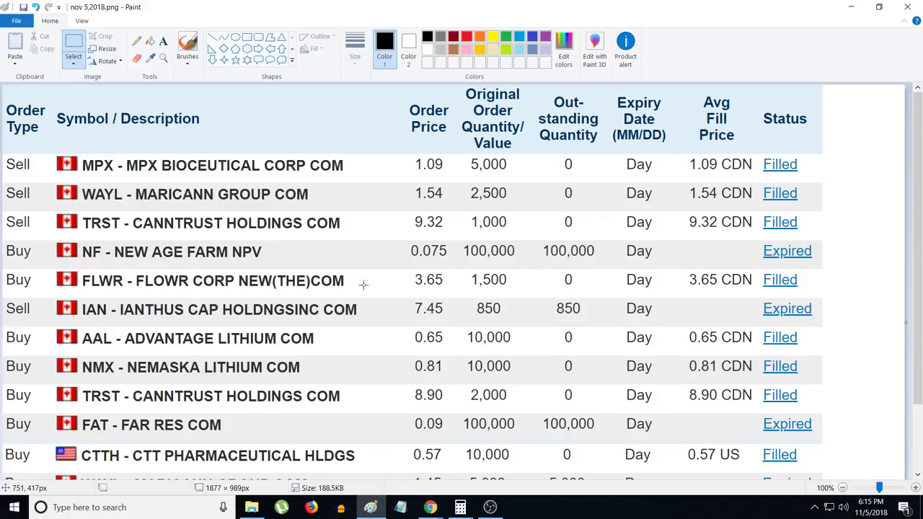
mouse_move(360, 297)
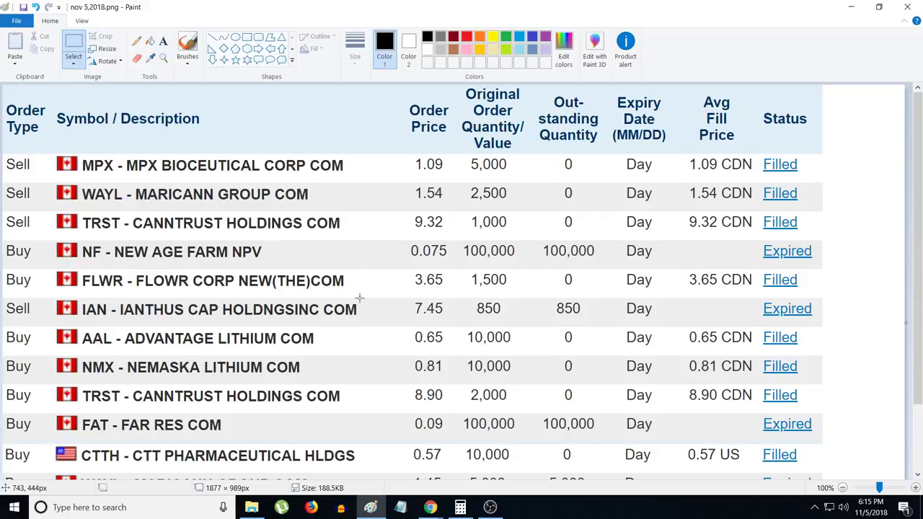
mouse_move(363, 297)
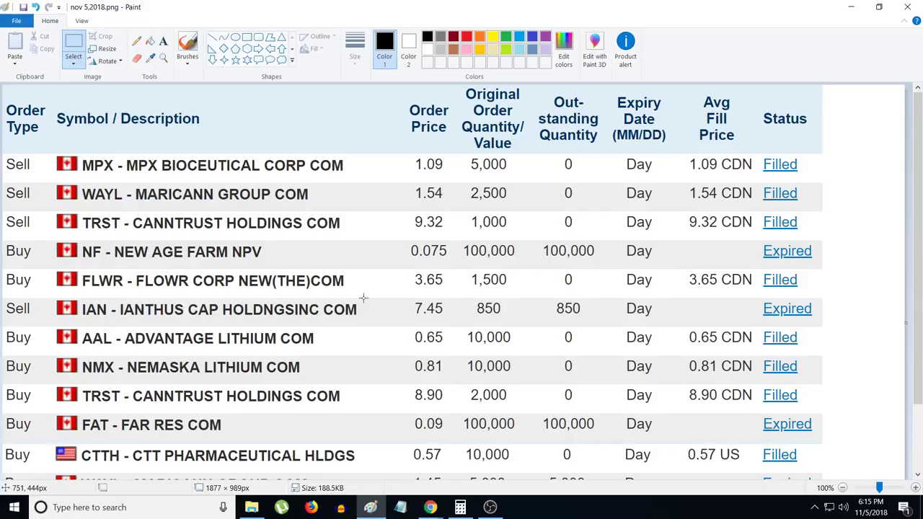
mouse_move(378, 309)
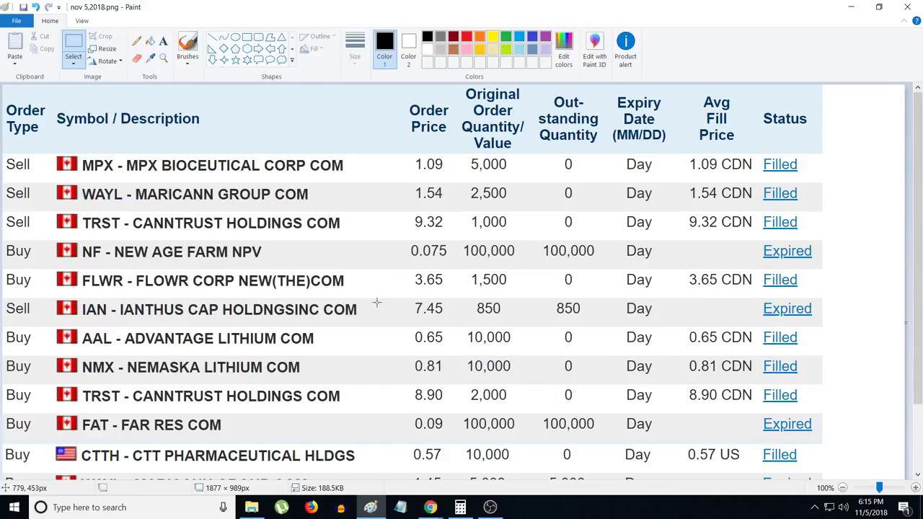
scroll(down, 3)
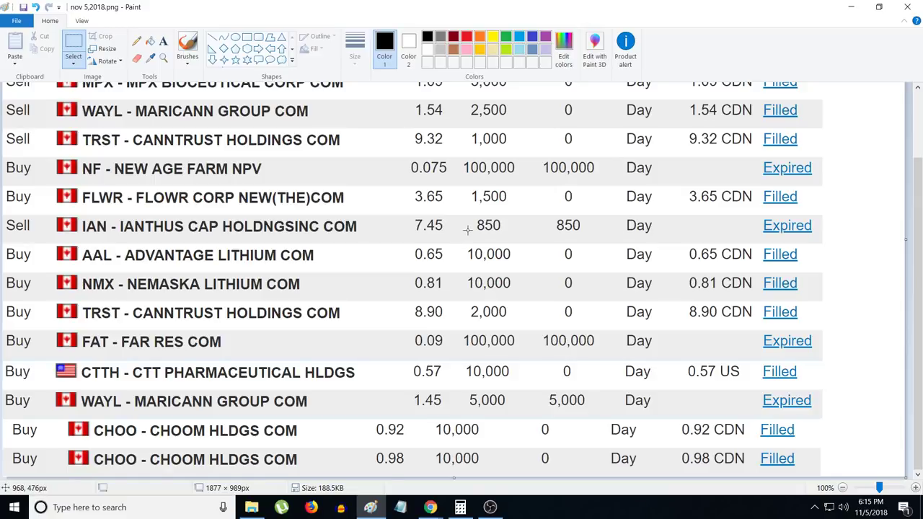
mouse_move(802, 234)
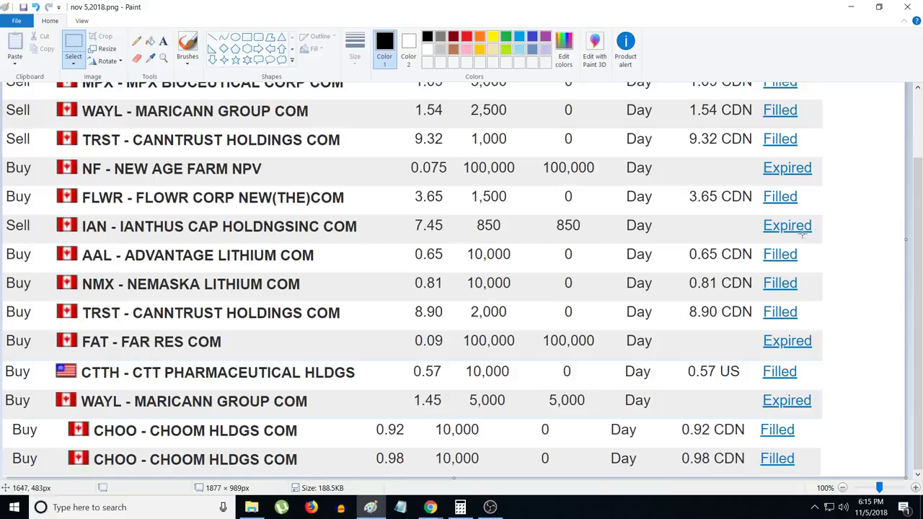
mouse_move(841, 238)
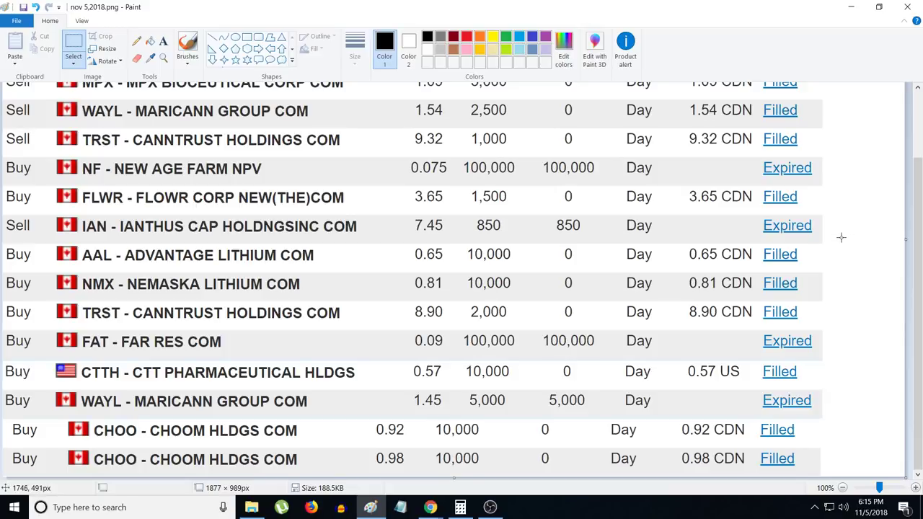
mouse_move(802, 238)
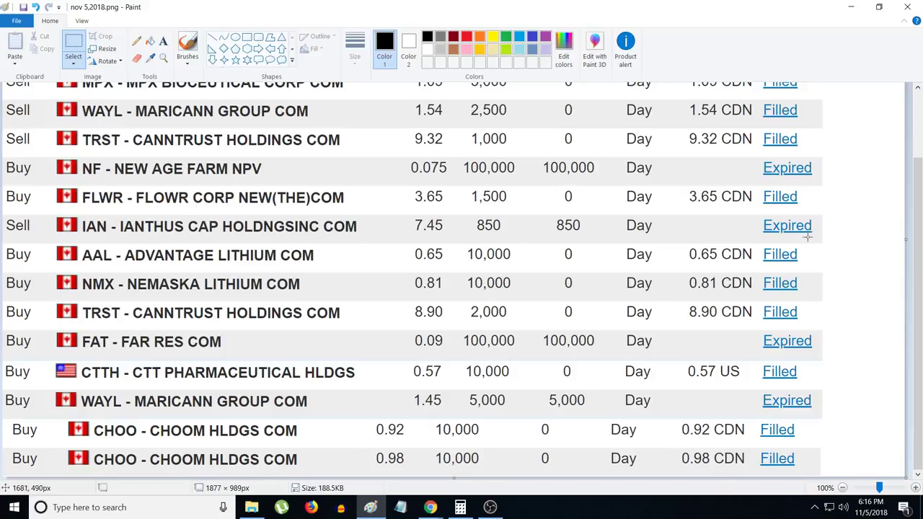
mouse_move(323, 252)
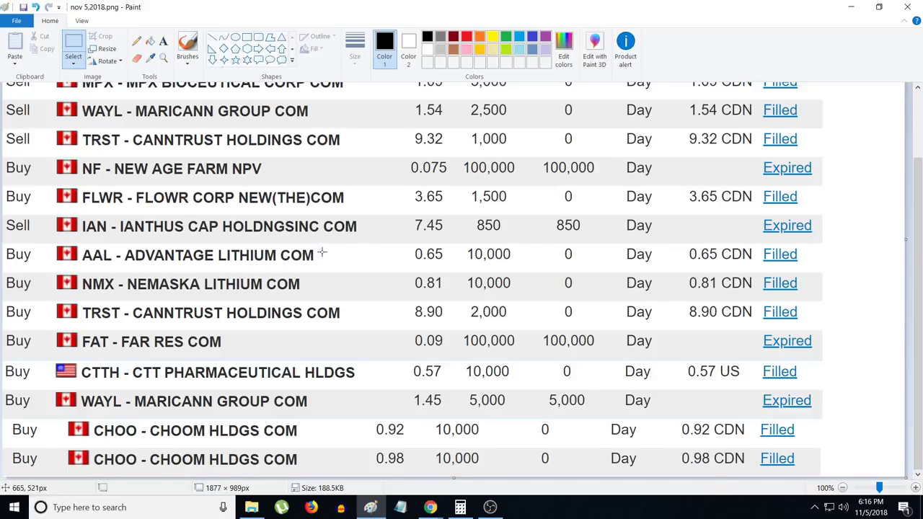
mouse_move(785, 259)
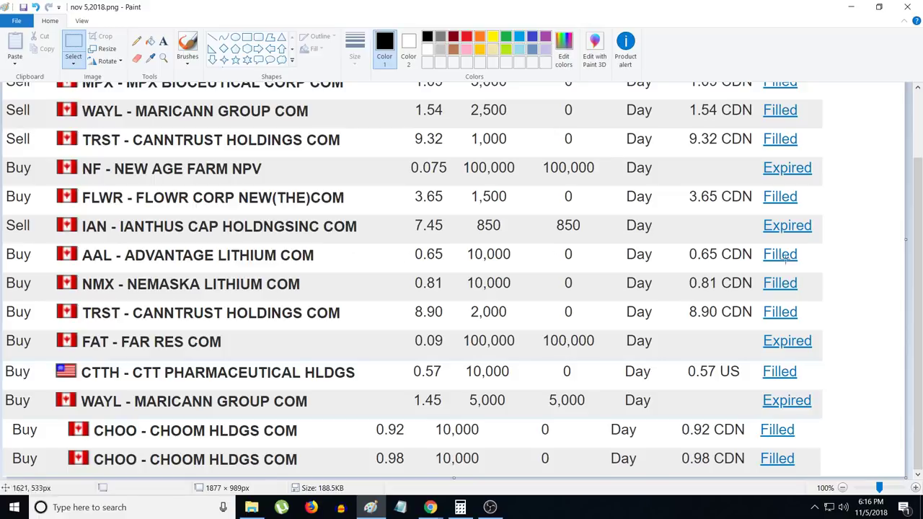
mouse_move(813, 264)
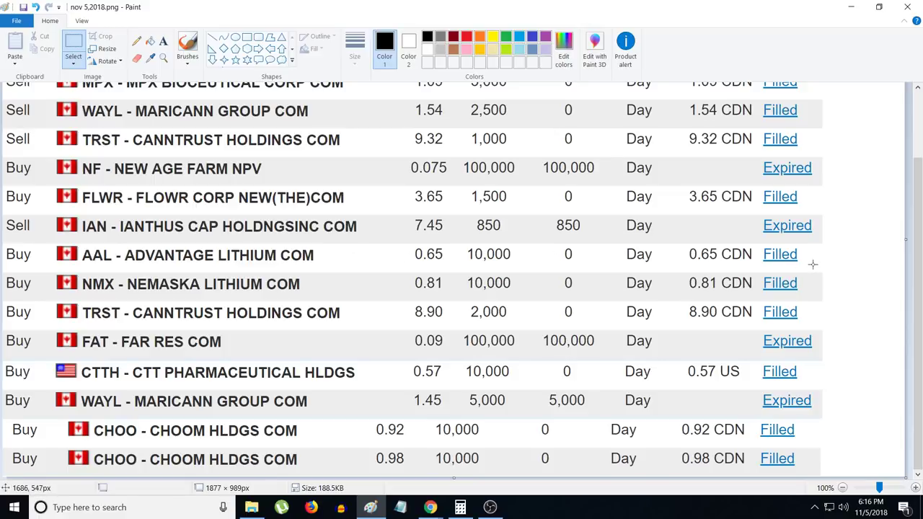
mouse_move(168, 289)
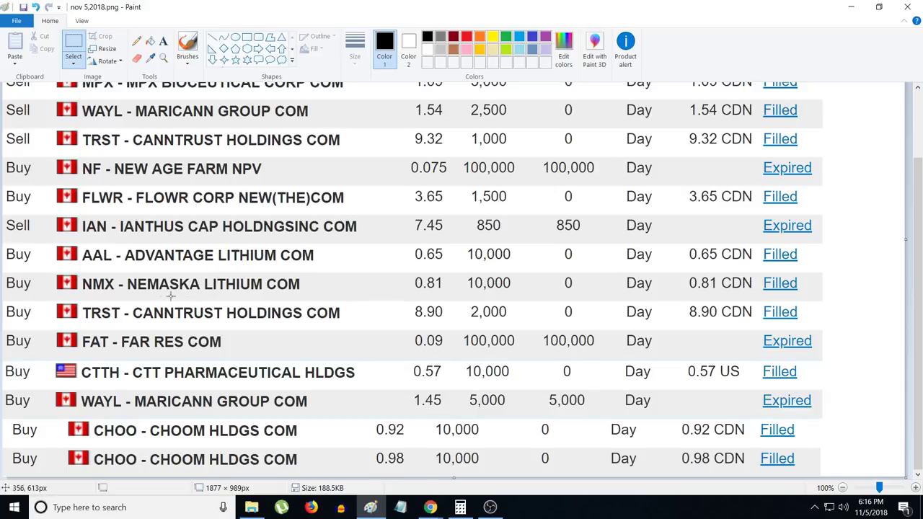
mouse_move(407, 295)
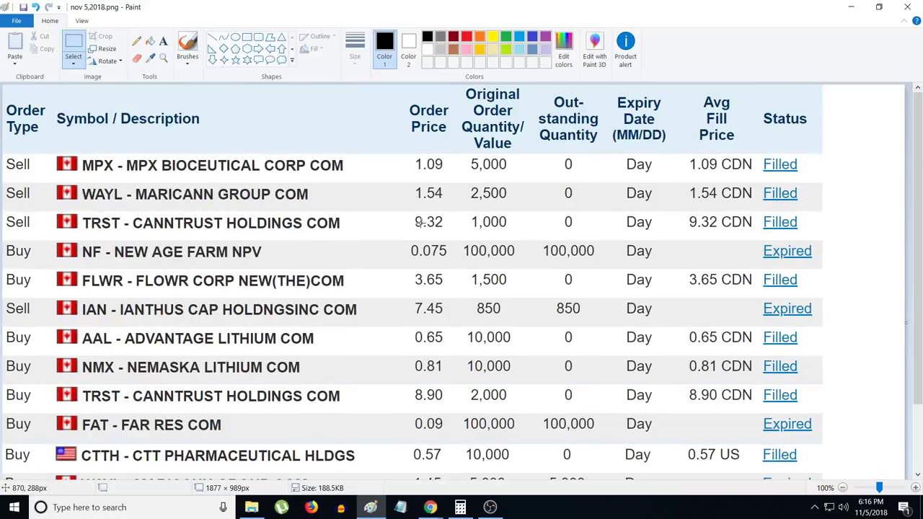
mouse_move(458, 222)
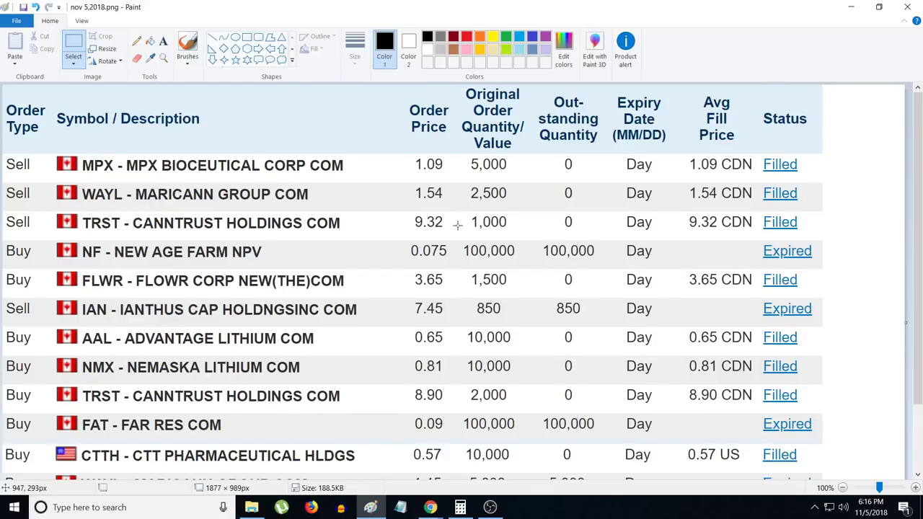
Scroll the Nov 5, 2018 order screenshot down to the two filled Choom Holdings buys
scroll(down, 3)
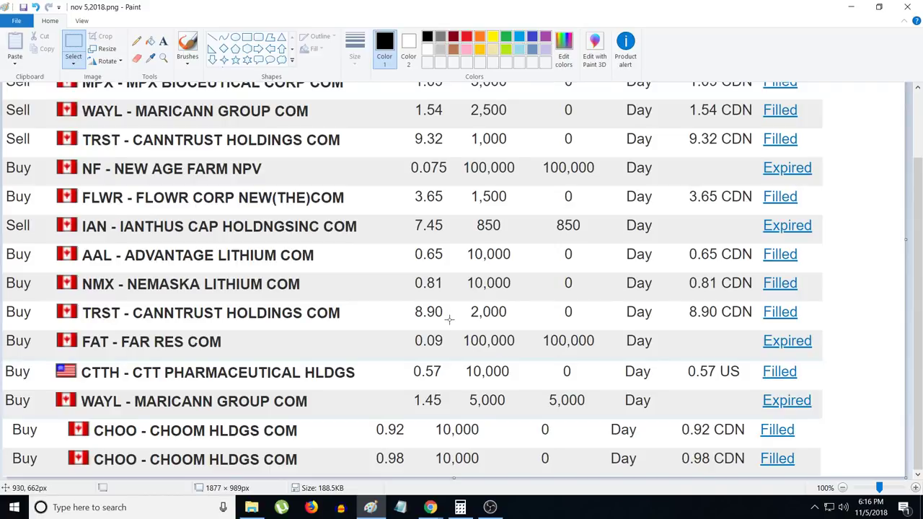
mouse_move(395, 323)
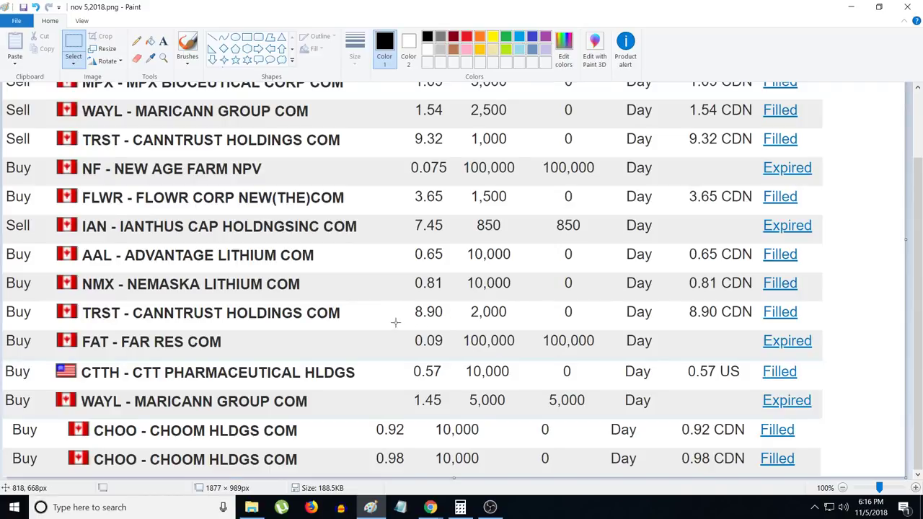
mouse_move(502, 335)
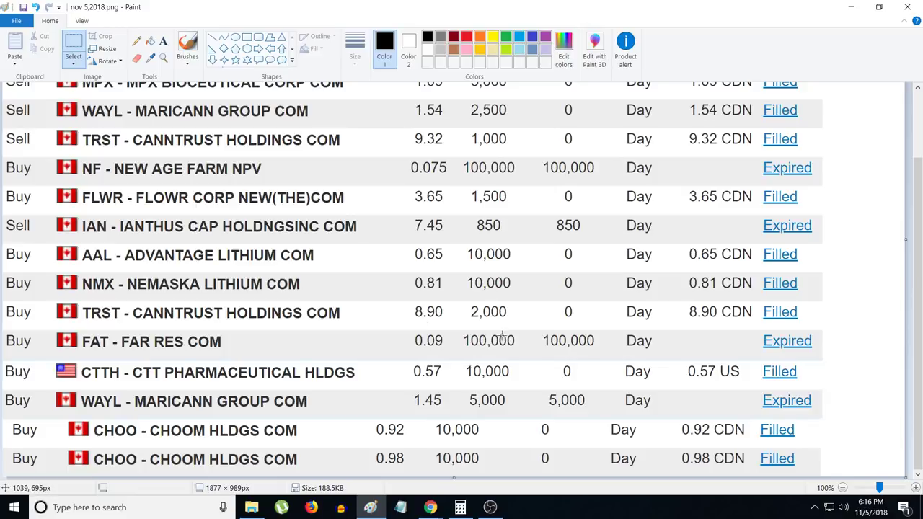
mouse_move(285, 340)
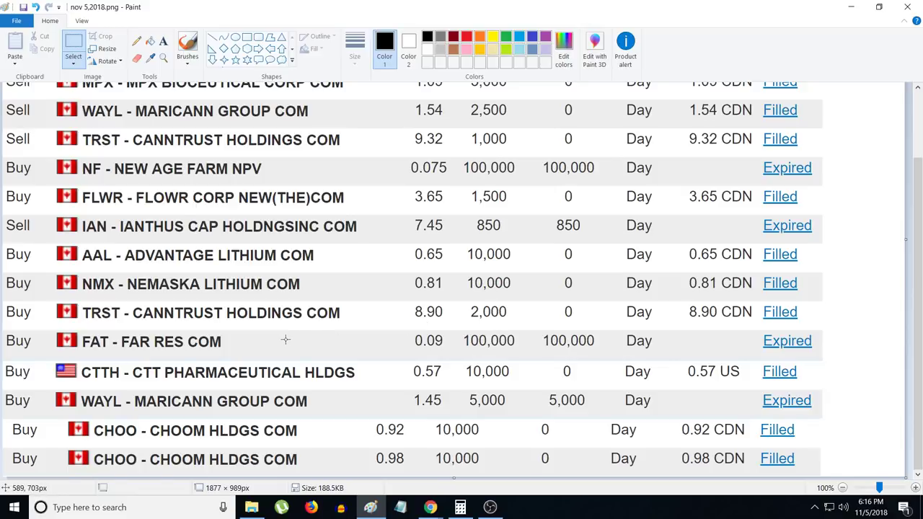
mouse_move(528, 355)
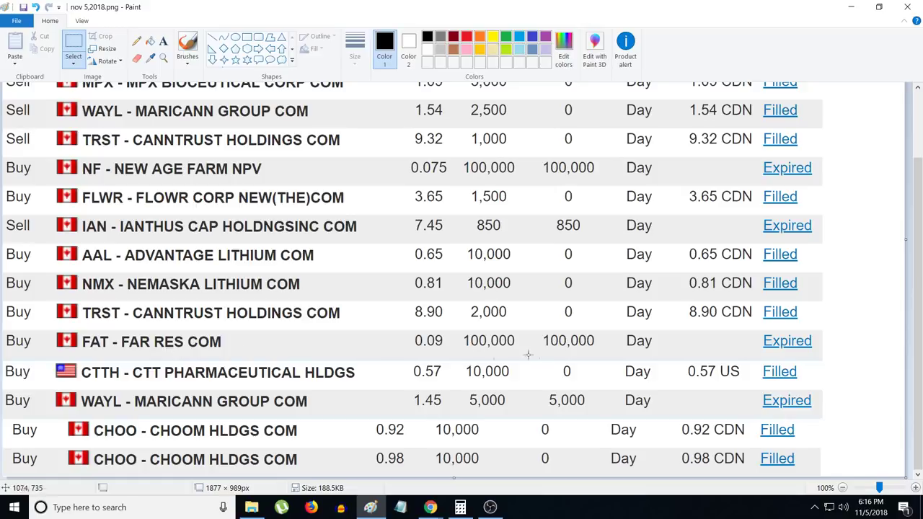
mouse_move(303, 335)
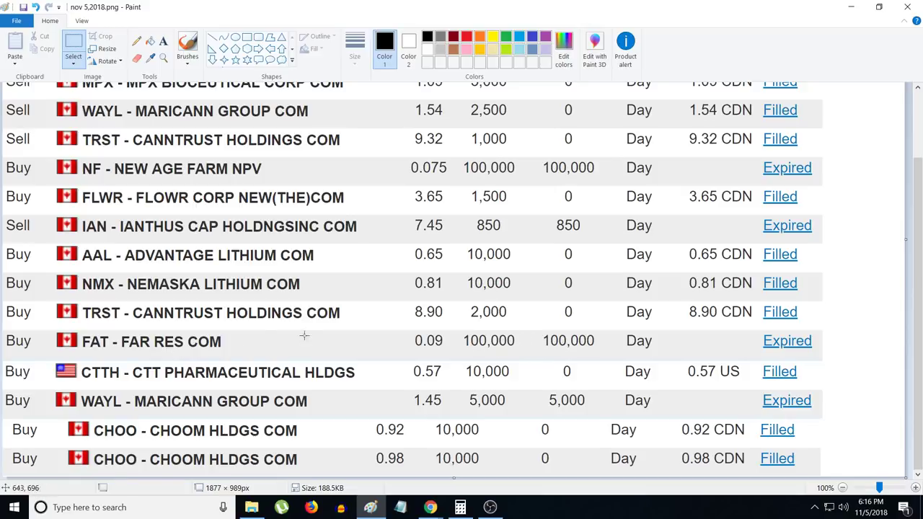
mouse_move(186, 381)
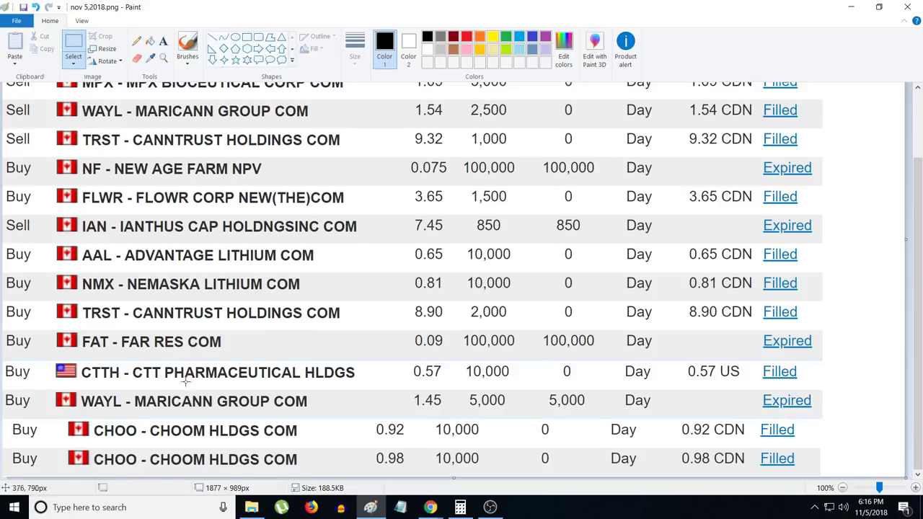
mouse_move(361, 387)
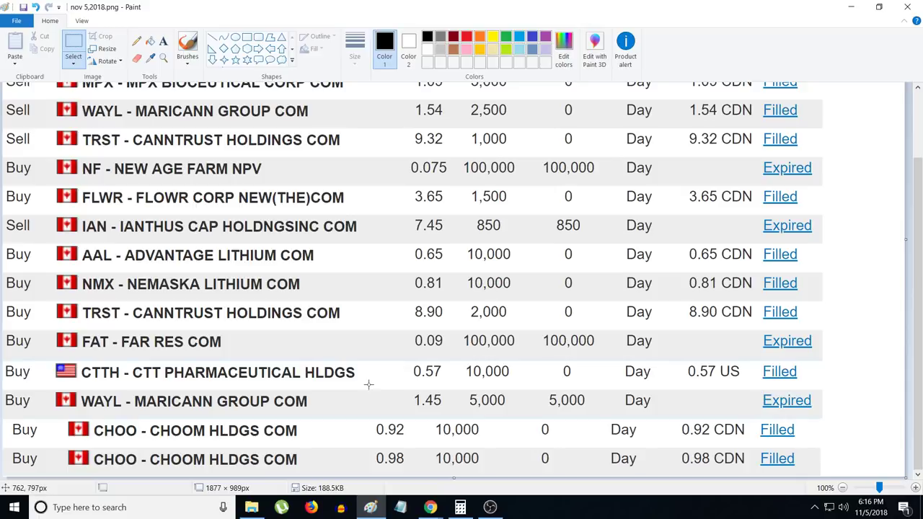
mouse_move(421, 402)
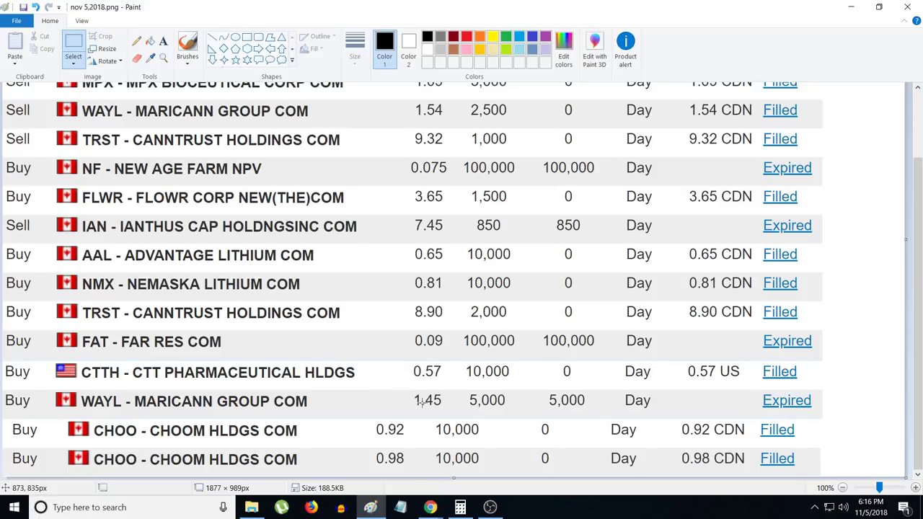
mouse_move(493, 401)
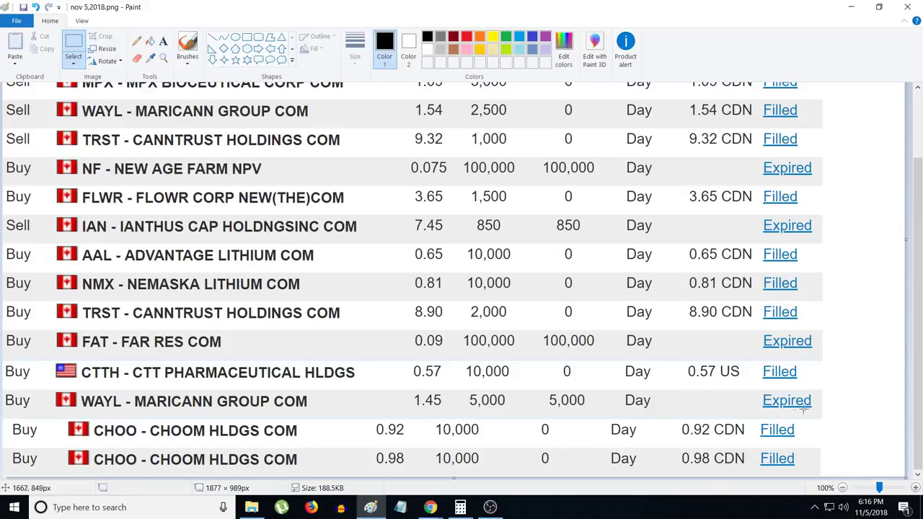
mouse_move(407, 401)
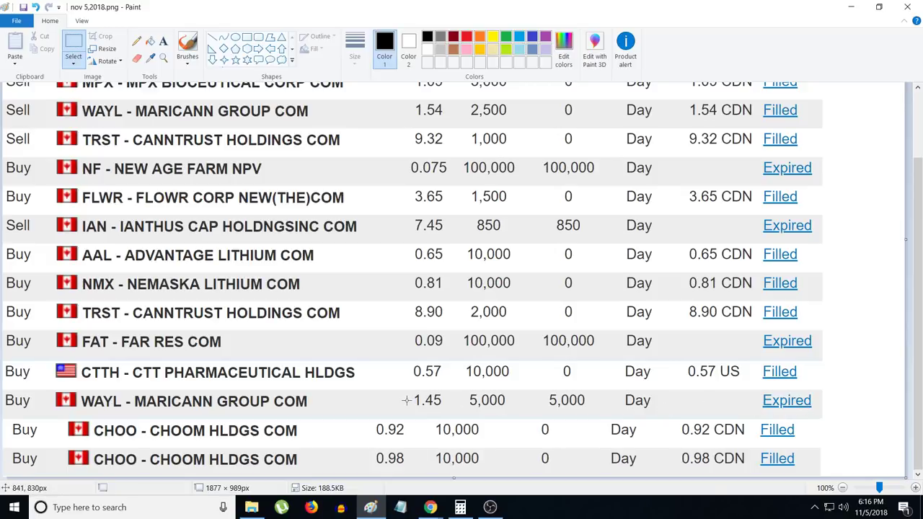
mouse_move(179, 430)
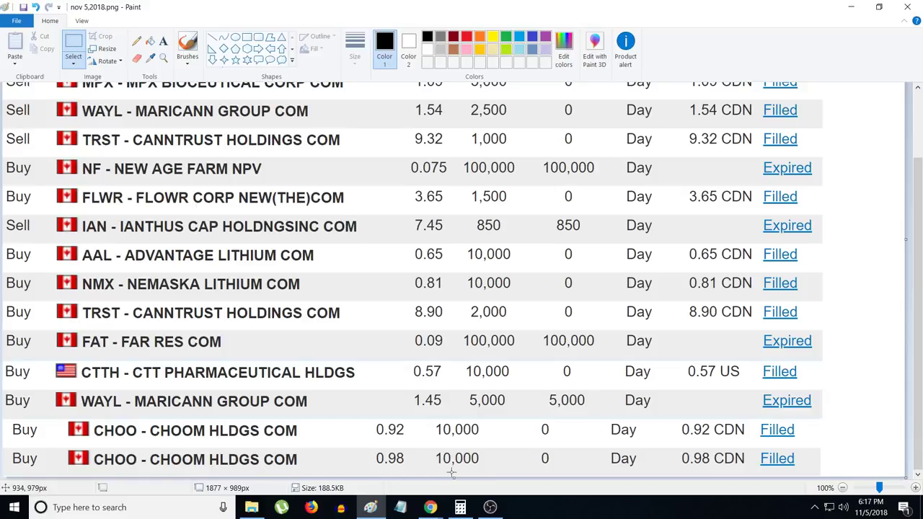
mouse_move(658, 485)
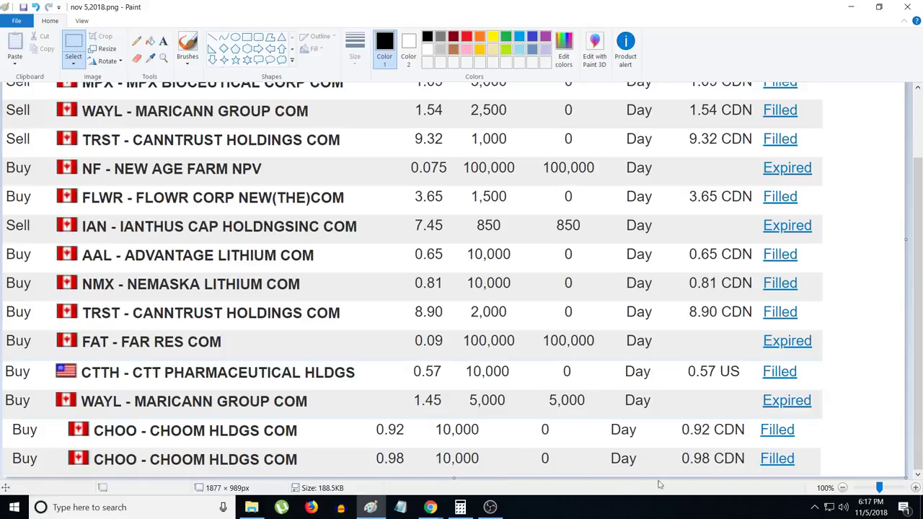
mouse_move(811, 455)
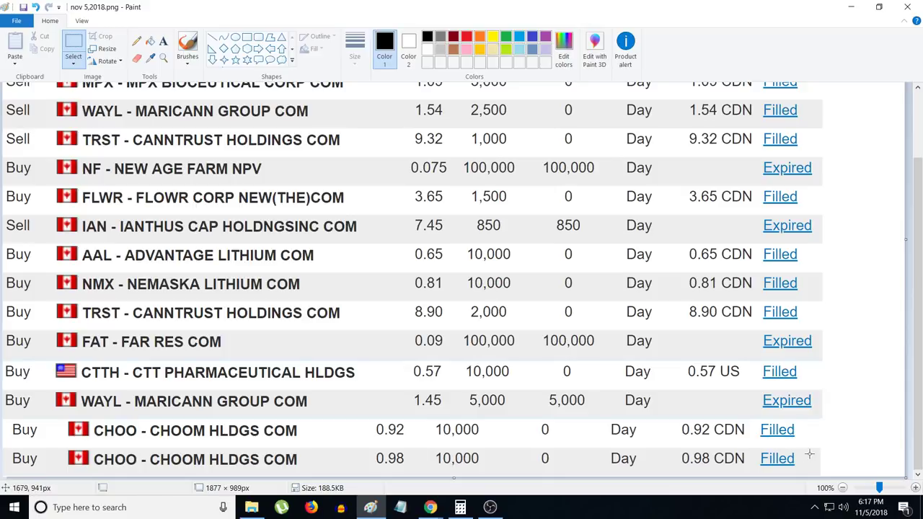
mouse_move(815, 454)
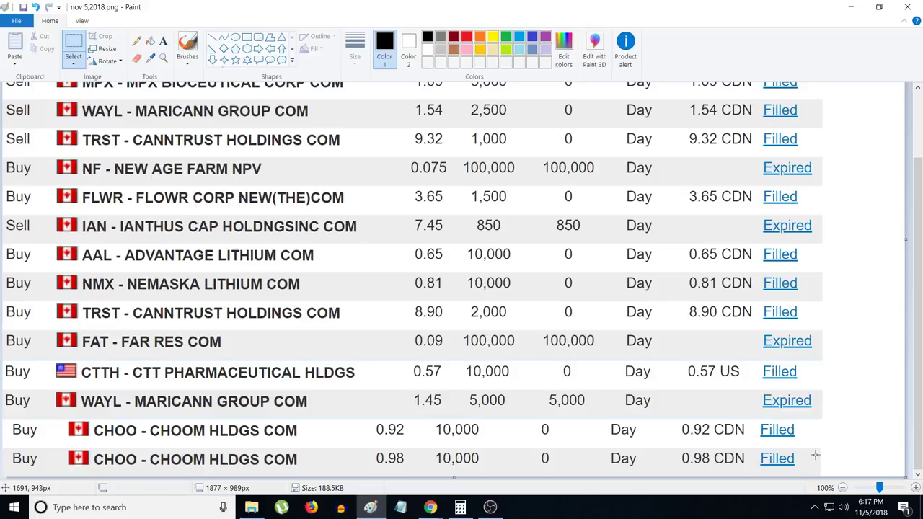
mouse_move(388, 455)
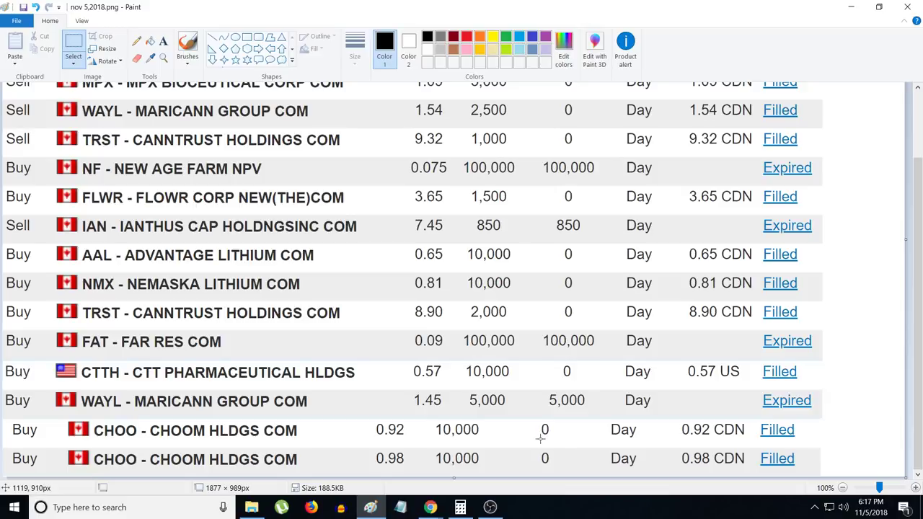
mouse_move(539, 439)
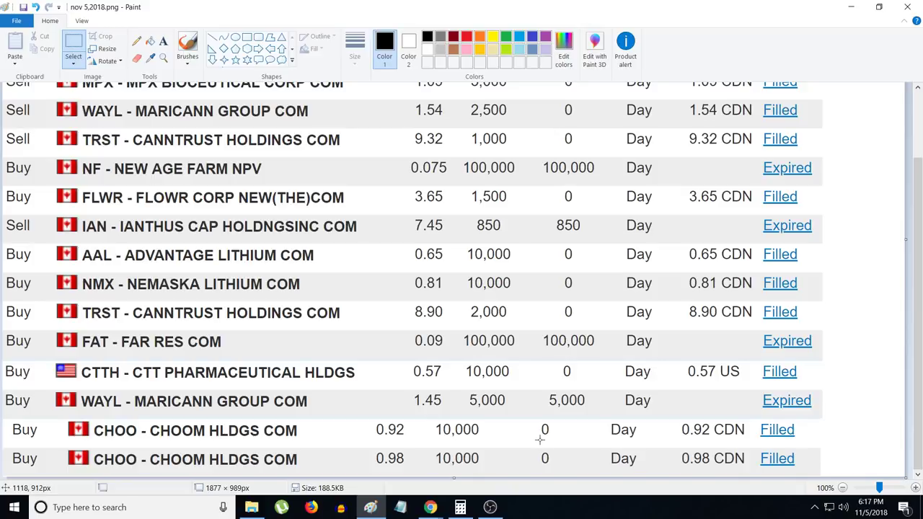
mouse_move(537, 441)
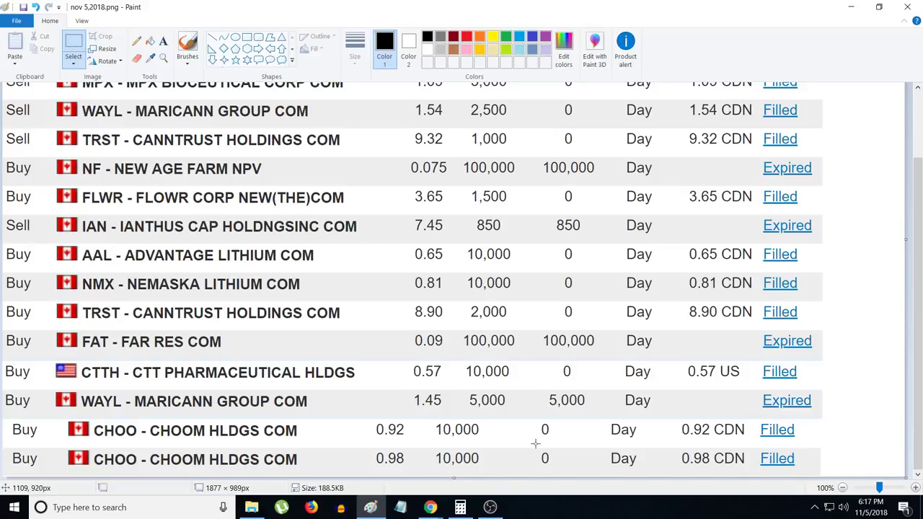
mouse_move(372, 506)
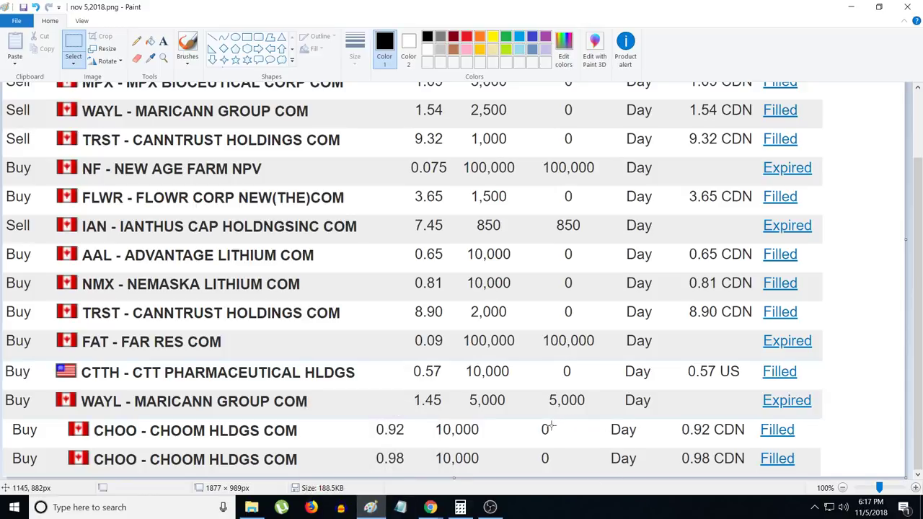
mouse_move(411, 454)
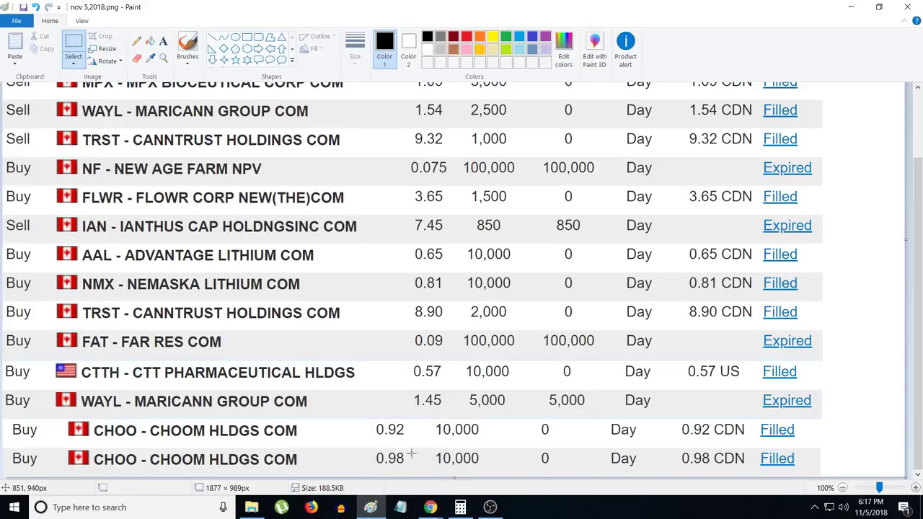
mouse_move(525, 439)
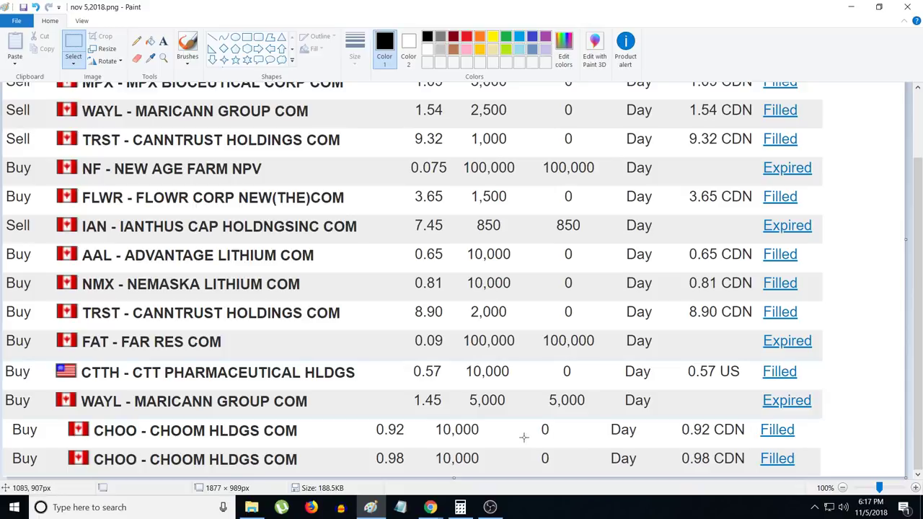
mouse_move(485, 424)
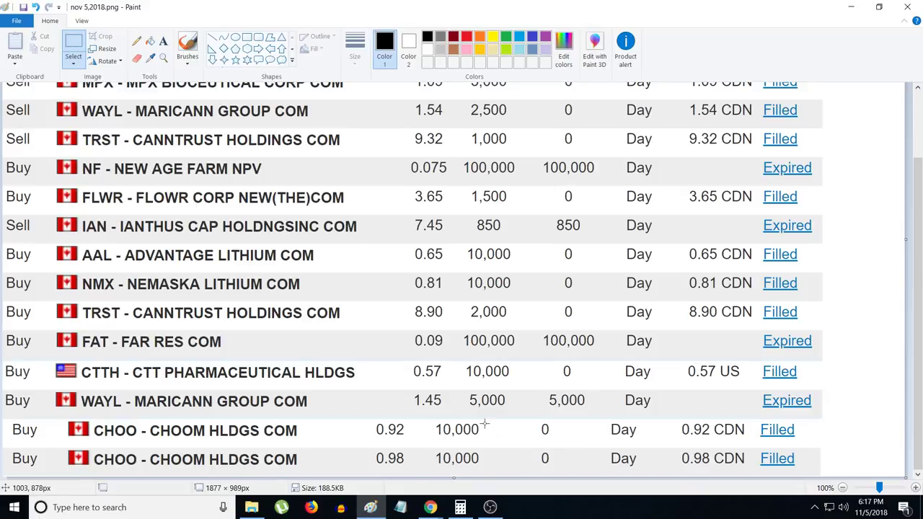
mouse_move(455, 447)
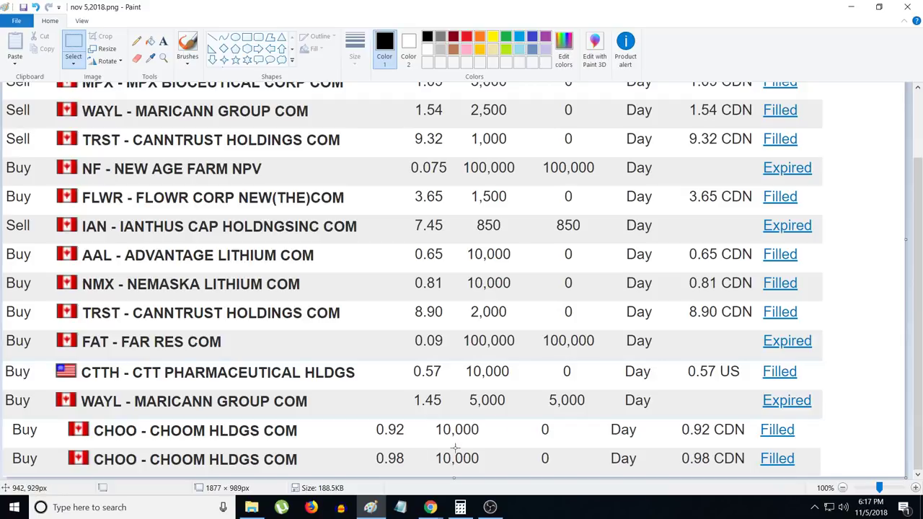
mouse_move(436, 498)
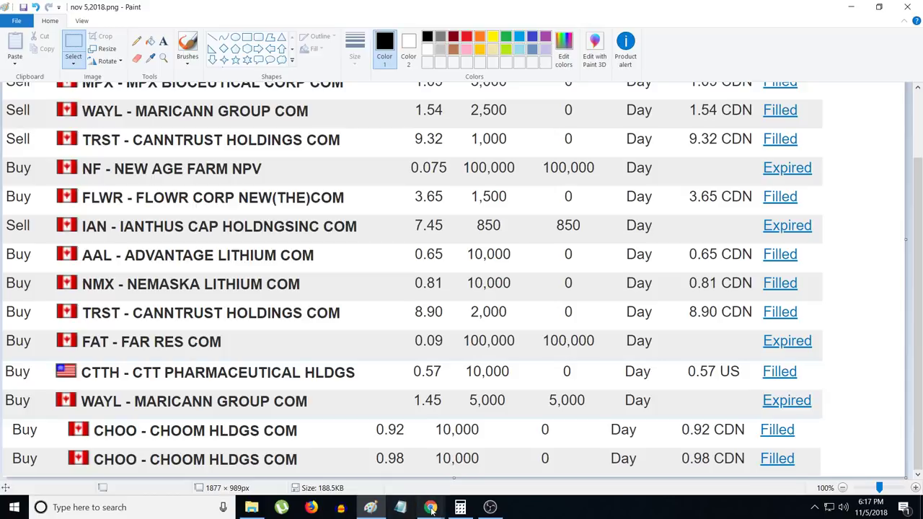
mouse_move(430, 508)
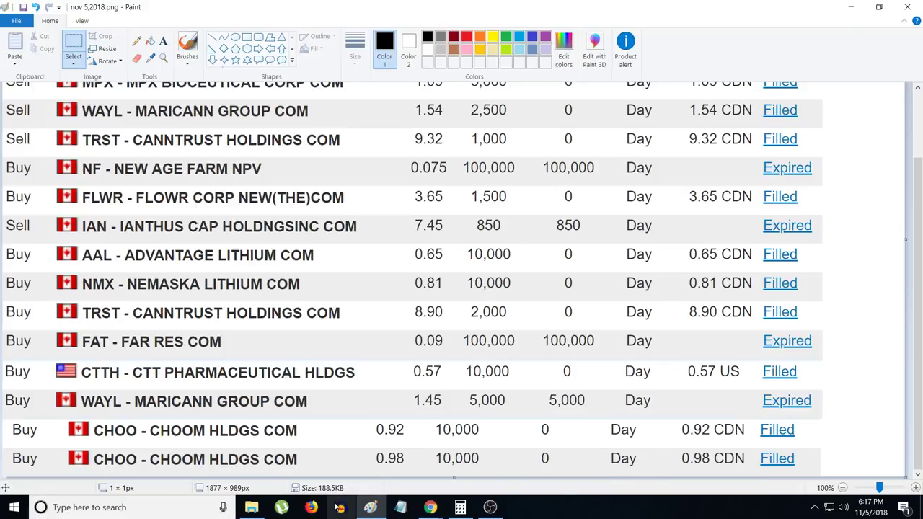
mouse_move(339, 508)
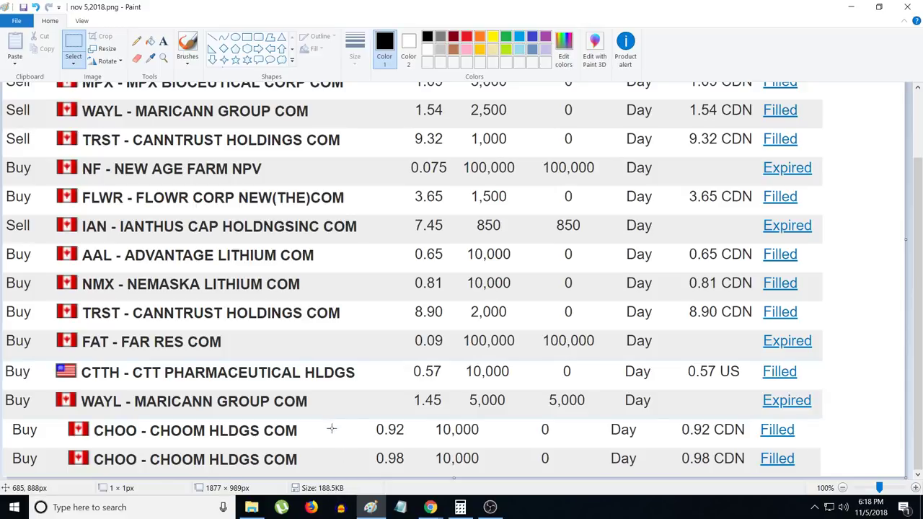
mouse_move(329, 433)
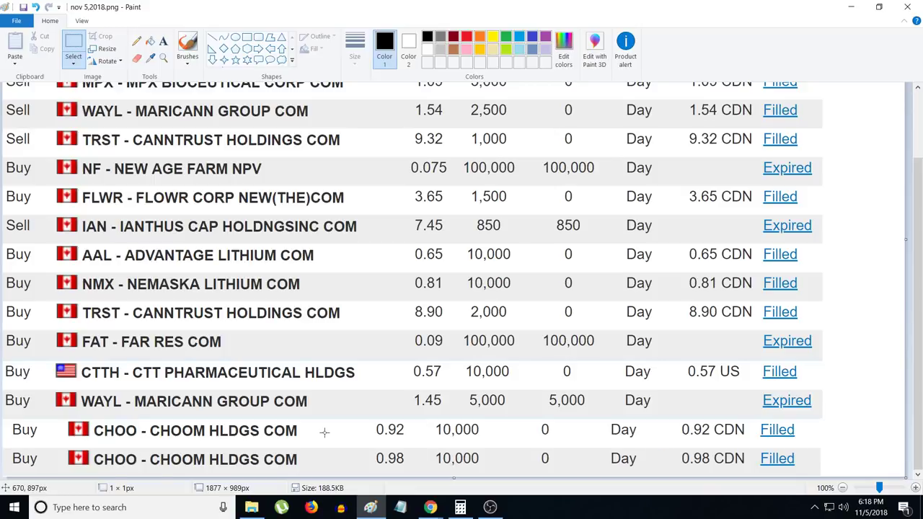
mouse_move(330, 432)
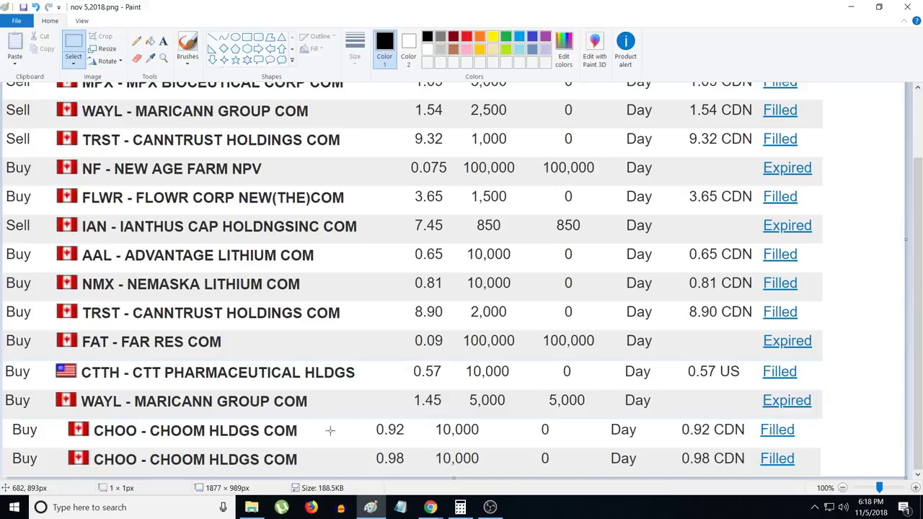
mouse_move(344, 431)
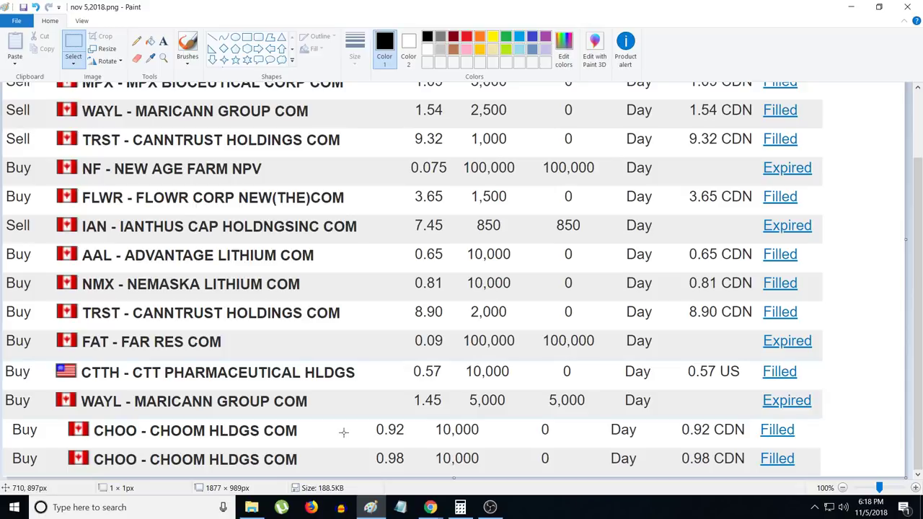
mouse_move(367, 491)
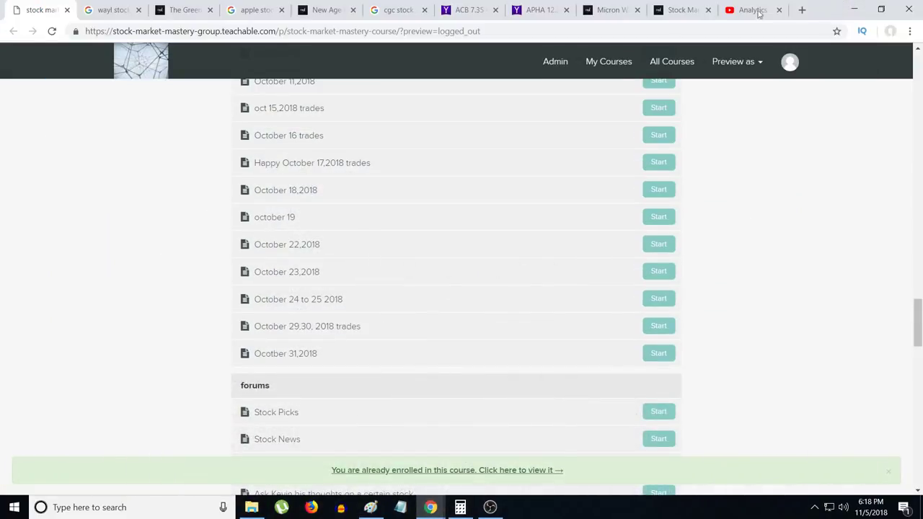
Show the 'wayl stock' results with Maricann Group Inc. at 1.50 CAD, up 2.74%
click(108, 9)
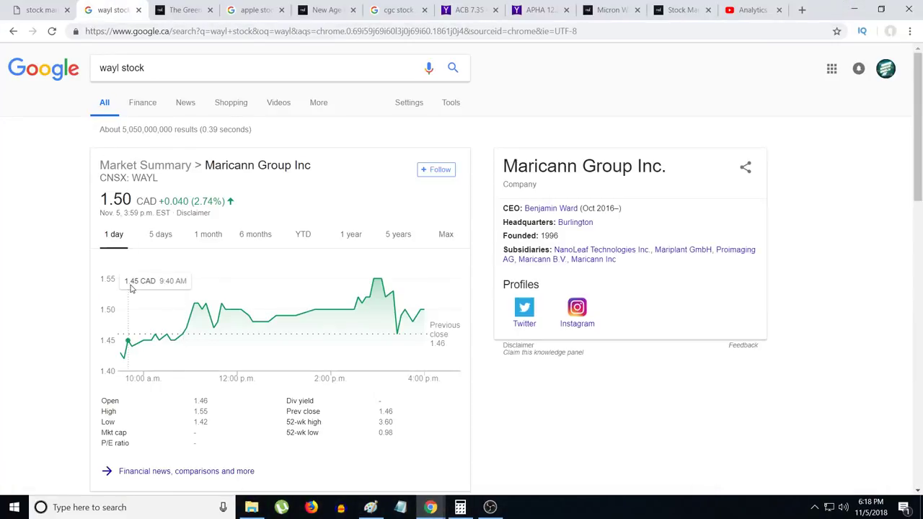
mouse_move(112, 368)
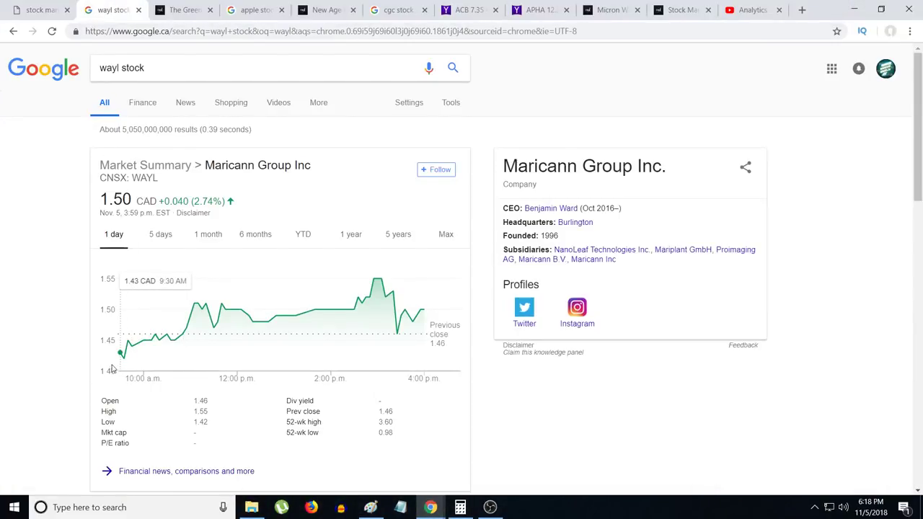
mouse_move(124, 360)
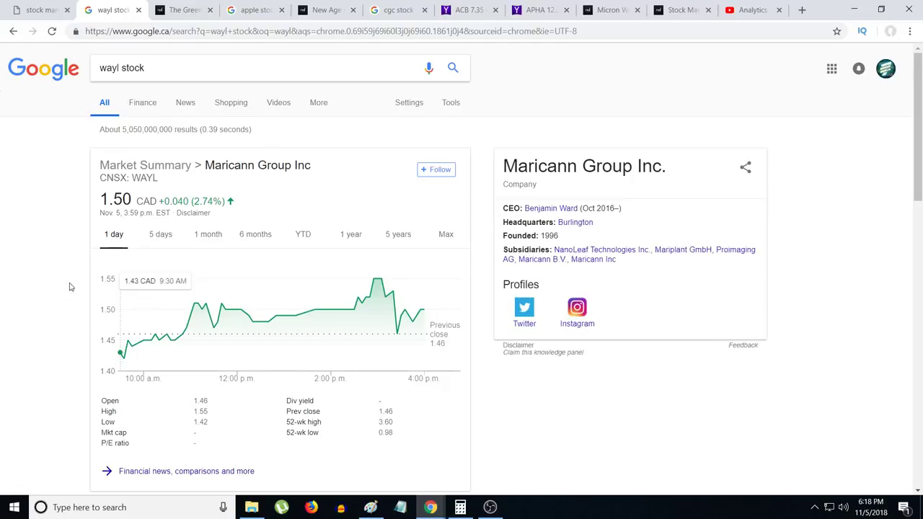
mouse_move(78, 394)
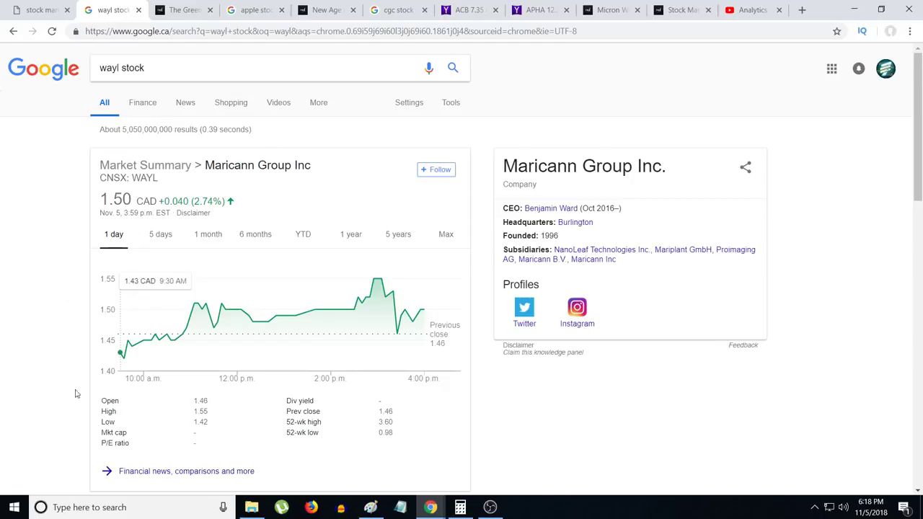
mouse_move(122, 365)
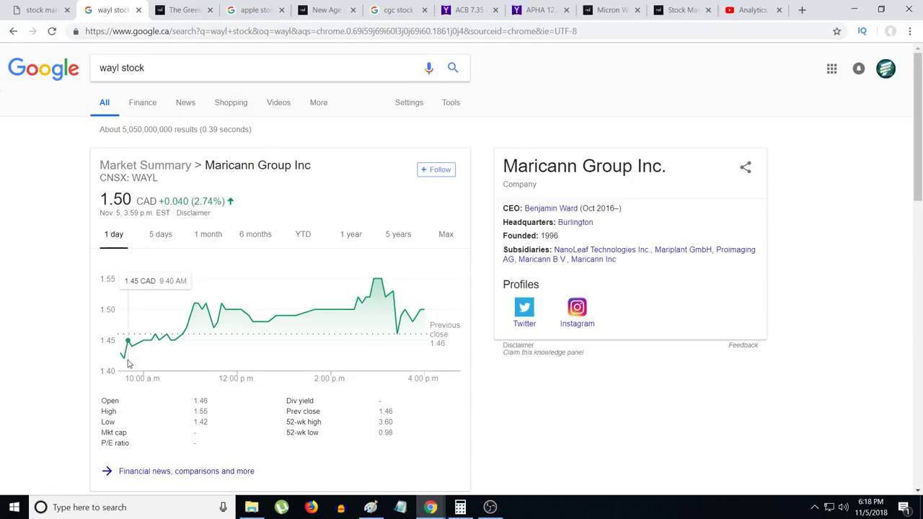
mouse_move(158, 340)
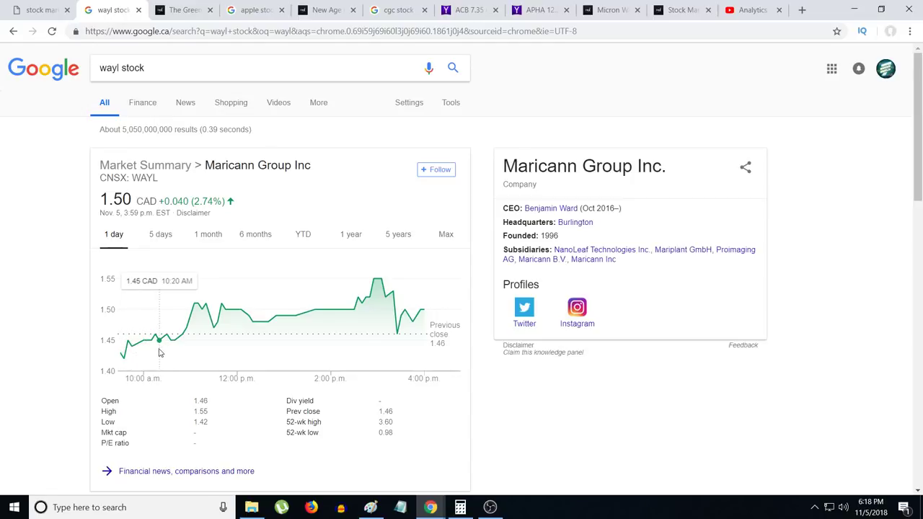
mouse_move(122, 352)
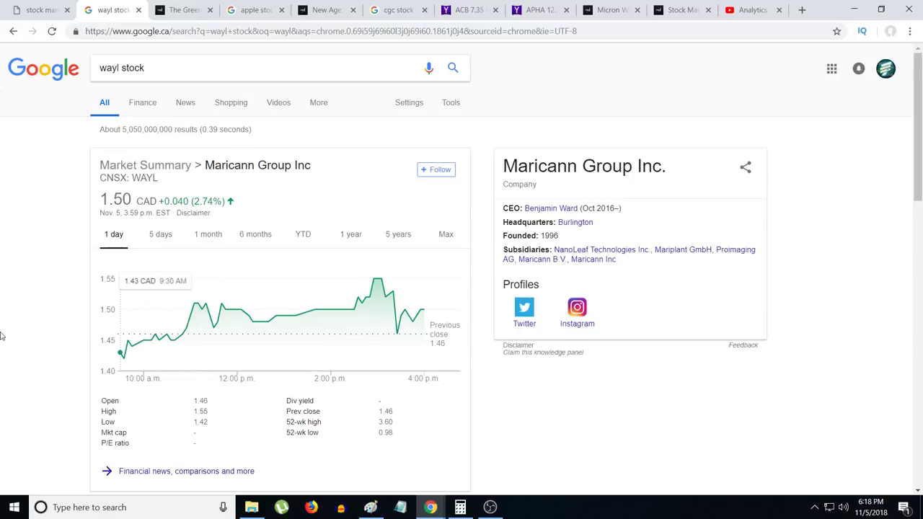
mouse_move(107, 332)
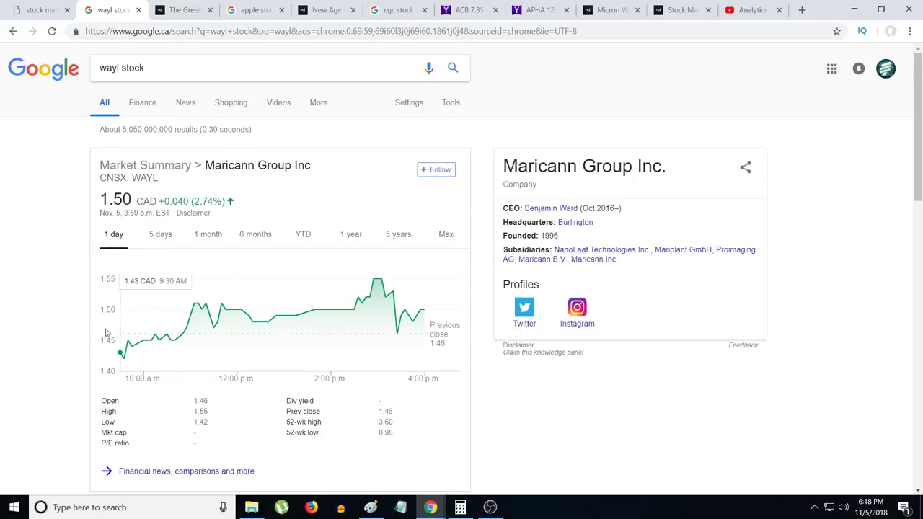
mouse_move(209, 325)
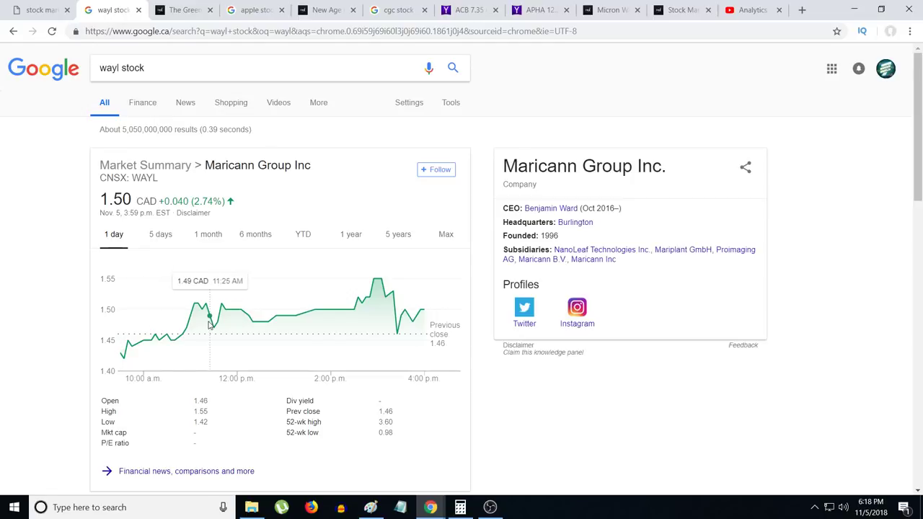
mouse_move(355, 311)
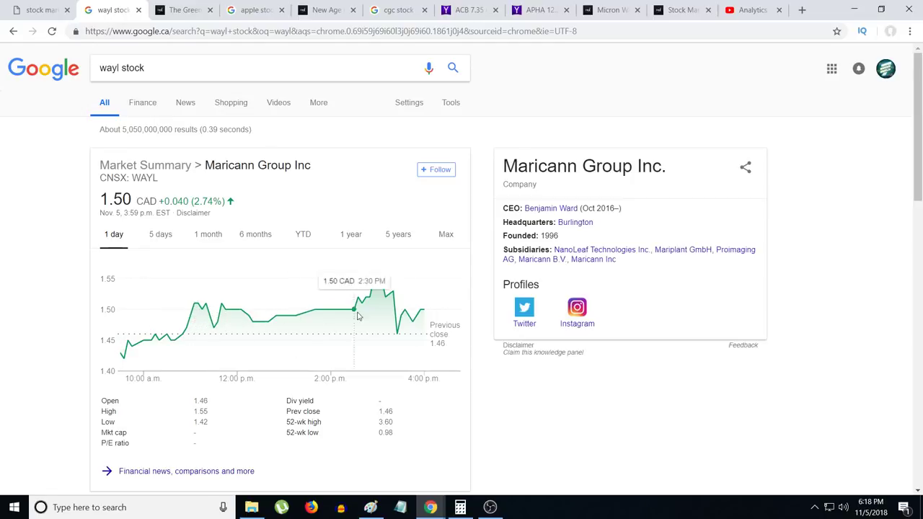
mouse_move(358, 298)
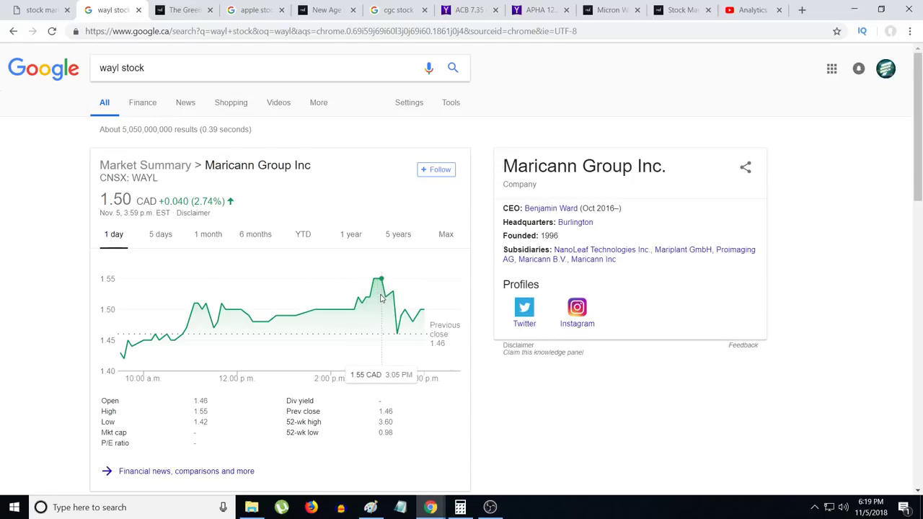
mouse_move(378, 290)
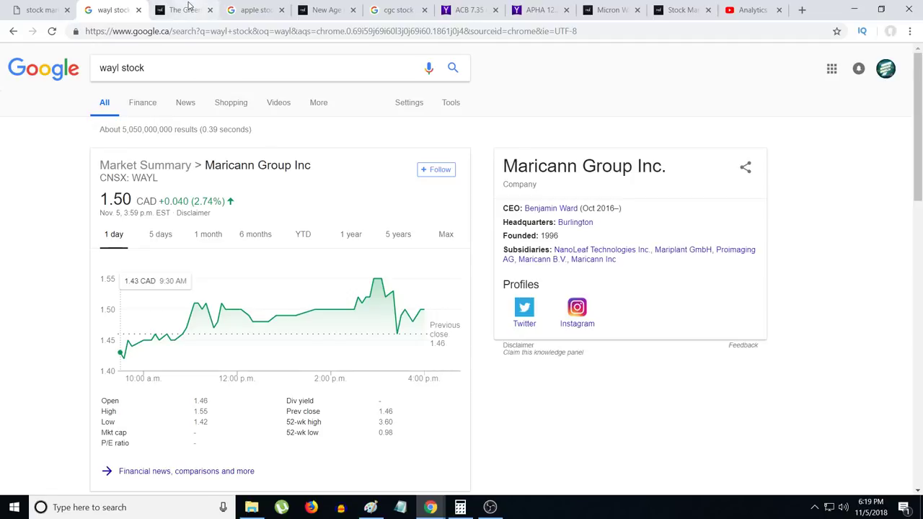
mouse_move(184, 8)
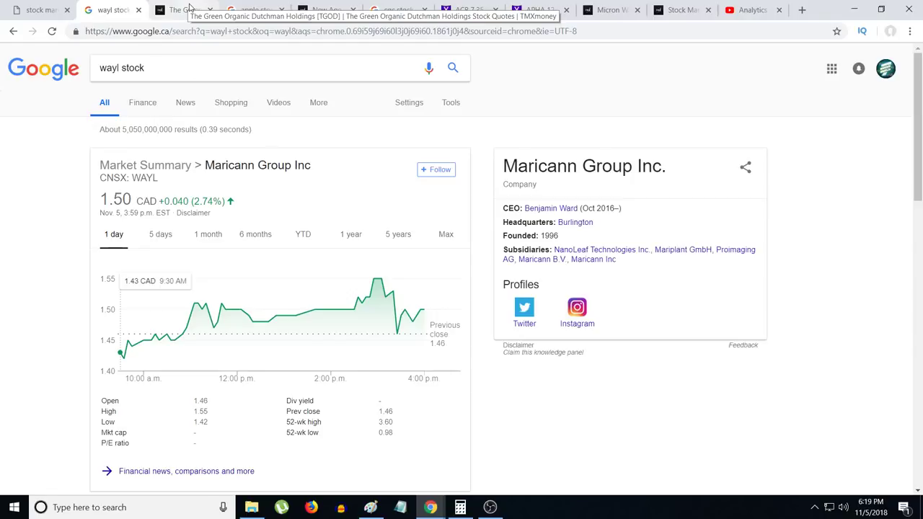
Bring up the TGOD quote at $4.78, up 36.96%, and scroll down to its chart
click(184, 9)
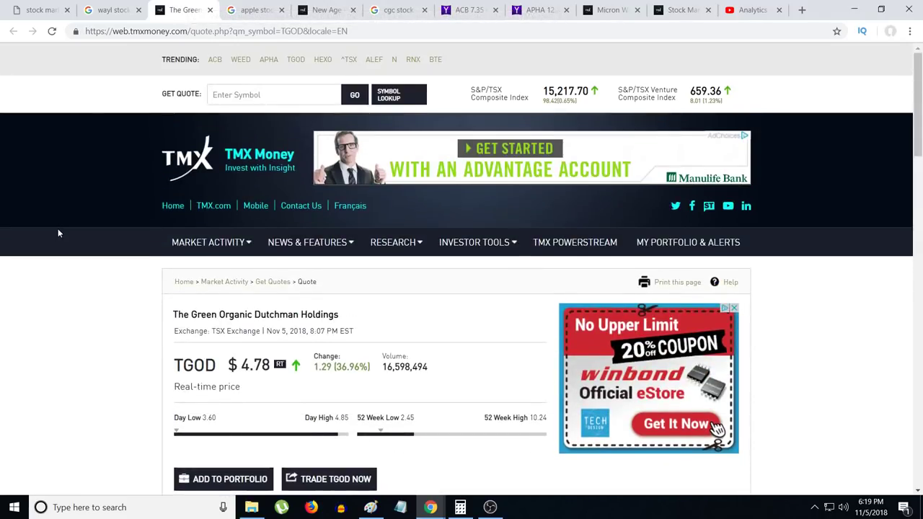
scroll(down, 3)
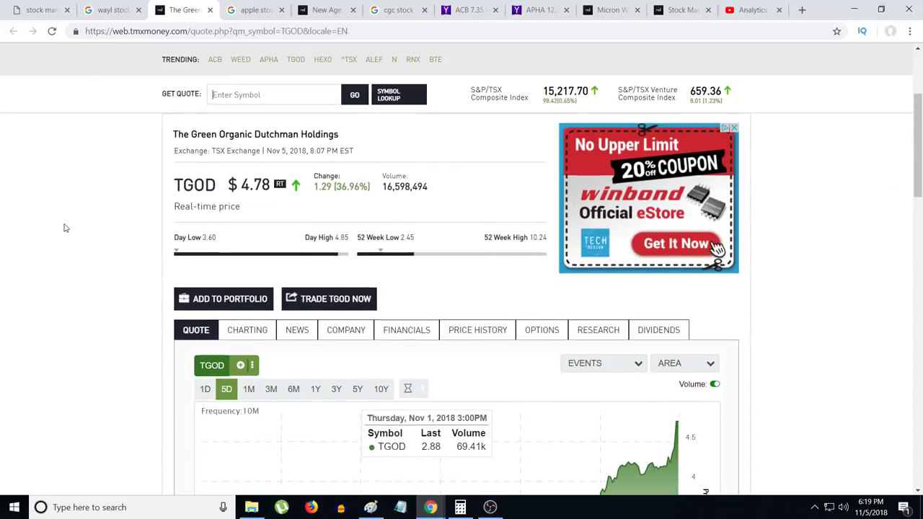
scroll(down, 3)
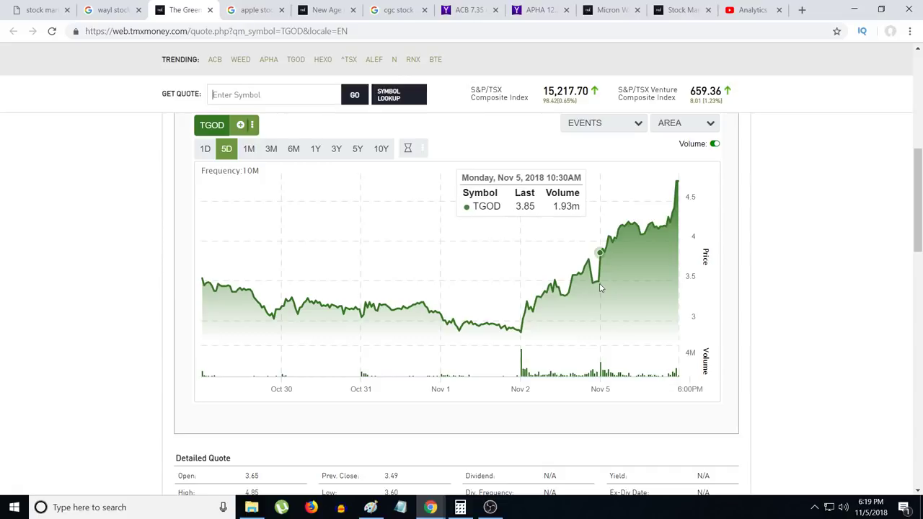
mouse_move(603, 291)
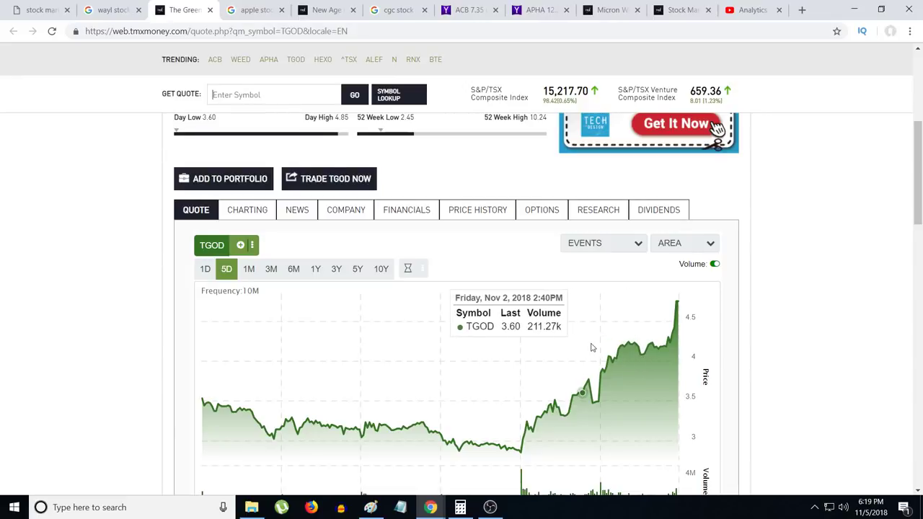
mouse_move(677, 301)
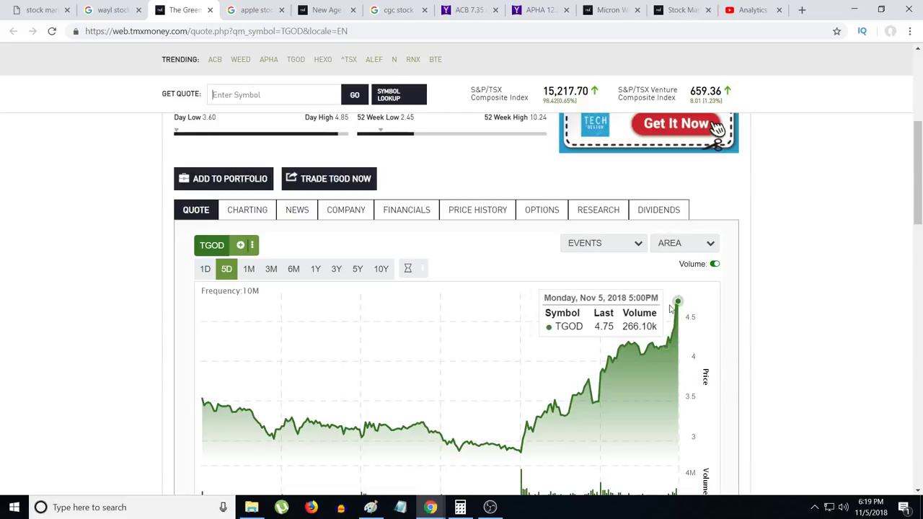
scroll(up, 3)
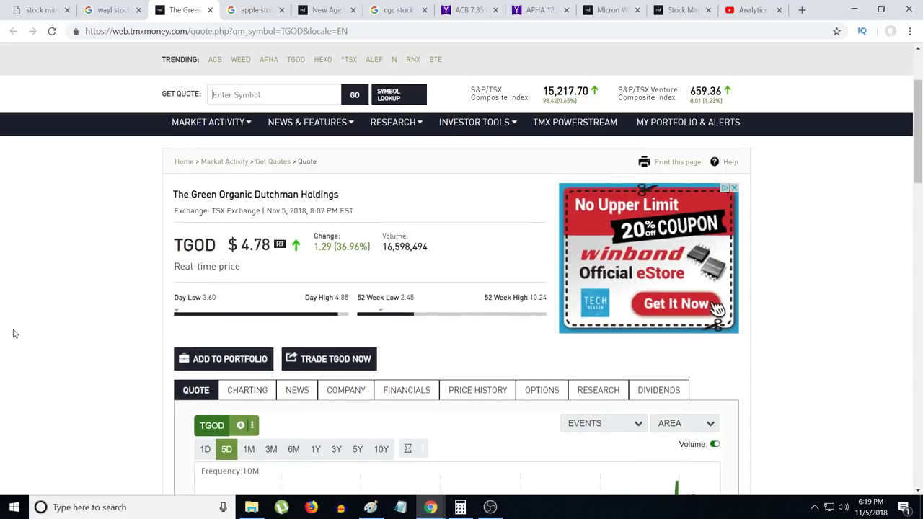
scroll(down, 3)
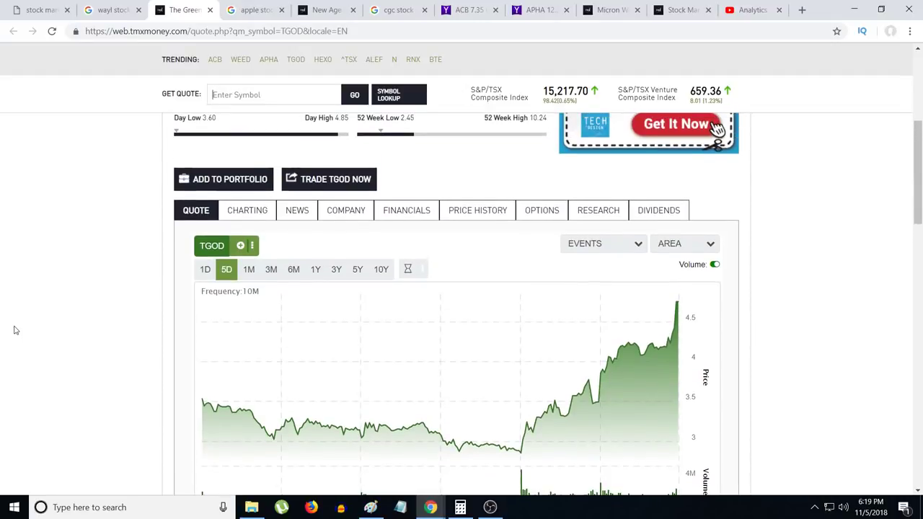
scroll(up, 3)
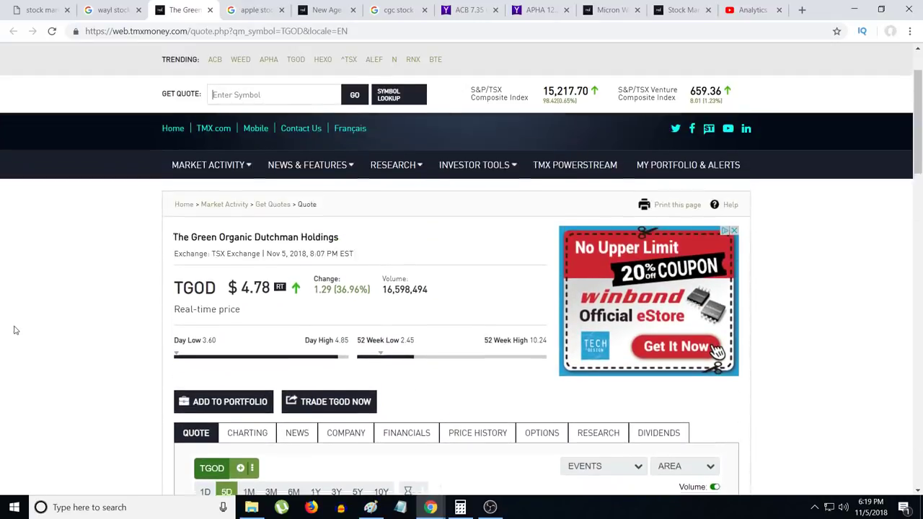
scroll(down, 3)
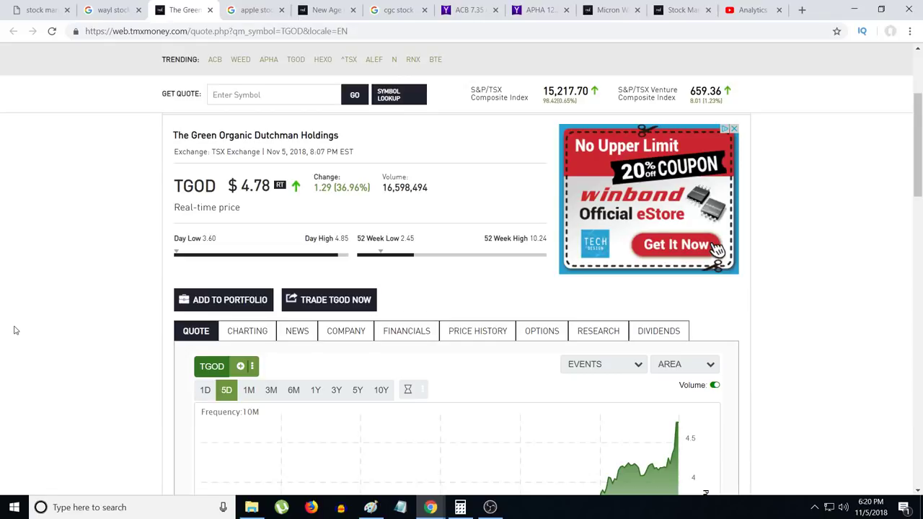
Look over the five-day price chart points, then return to the top of the quote page
click(274, 95)
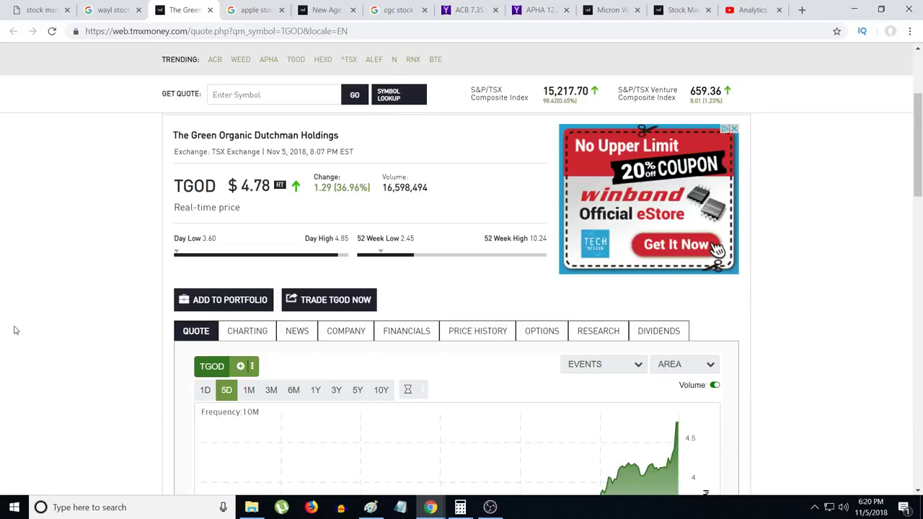
mouse_move(194, 263)
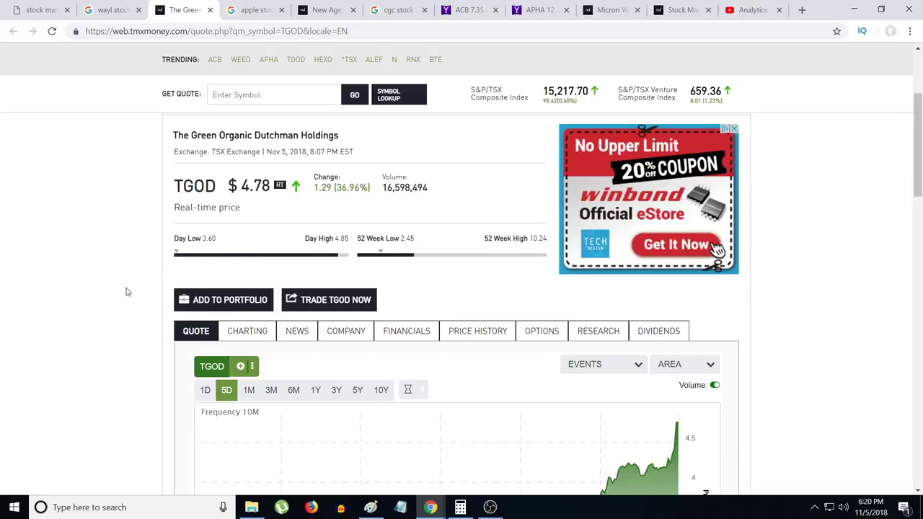
scroll(down, 3)
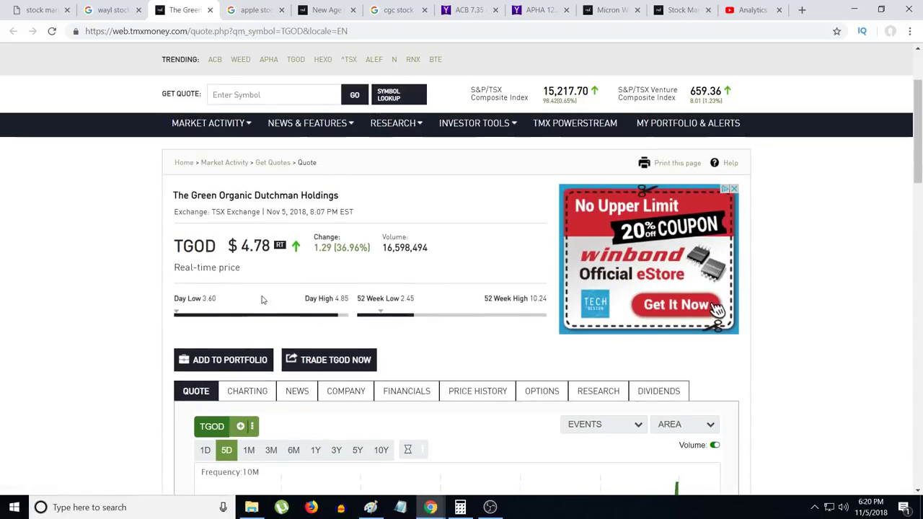
scroll(down, 3)
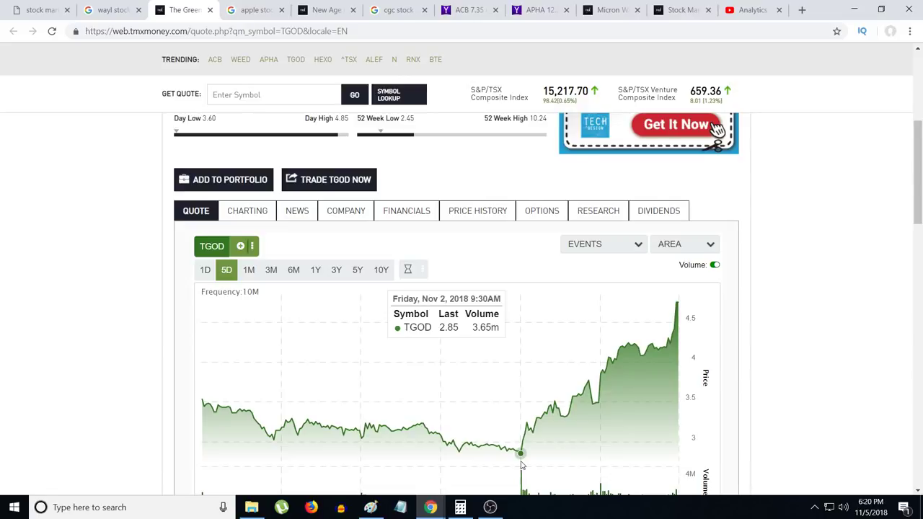
click(274, 95)
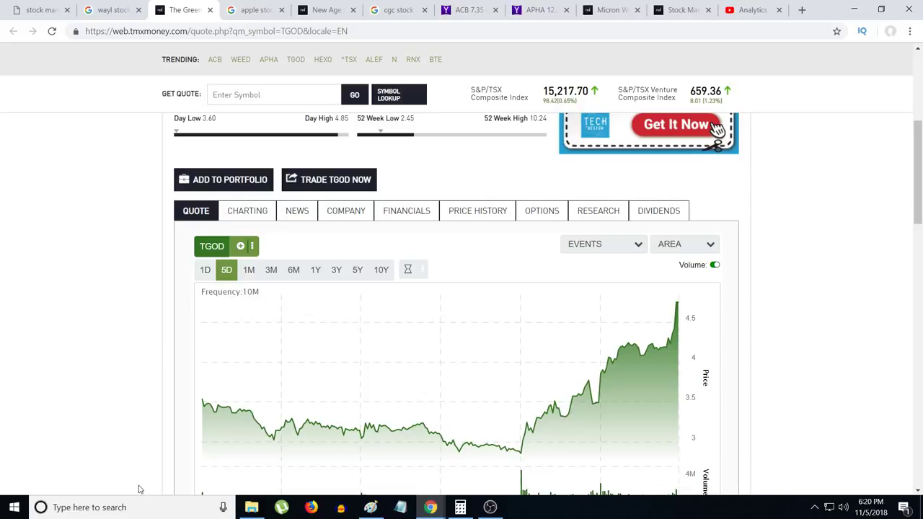
scroll(up, 3)
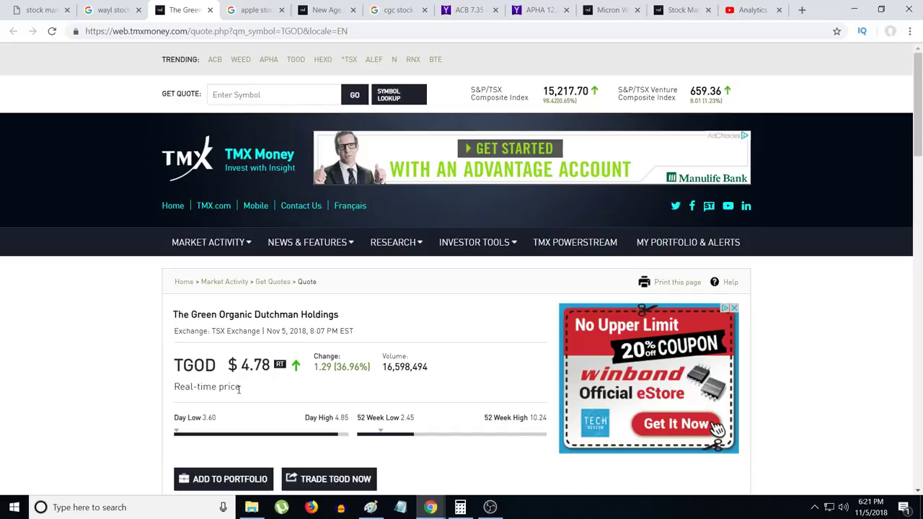
mouse_move(238, 405)
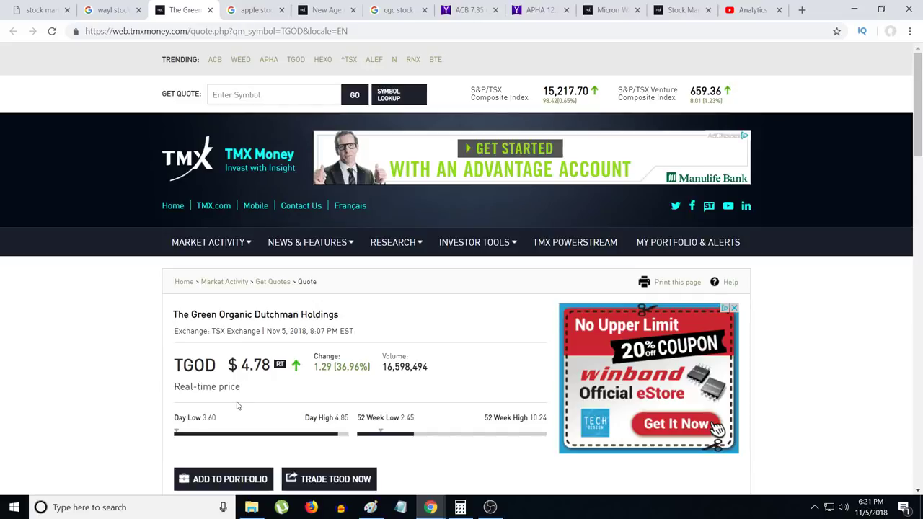
mouse_move(239, 409)
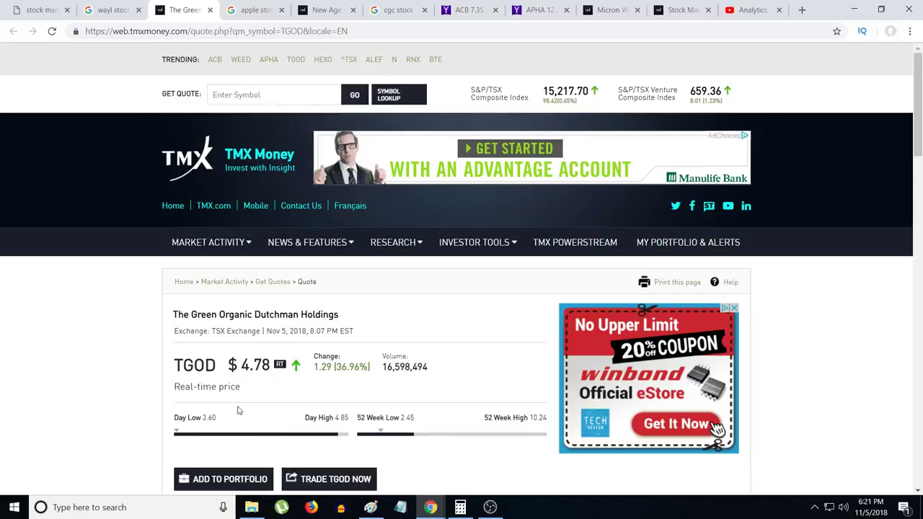
mouse_move(242, 410)
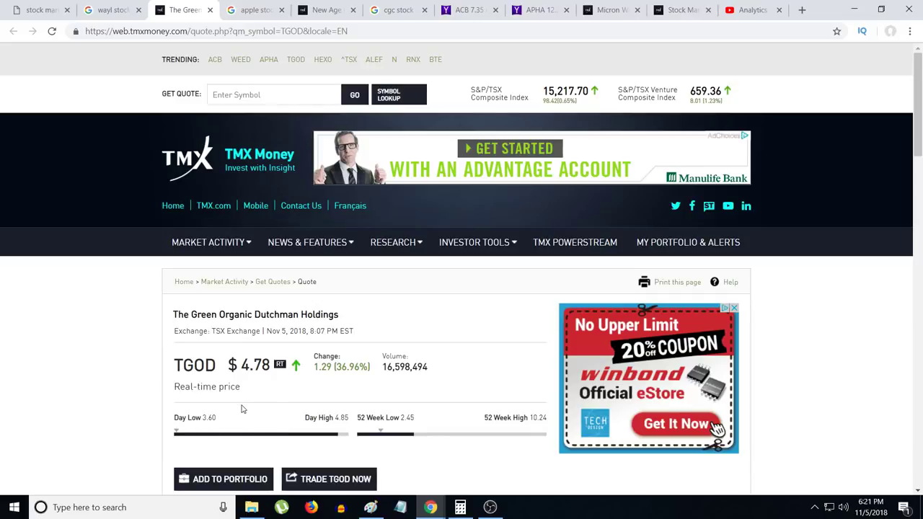
mouse_move(258, 303)
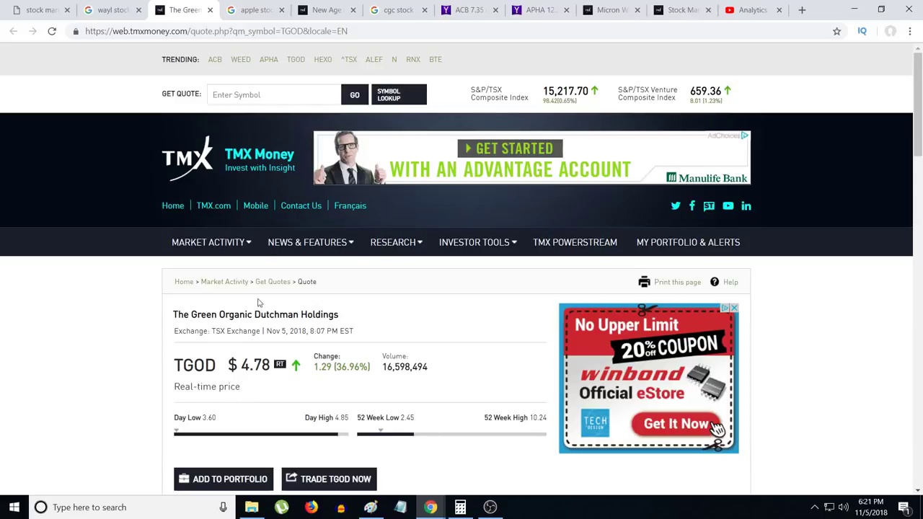
mouse_move(256, 10)
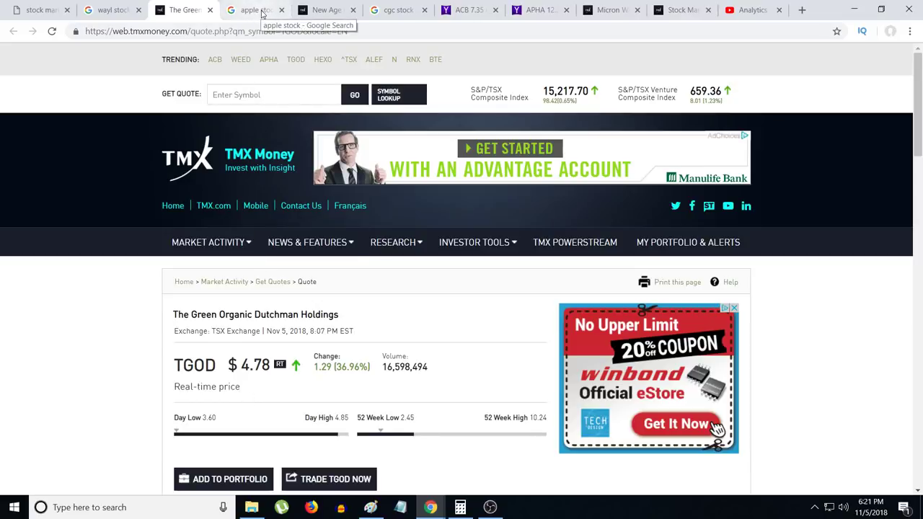
Flip between the TGOD quote and Apple's summary at 201.59 USD, down 2.84%, settling on Apple
click(252, 8)
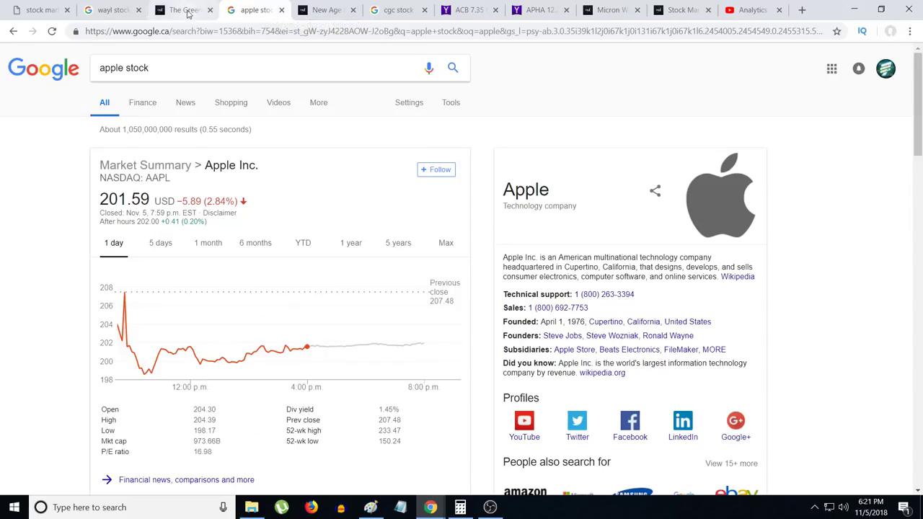
click(185, 9)
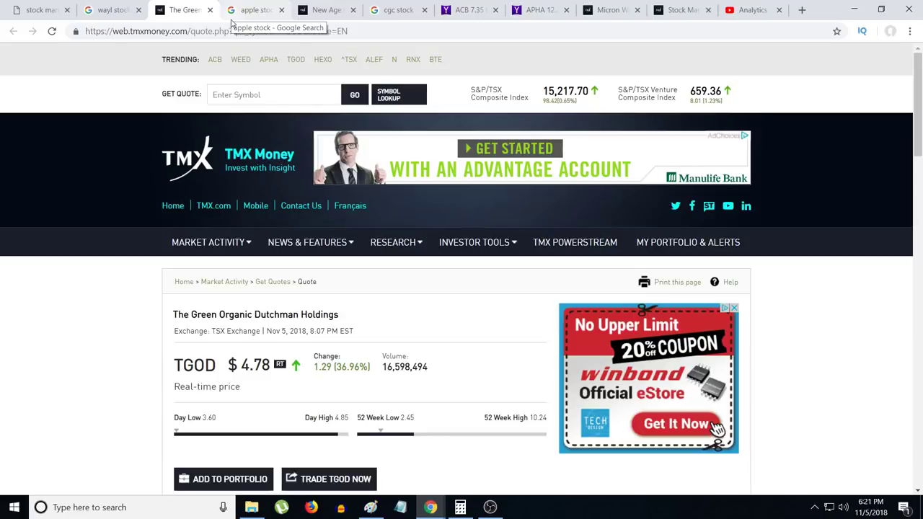
mouse_move(238, 17)
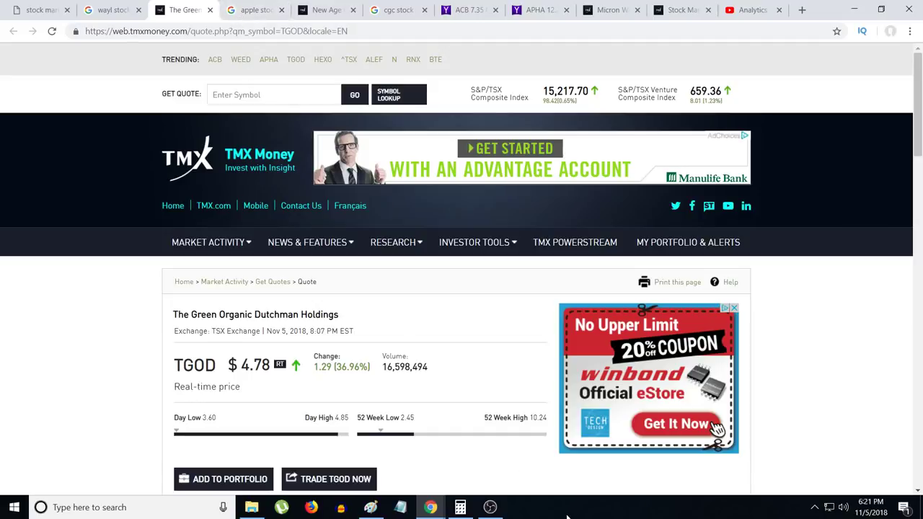
click(491, 508)
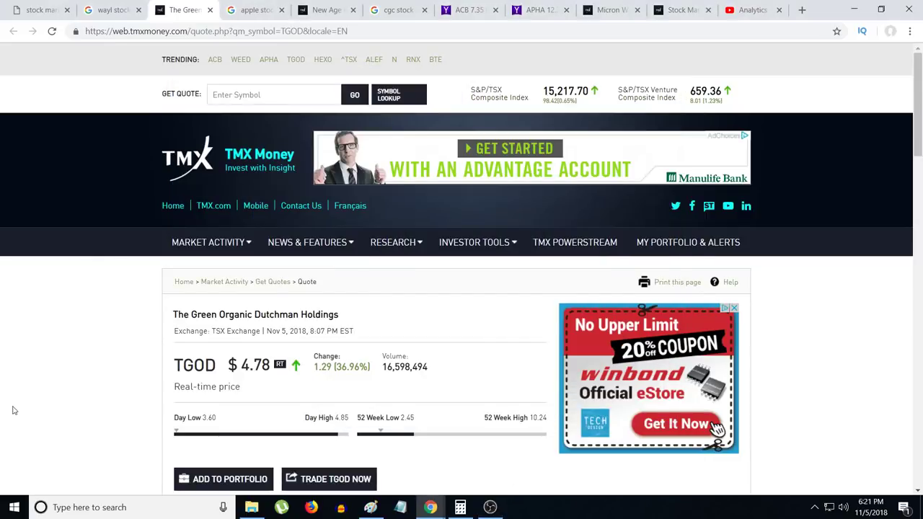
click(254, 9)
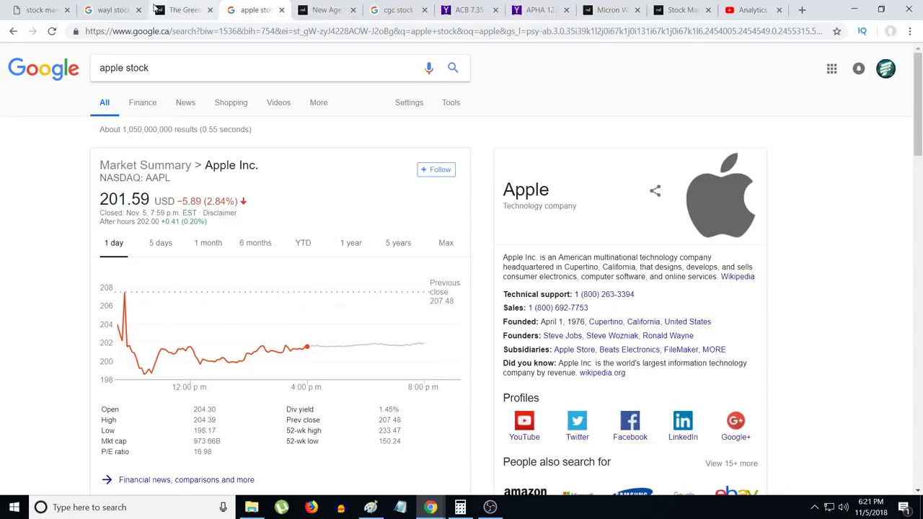
click(181, 9)
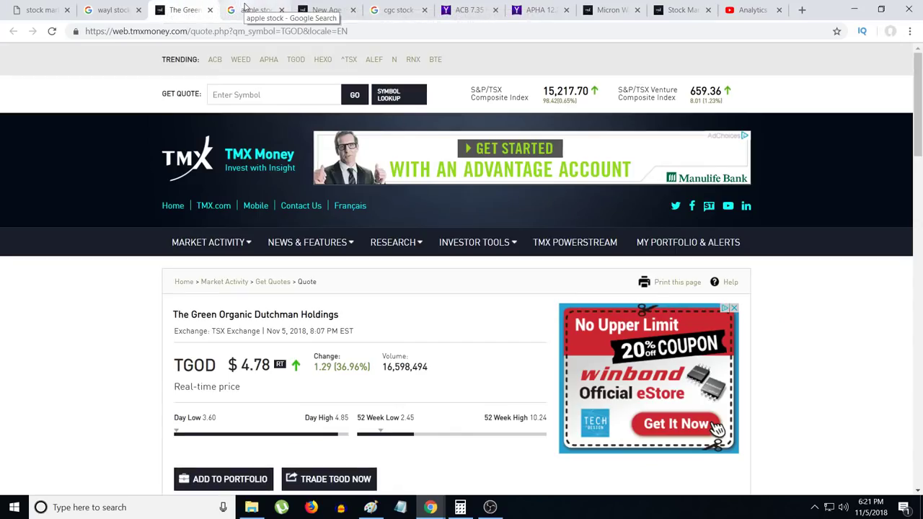
click(256, 9)
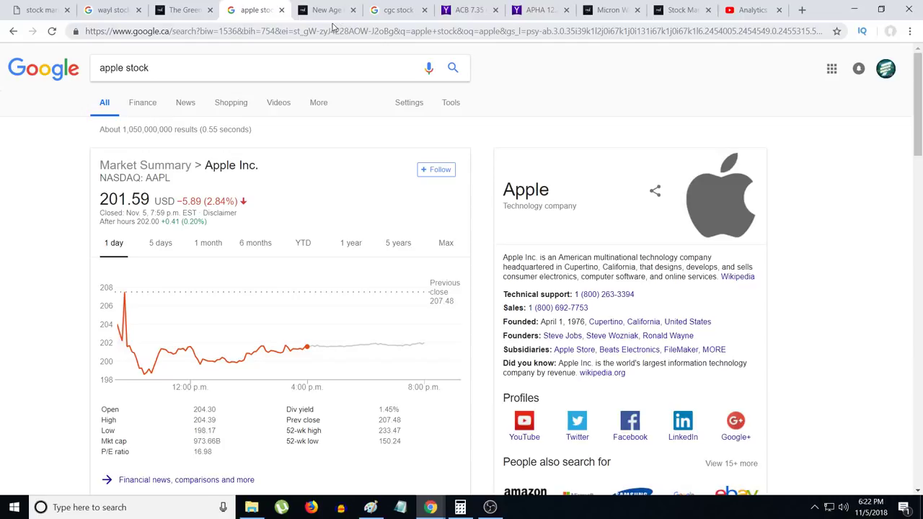
mouse_move(326, 9)
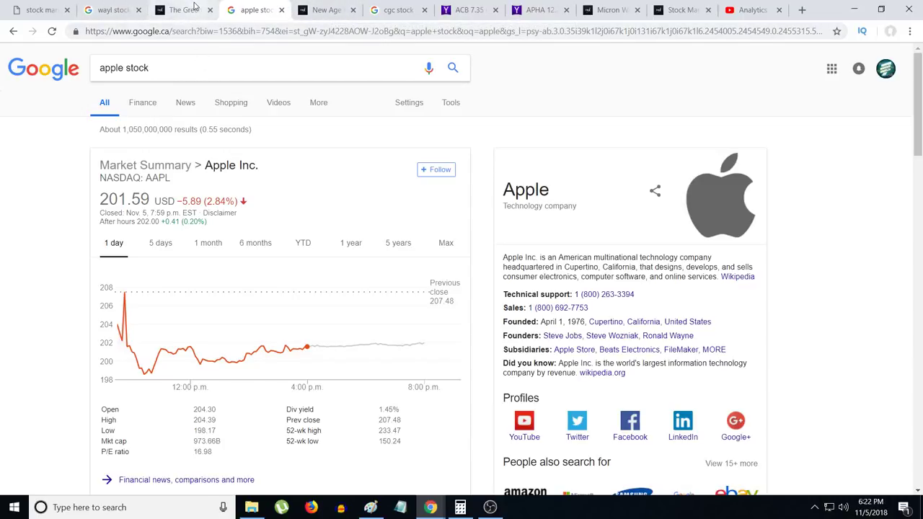
mouse_move(200, 127)
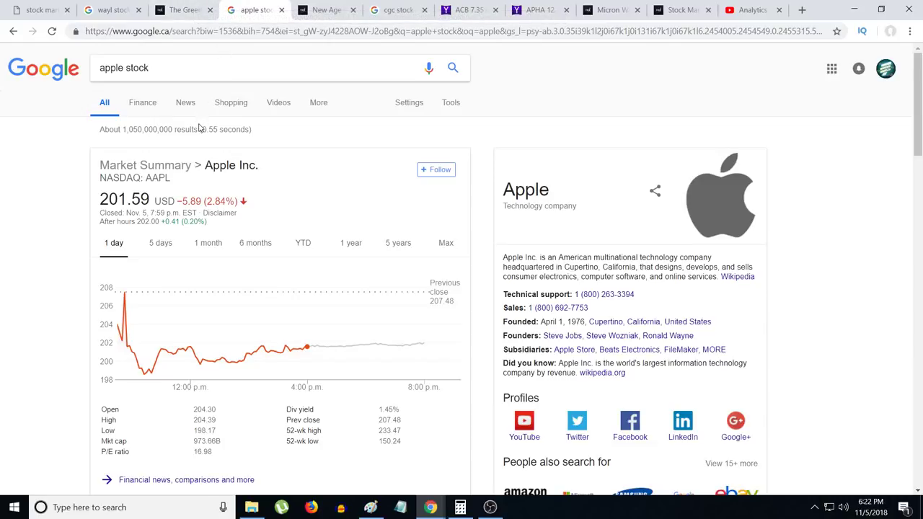
mouse_move(297, 261)
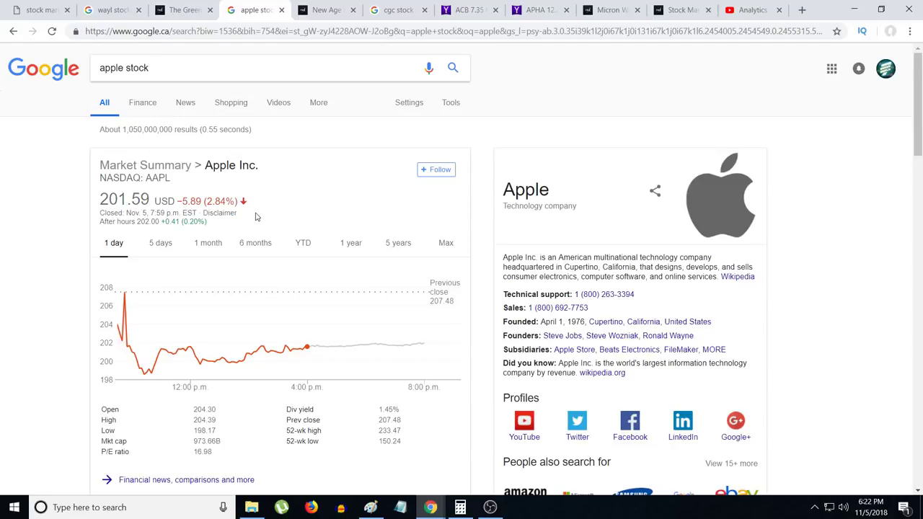
mouse_move(251, 208)
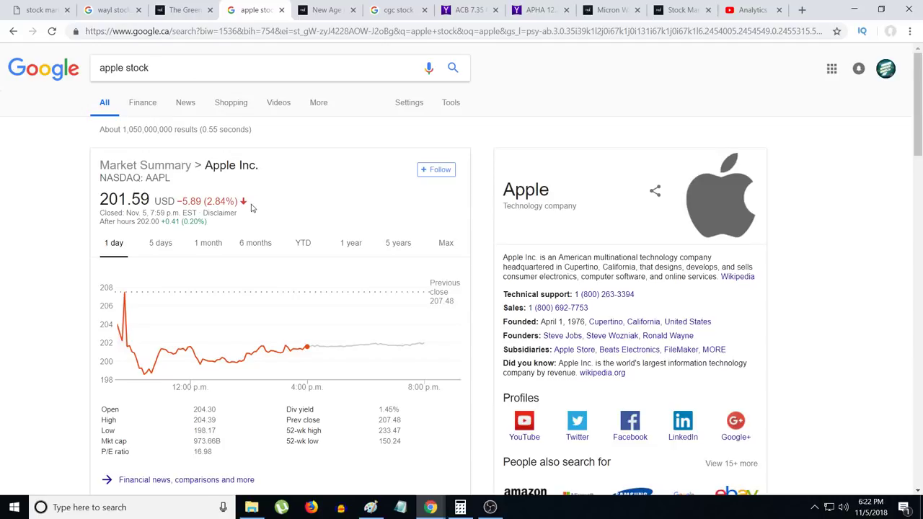
mouse_move(341, 211)
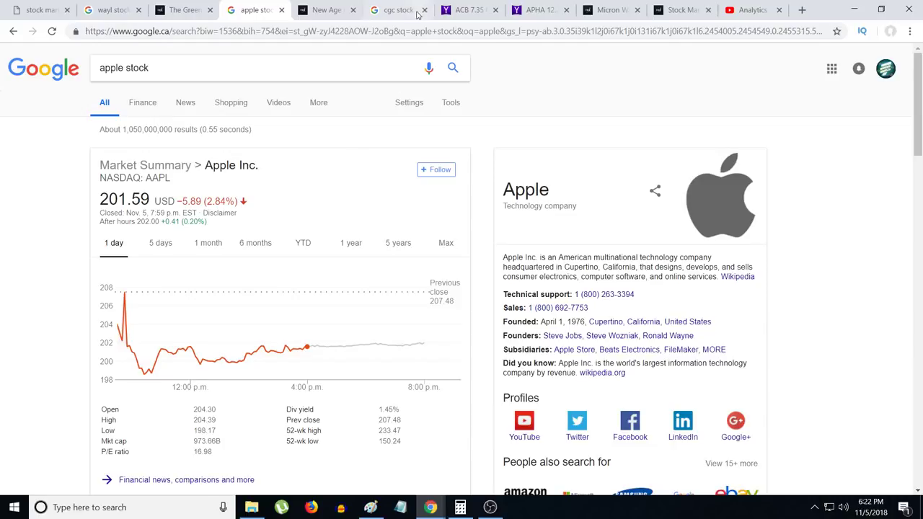
Refresh the Canopy Growth quote of 40.09, then show Aurora Cannabis on Yahoo Finance at 7.35
click(397, 8)
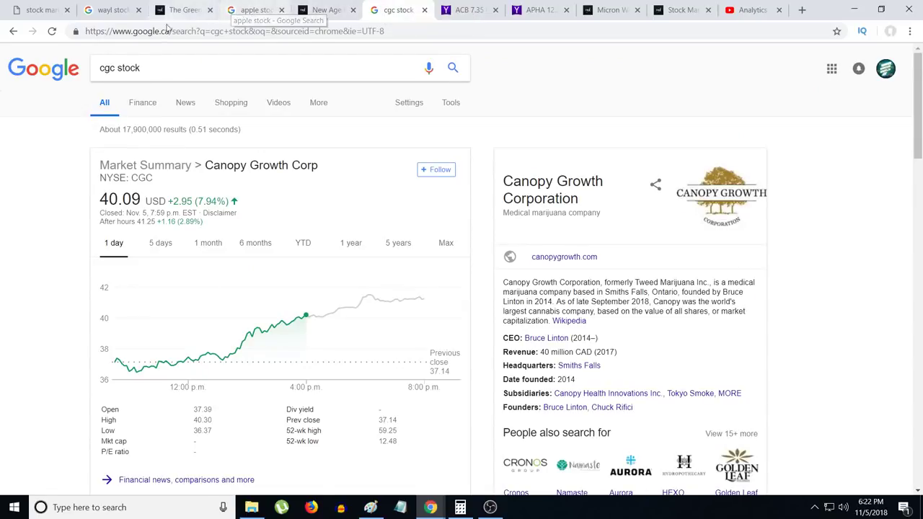
click(52, 31)
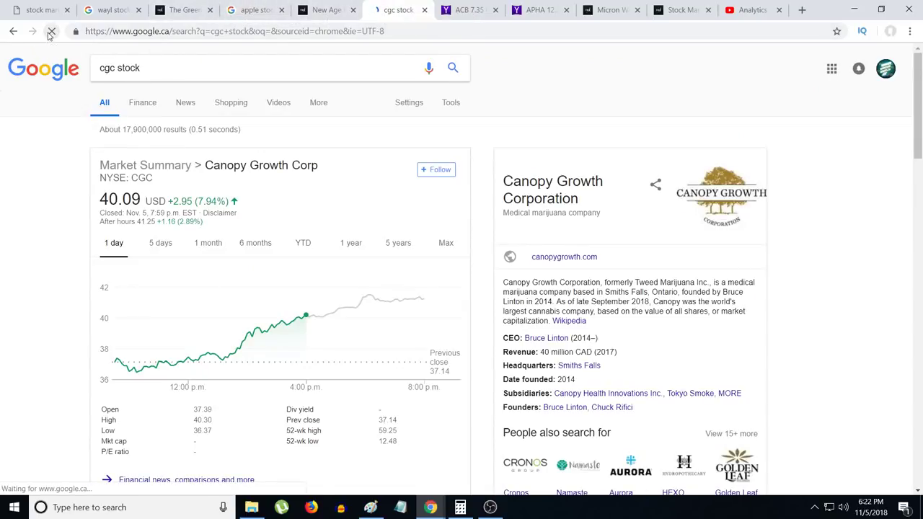
click(52, 32)
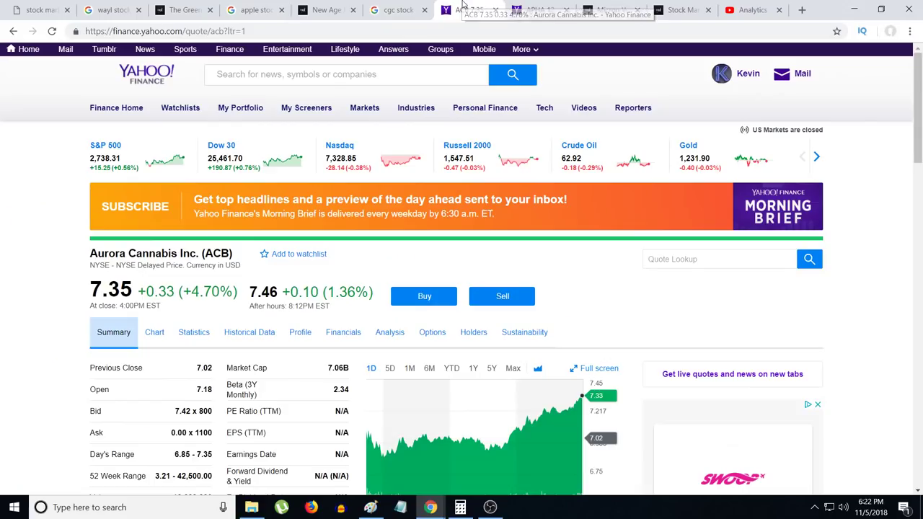
click(396, 9)
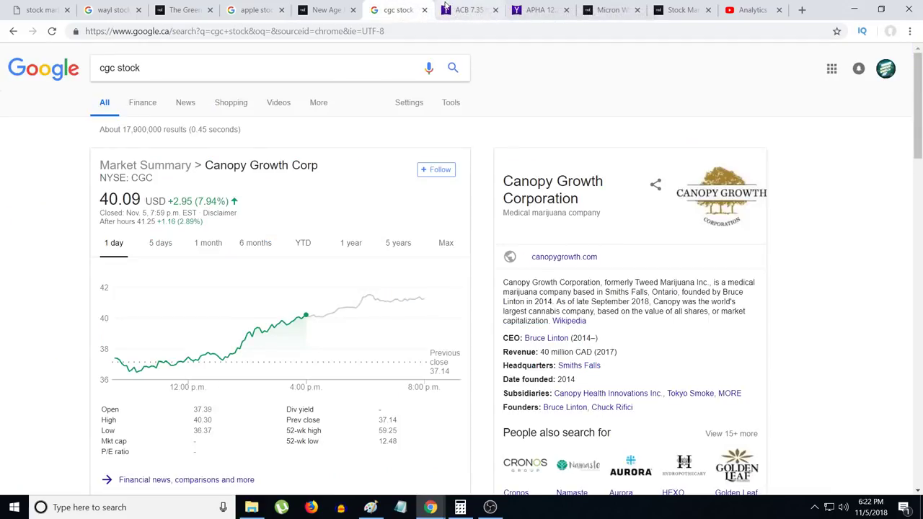
click(467, 9)
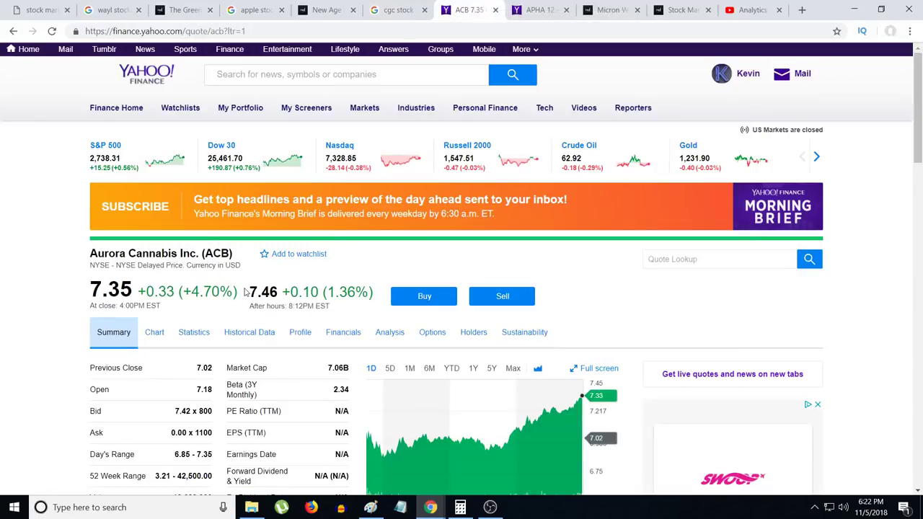
drag(254, 292, 354, 291)
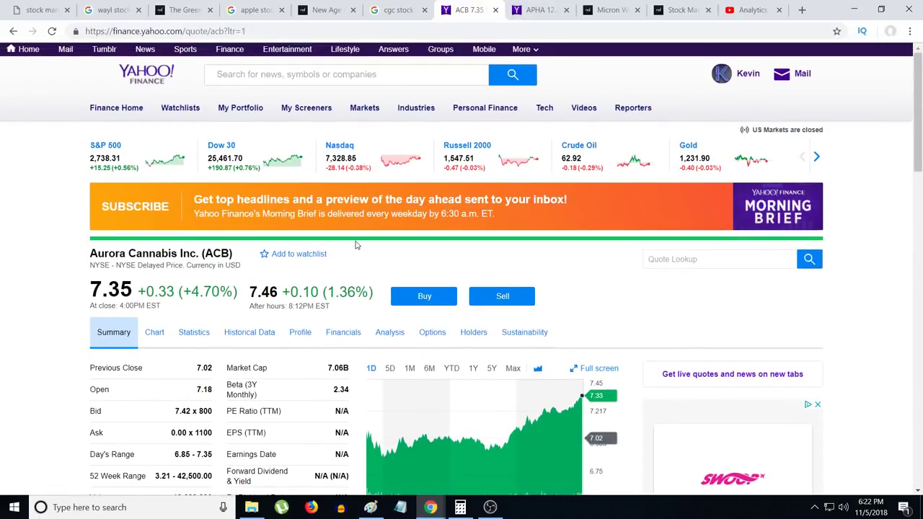
mouse_move(329, 233)
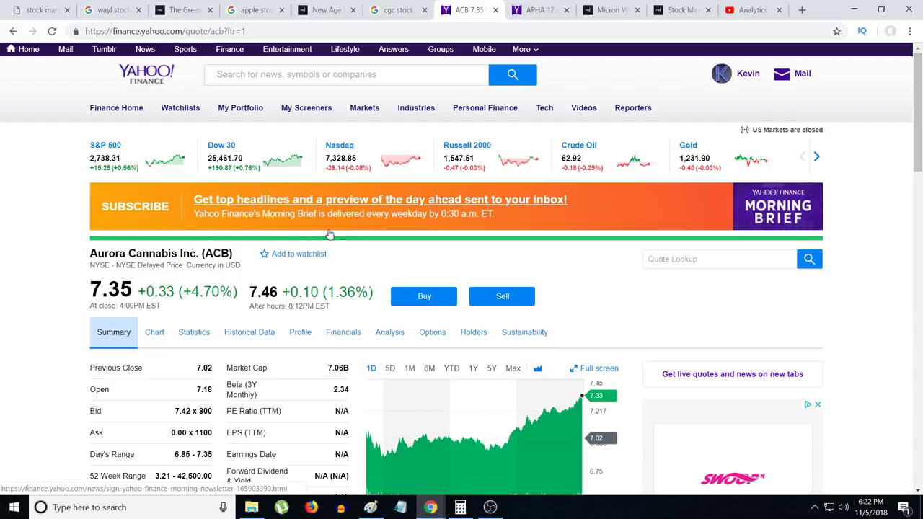
mouse_move(333, 233)
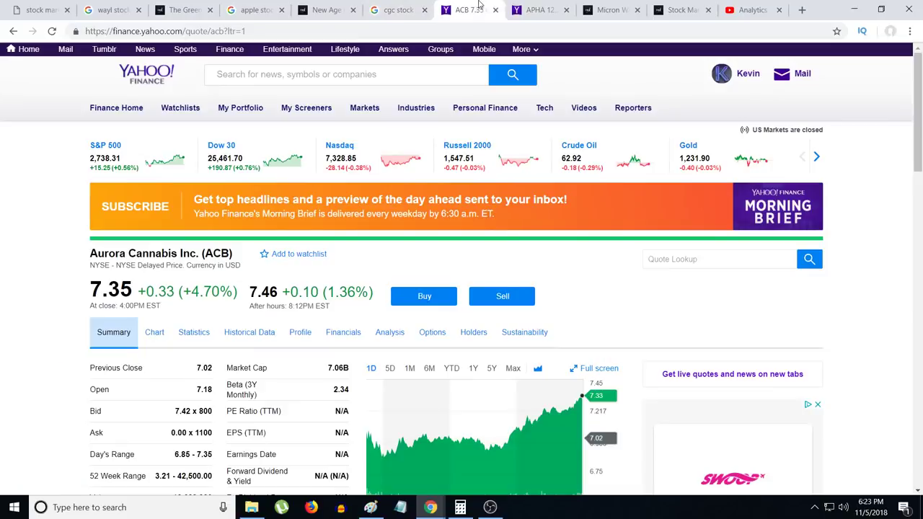
mouse_move(871, 515)
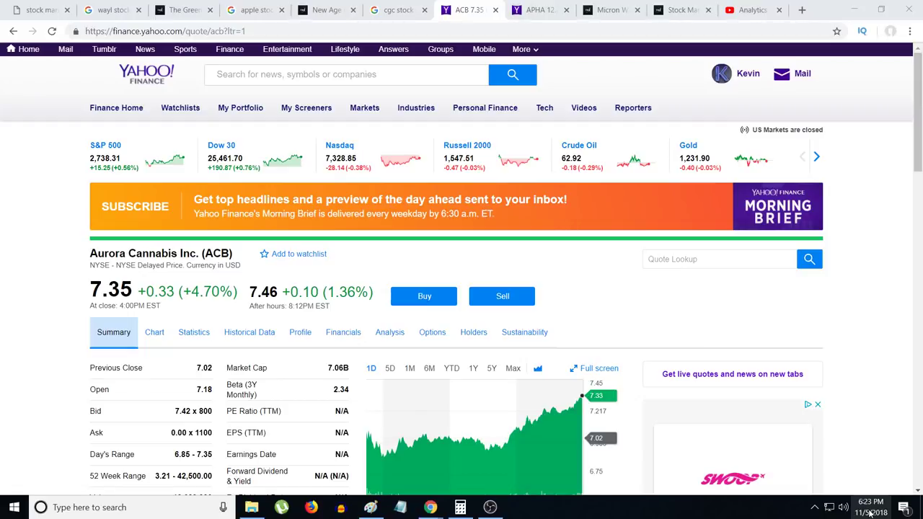
mouse_move(698, 410)
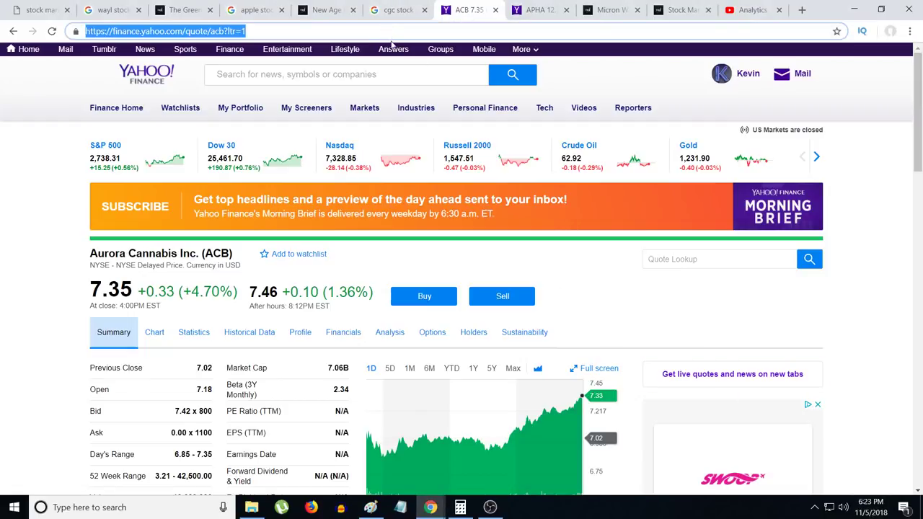
text(https://www.barchart.com/stocks/quotes/AAPL)
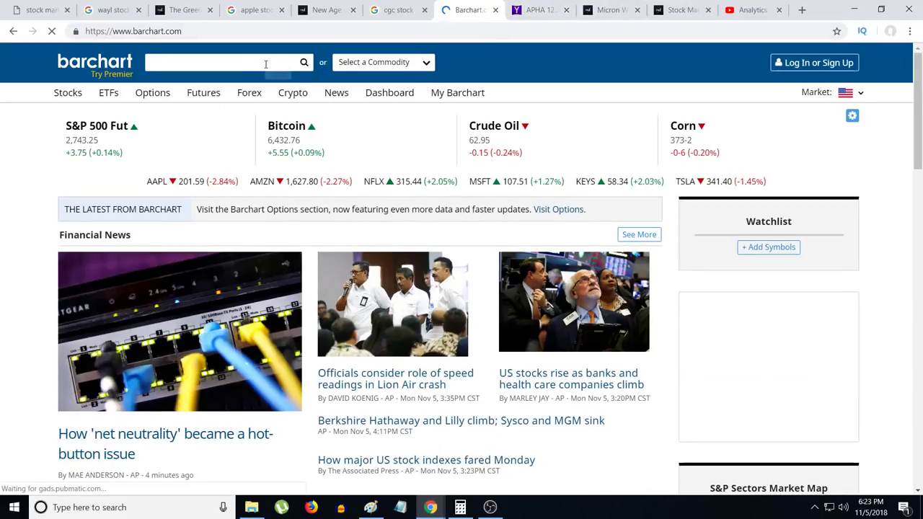
Pull up Canopy Growth (WEED.TO) at 52.53, view its interactive chart, and return to Overview
text(c)
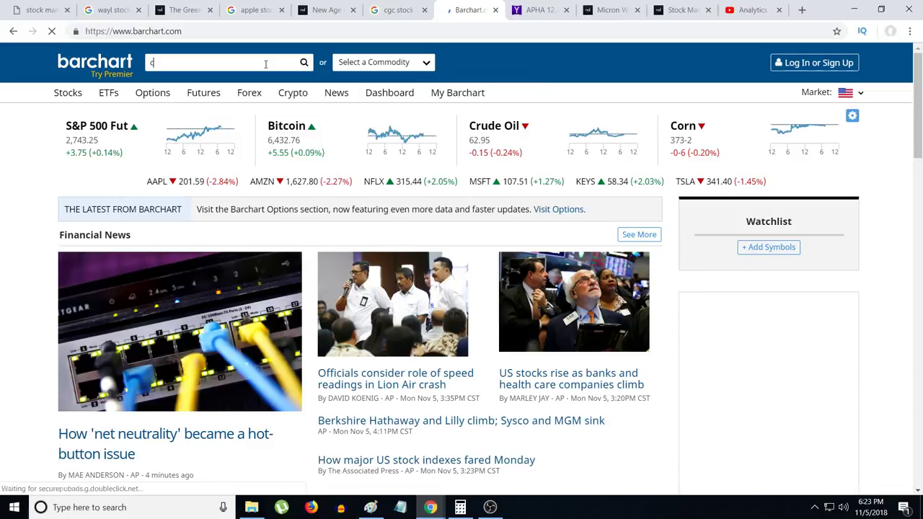
text(c)
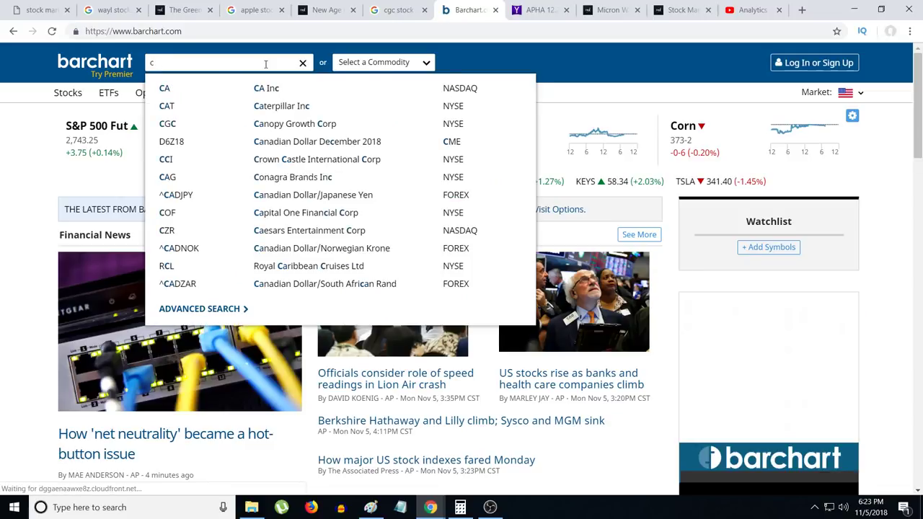
text(weed)
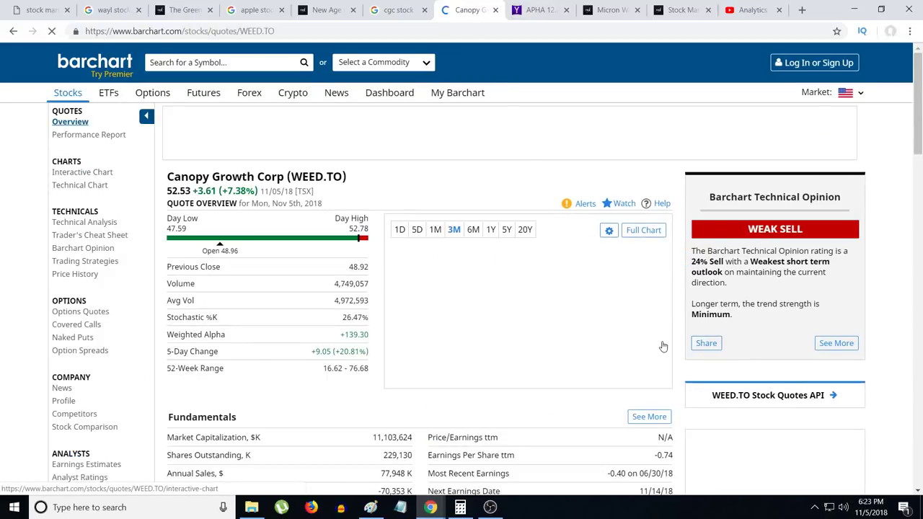
click(82, 172)
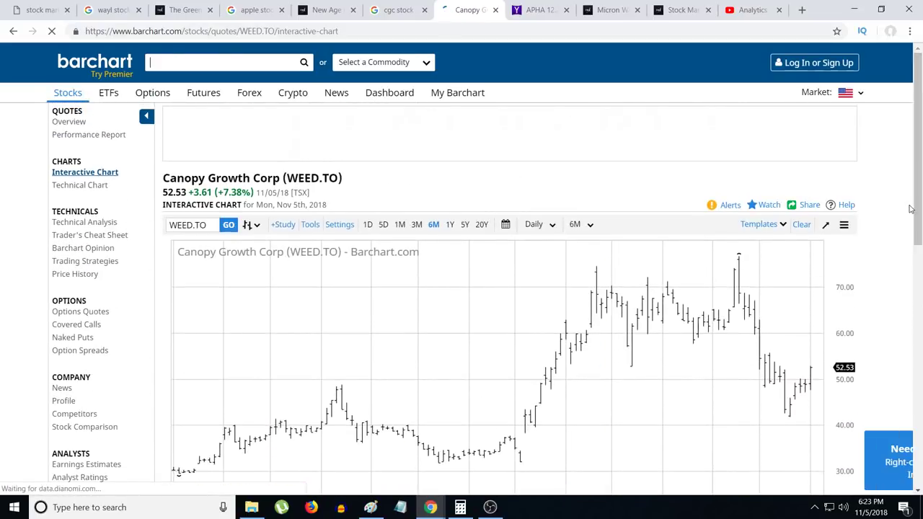
scroll(down, 3)
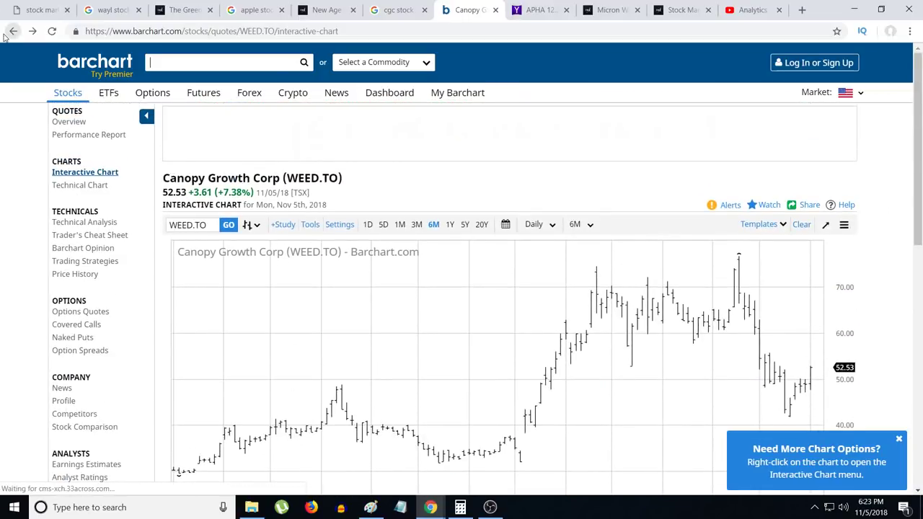
click(70, 121)
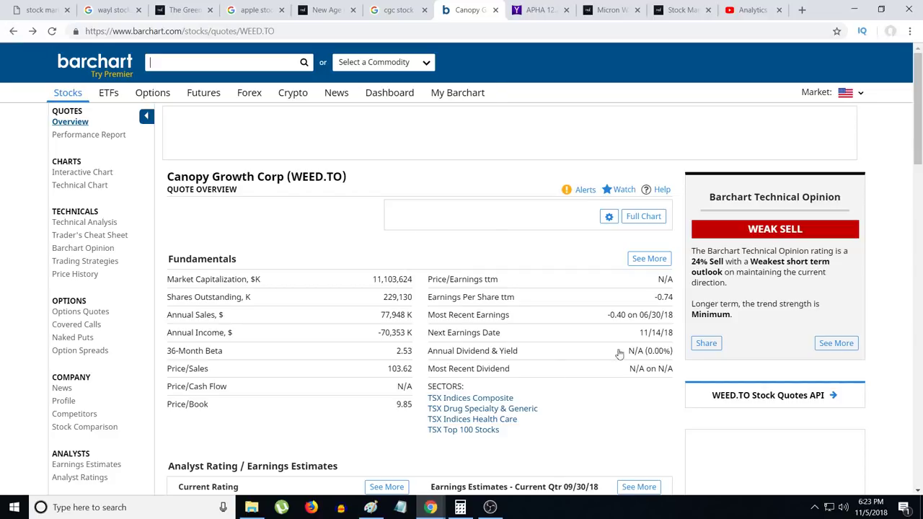
Highlight WEED.TO's Next Earnings Date of 11/14/18 in the fundamentals
scroll(down, 3)
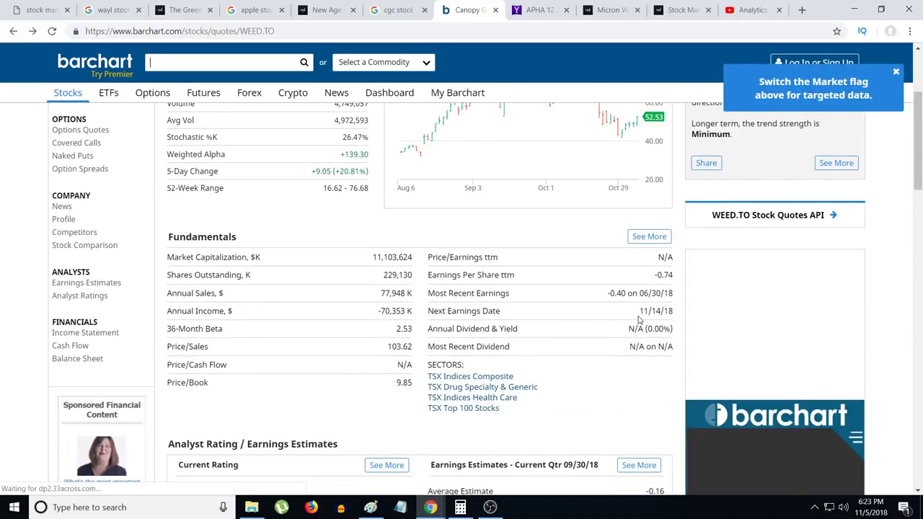
double_click(655, 311)
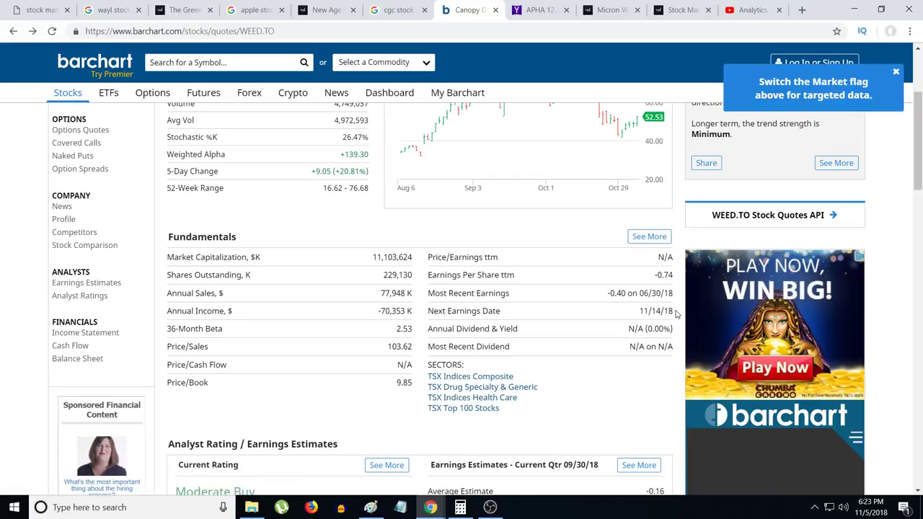
double_click(655, 311)
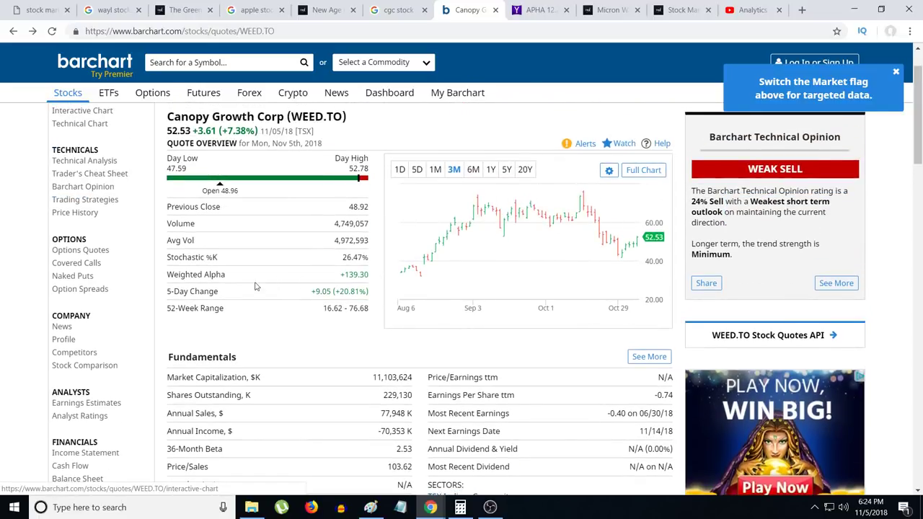
scroll(down, 3)
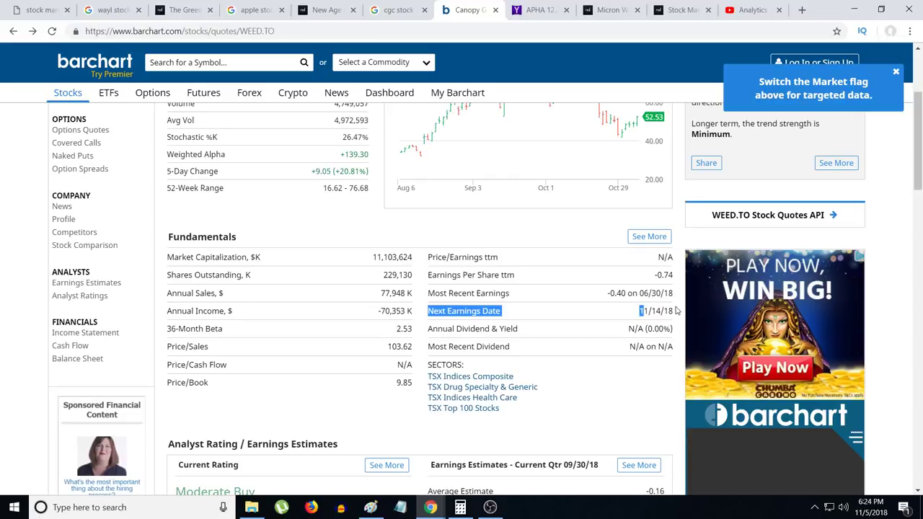
Open Aurora Cannabis (ACB, NYSE) showing next earnings 11/08/18, then move to the Aphria quote at 12.25
click(228, 62)
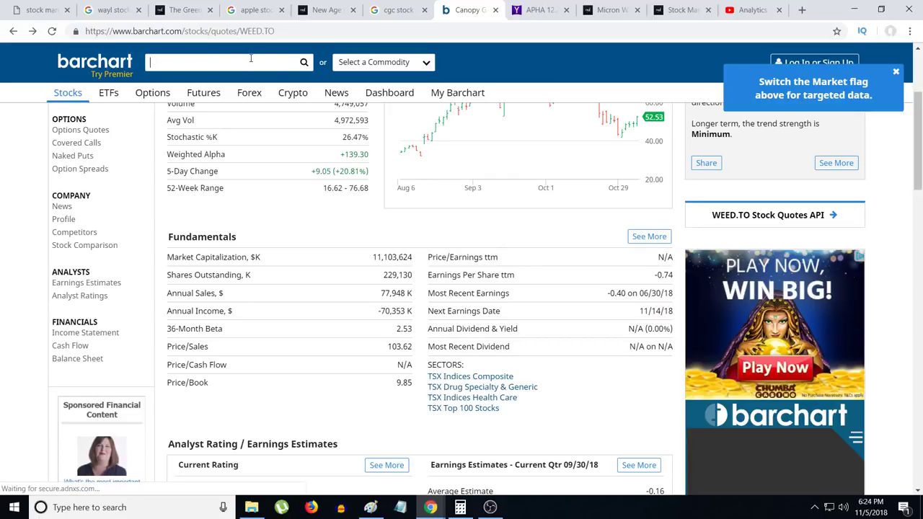
text(acb)
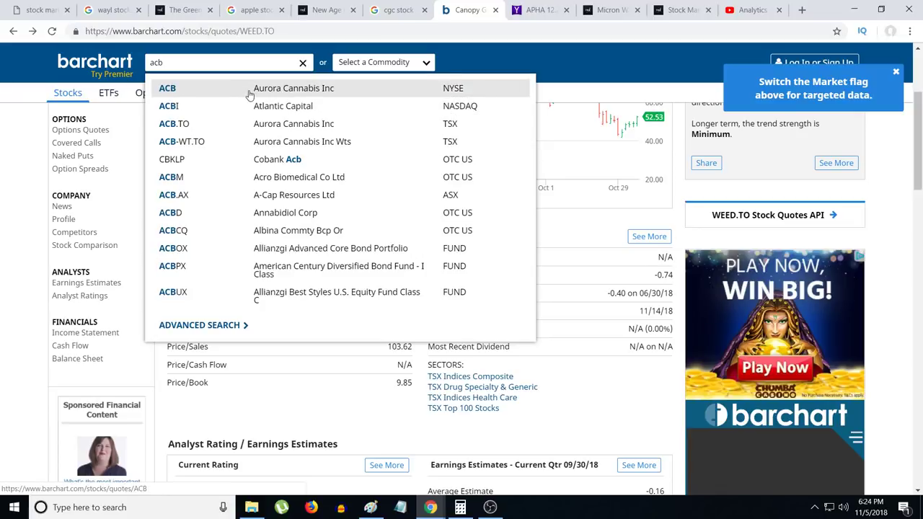
click(167, 88)
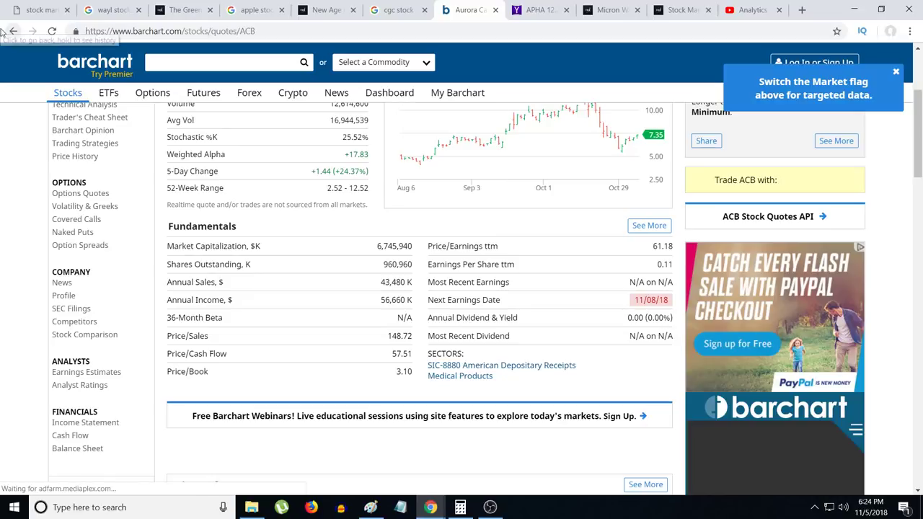
click(540, 9)
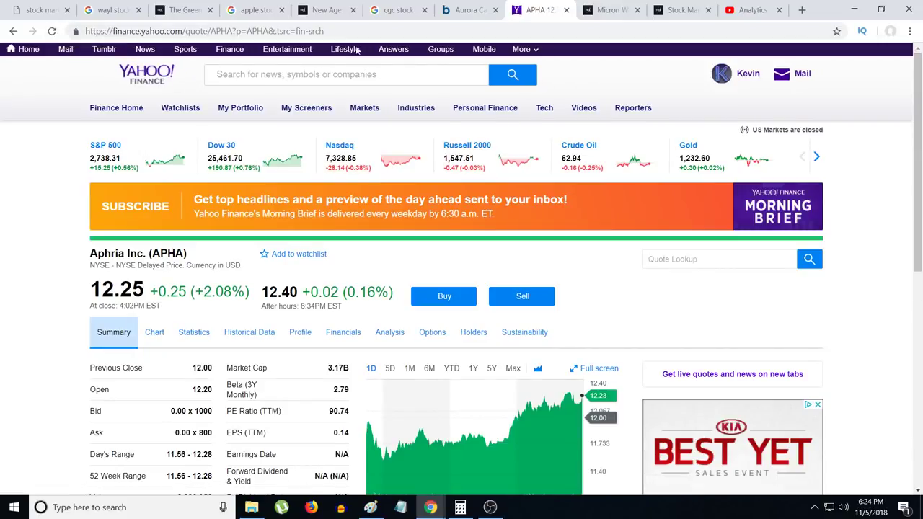
mouse_move(536, 10)
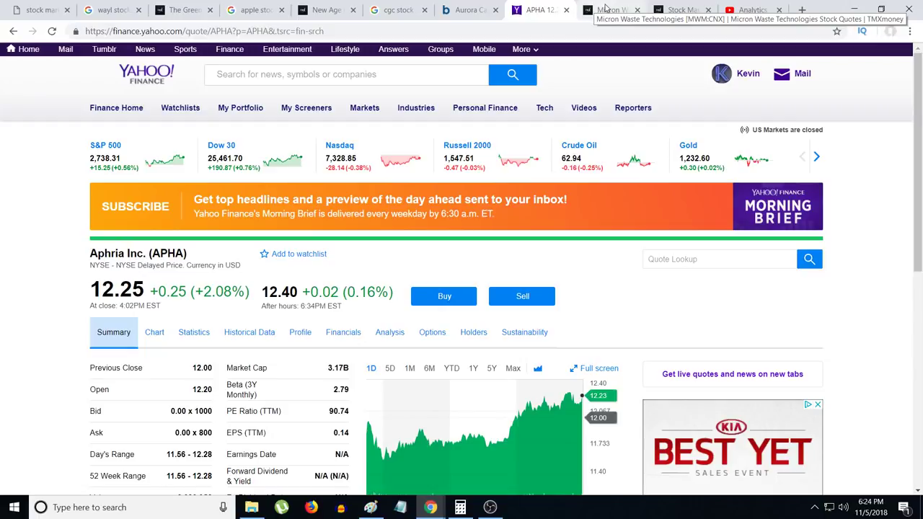
mouse_move(609, 9)
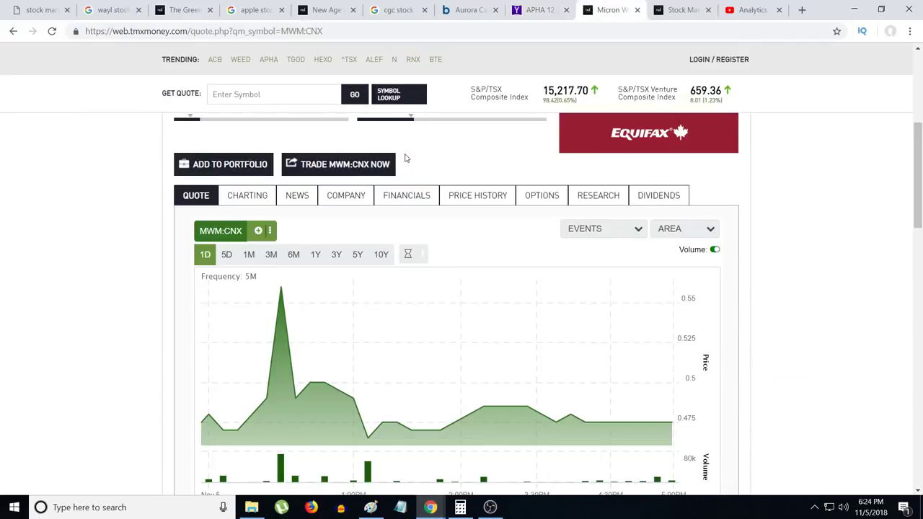
Scroll the MWM:CNX quote page down toward the Micron Waste business development news
scroll(up, 3)
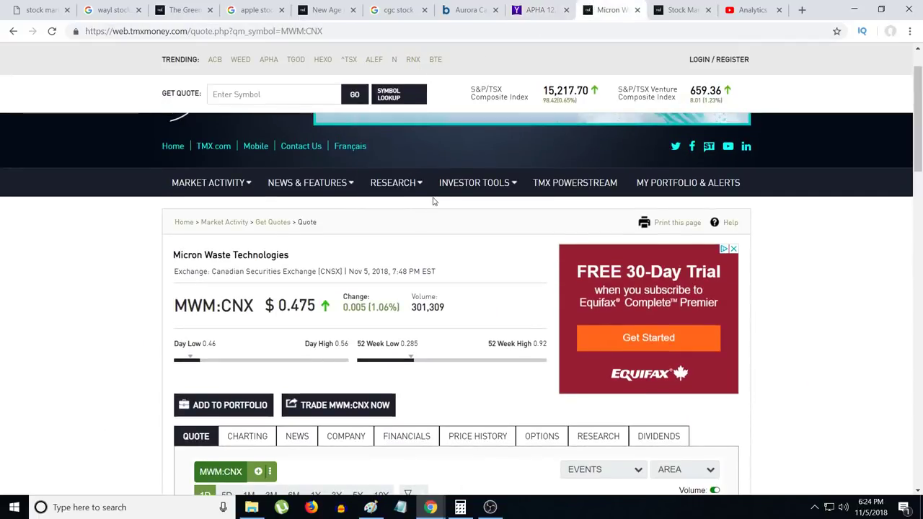
scroll(down, 3)
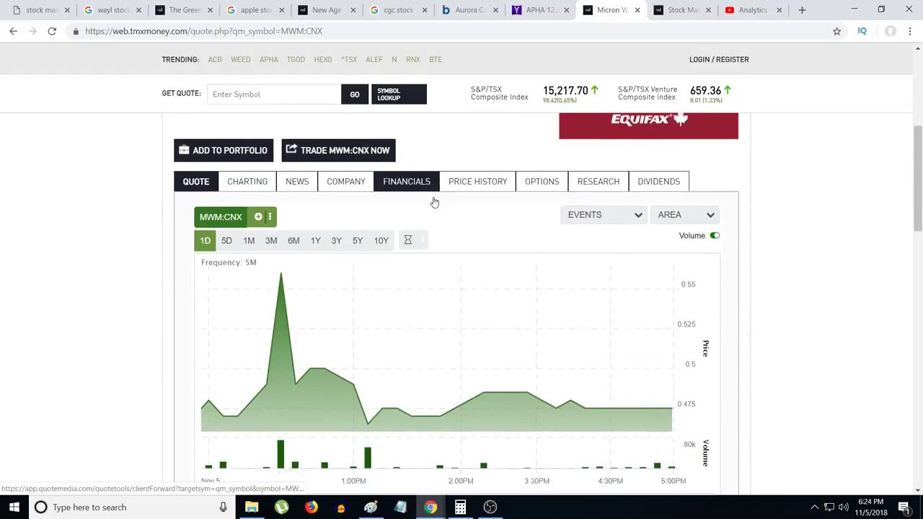
scroll(down, 3)
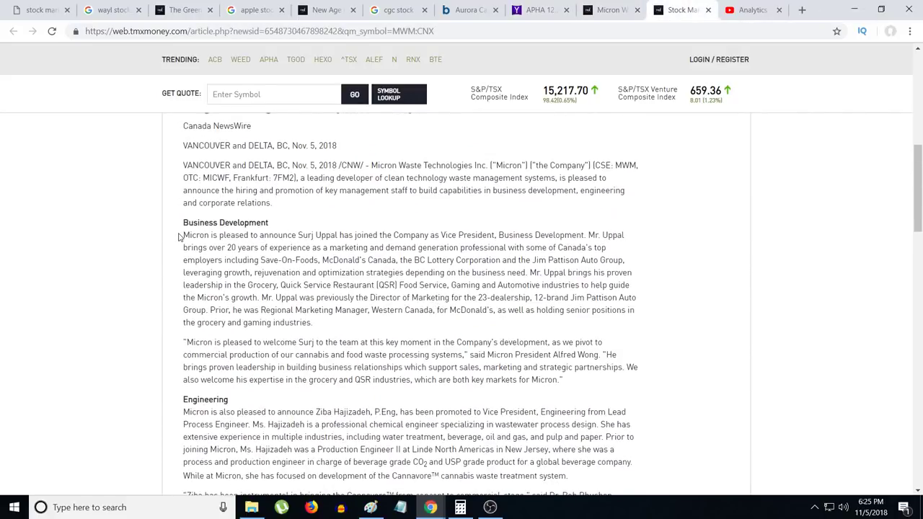
scroll(up, 3)
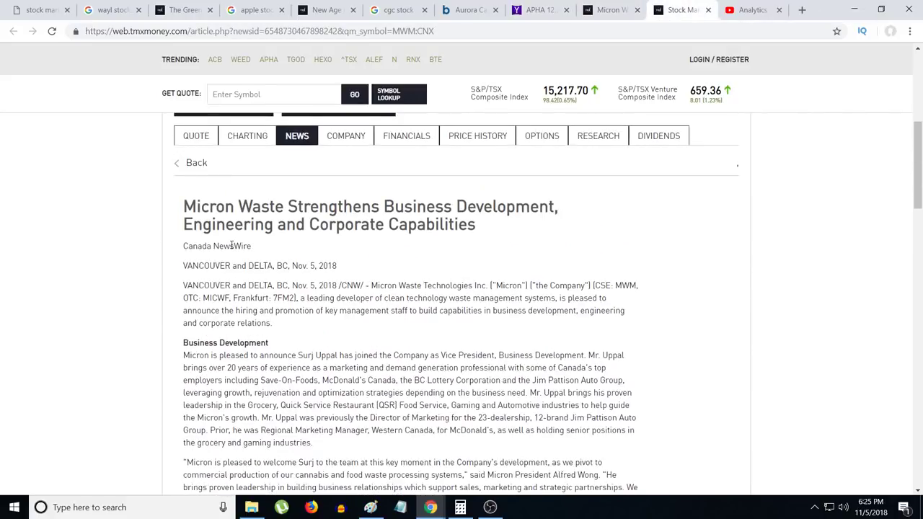
scroll(down, 3)
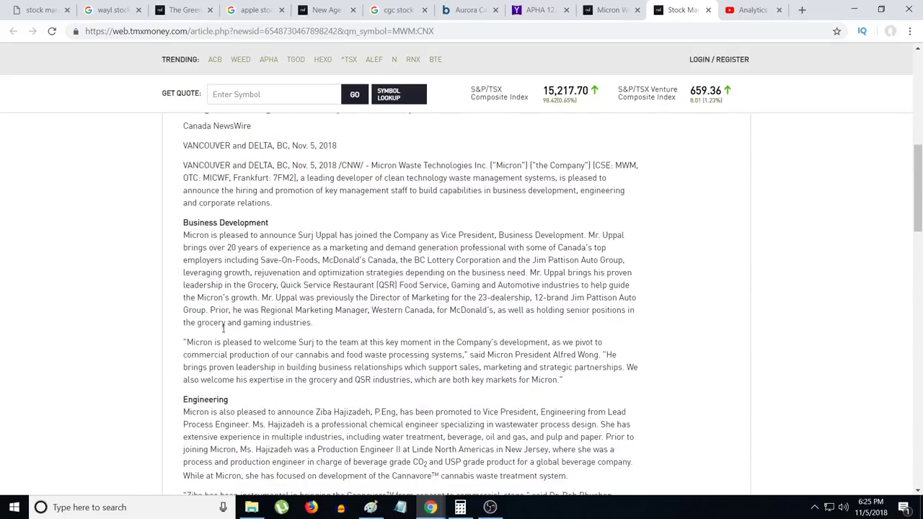
scroll(down, 3)
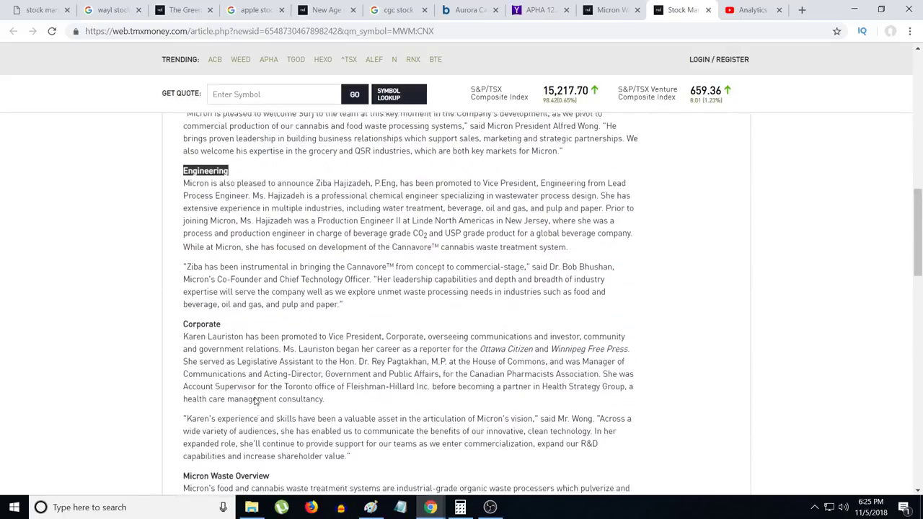
scroll(down, 3)
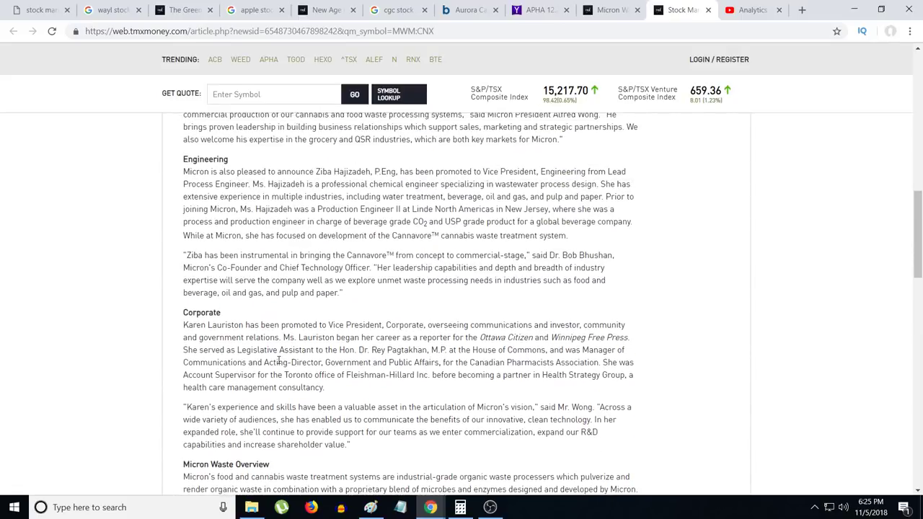
scroll(up, 3)
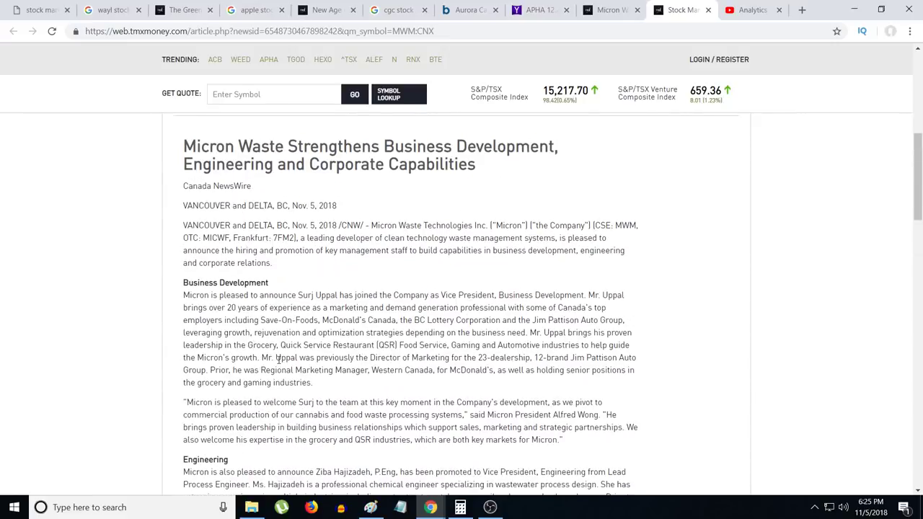
scroll(down, 3)
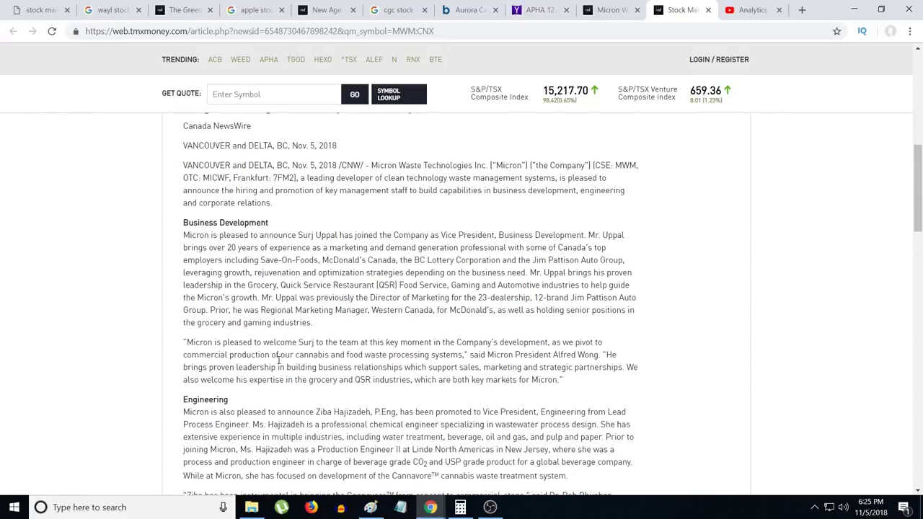
scroll(down, 3)
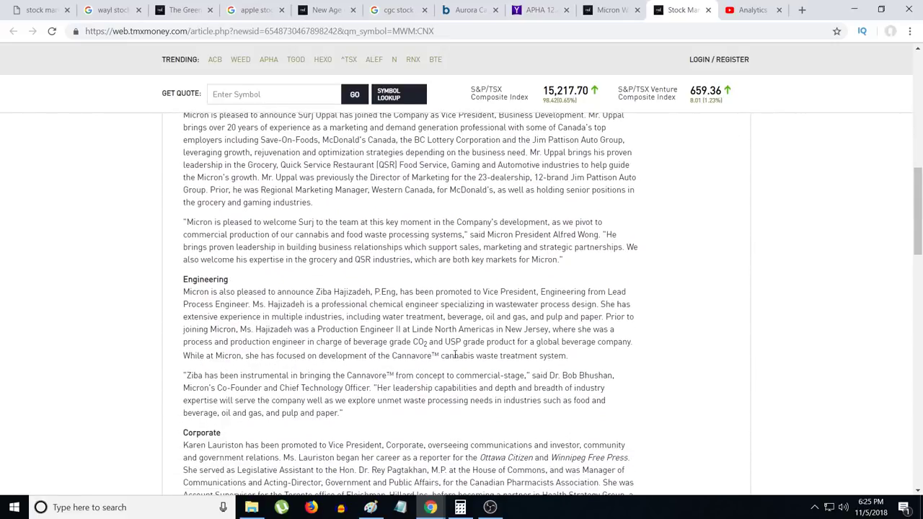
mouse_move(522, 359)
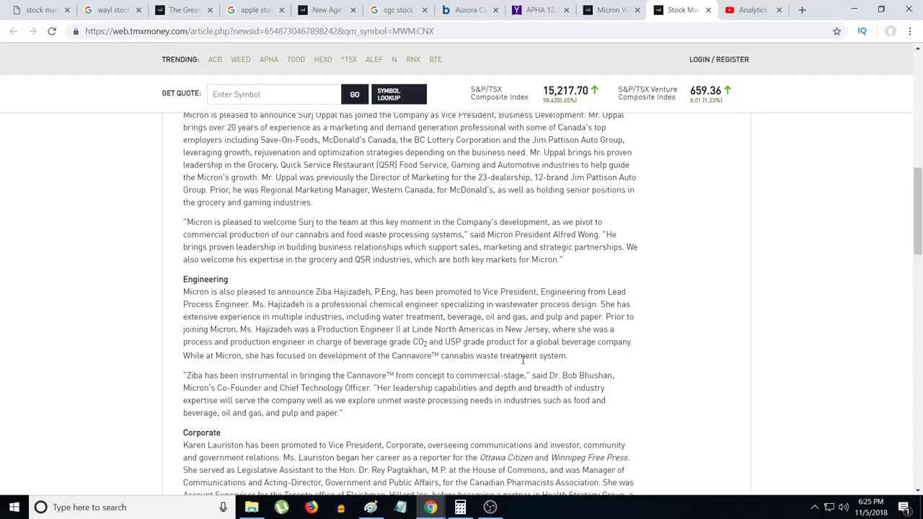
mouse_move(542, 372)
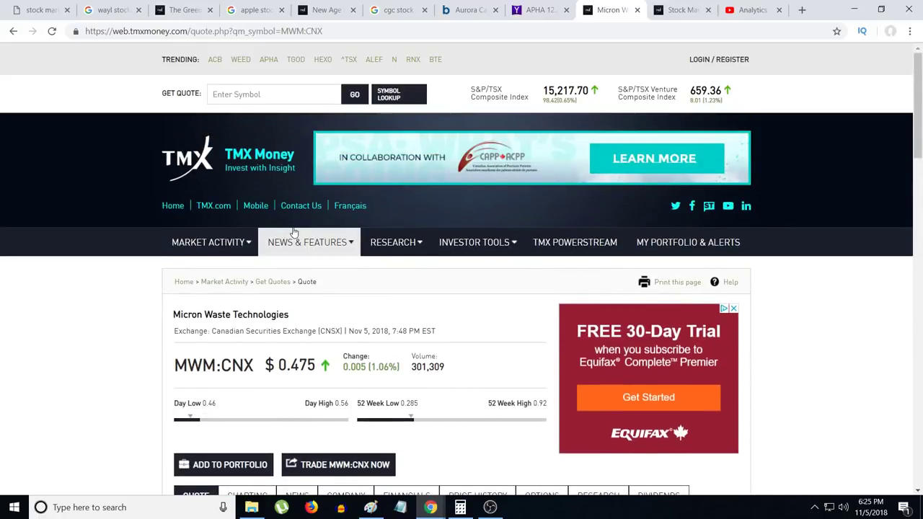
mouse_move(143, 398)
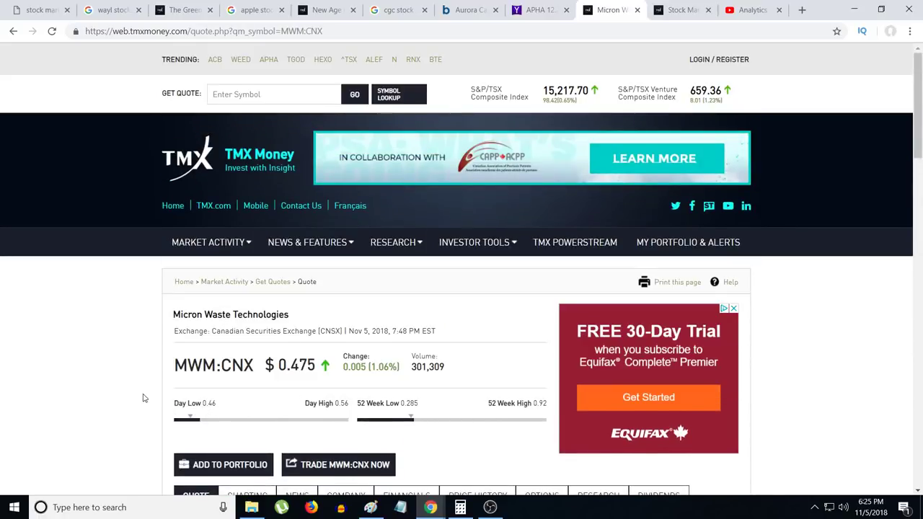
mouse_move(147, 395)
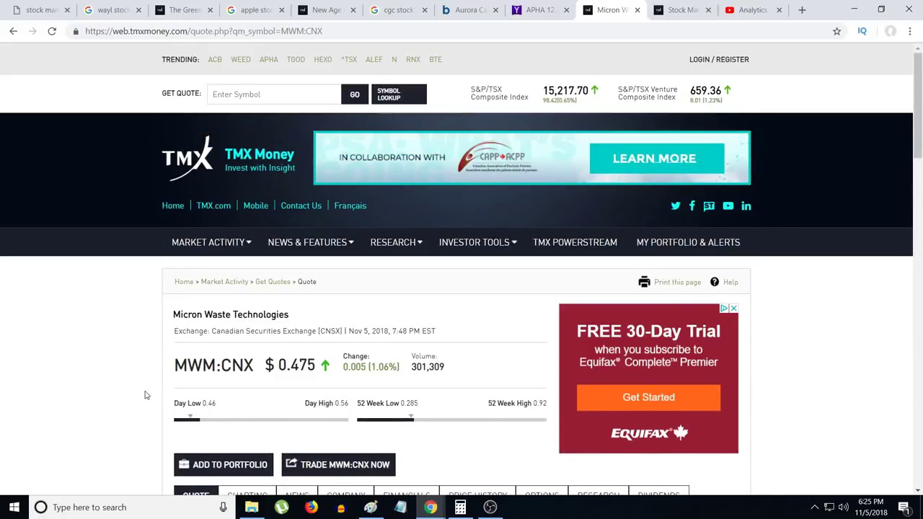
Review the MWM.CNX quote at $0.475 and chart, then reopen the Micron Waste business development article
scroll(down, 3)
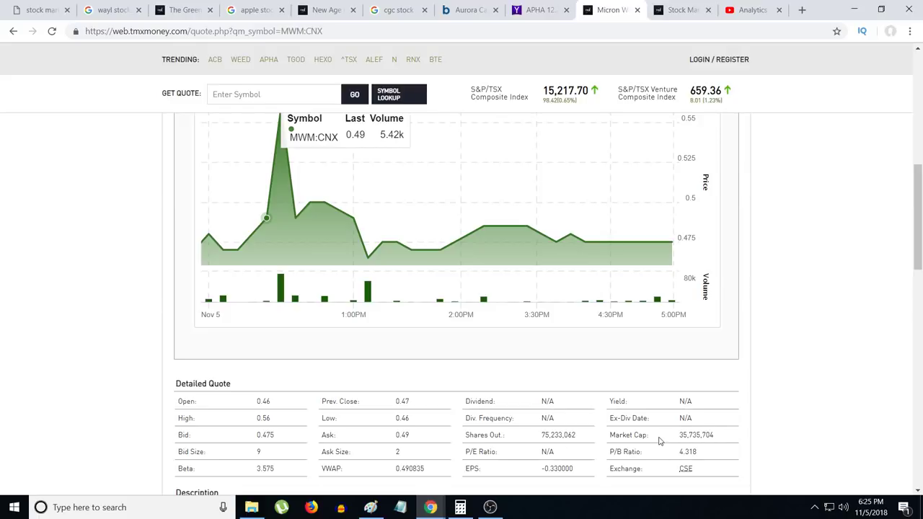
mouse_move(401, 385)
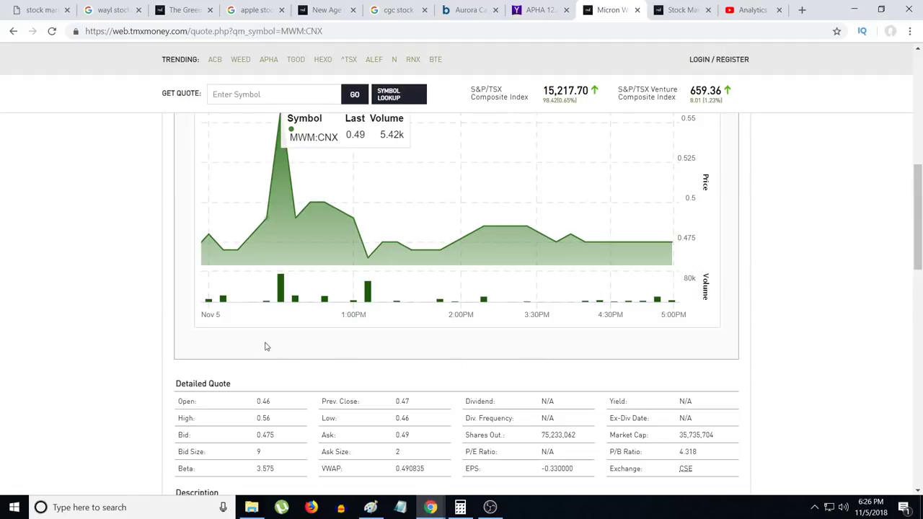
mouse_move(707, 359)
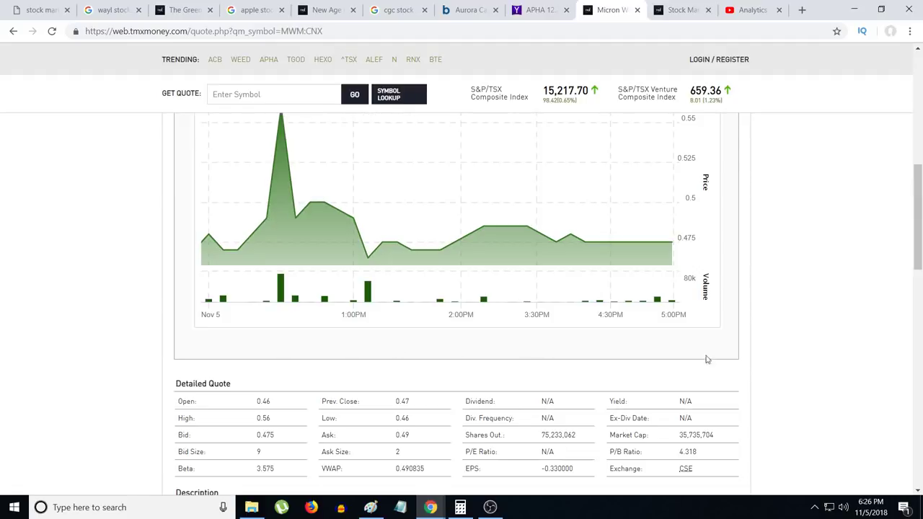
mouse_move(678, 8)
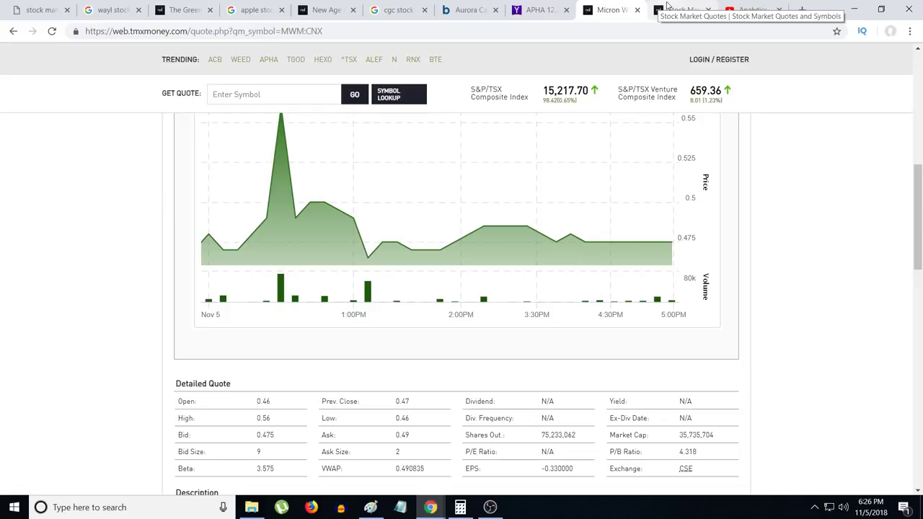
mouse_move(753, 10)
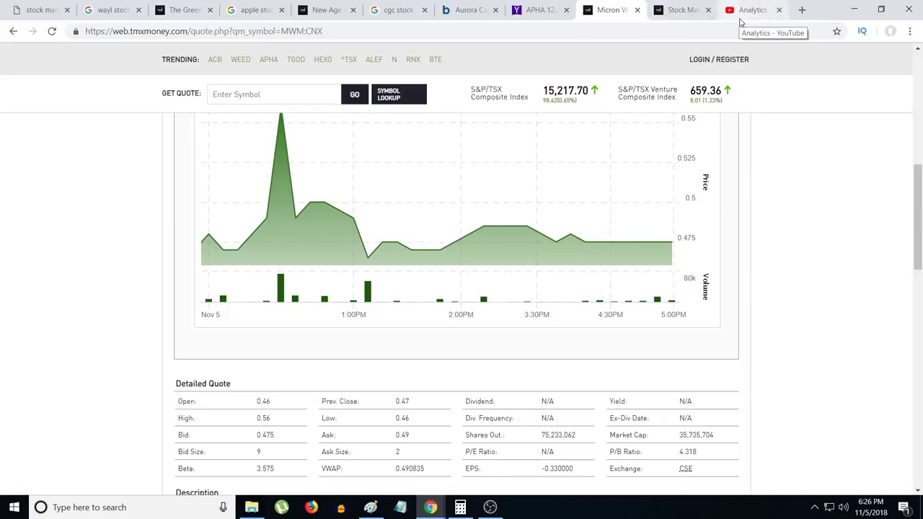
scroll(up, 3)
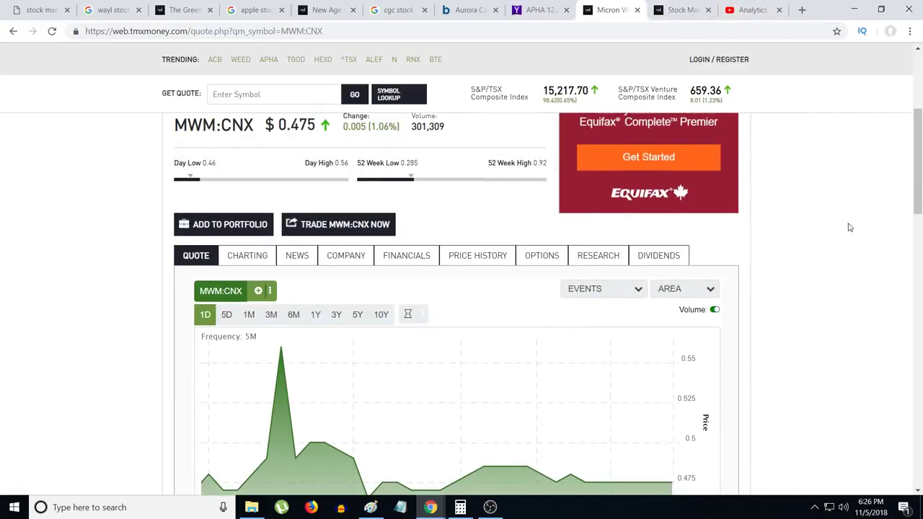
mouse_move(817, 215)
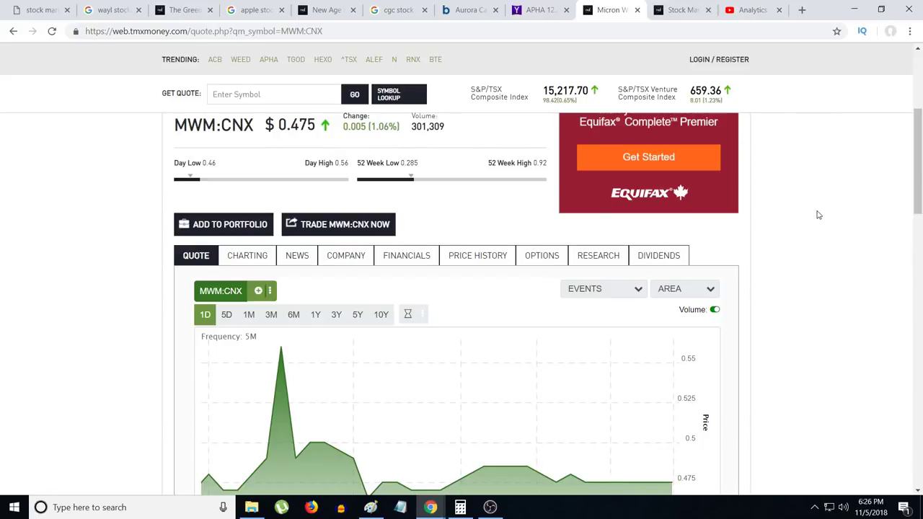
mouse_move(819, 219)
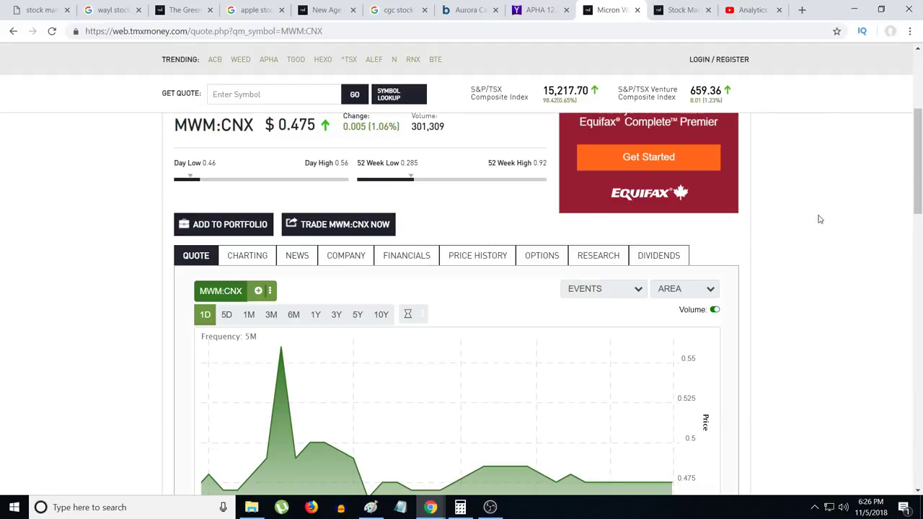
mouse_move(689, 8)
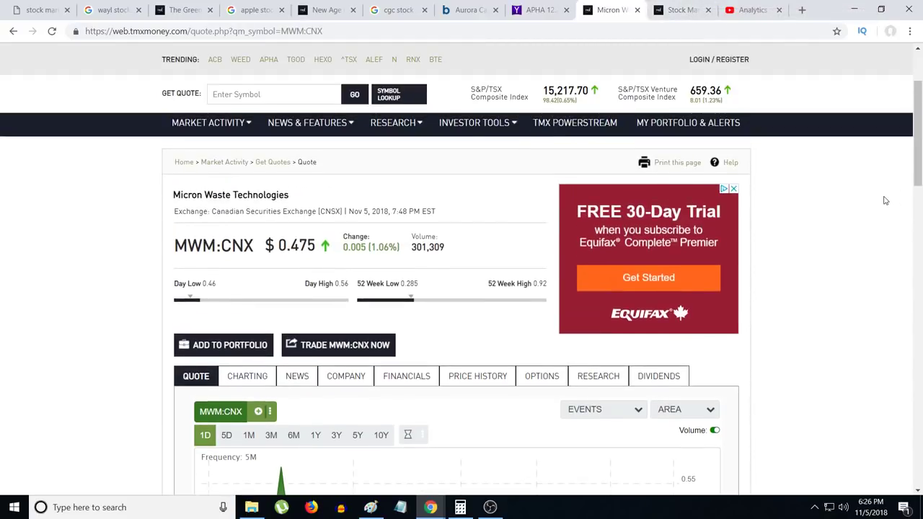
mouse_move(793, 172)
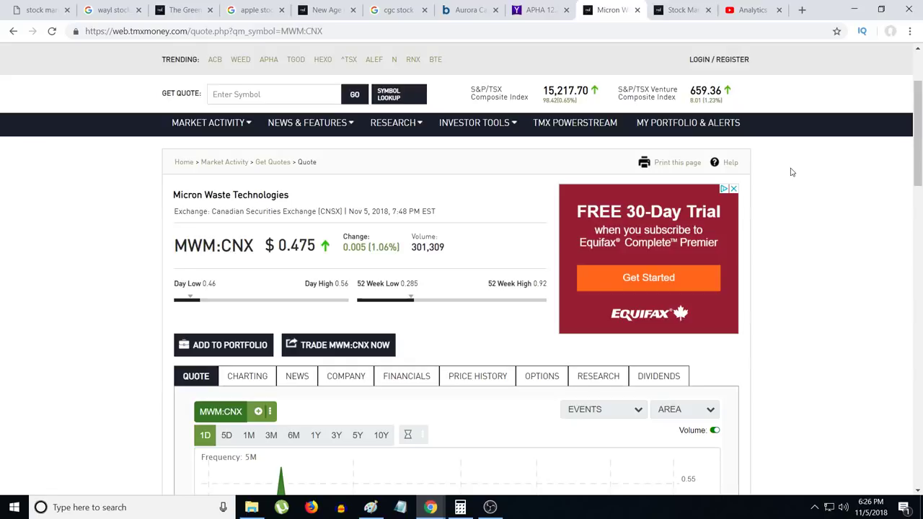
mouse_move(534, 169)
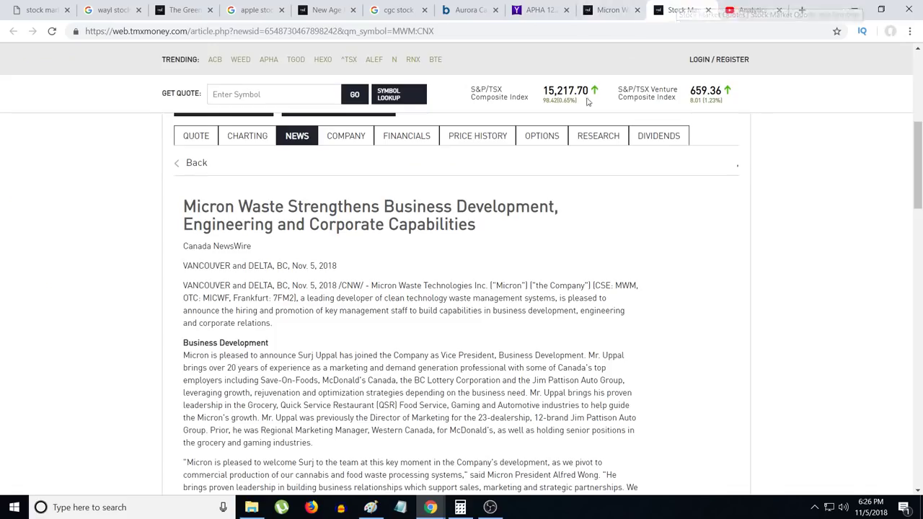
click(491, 507)
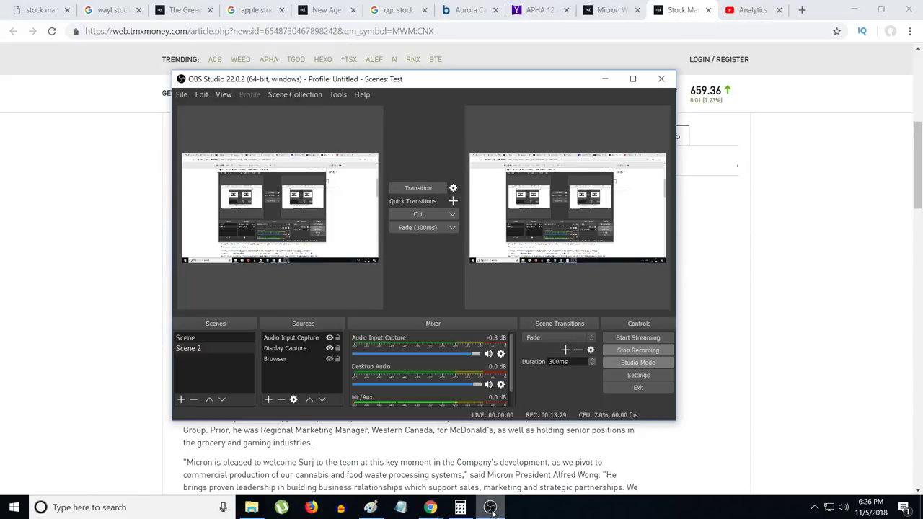